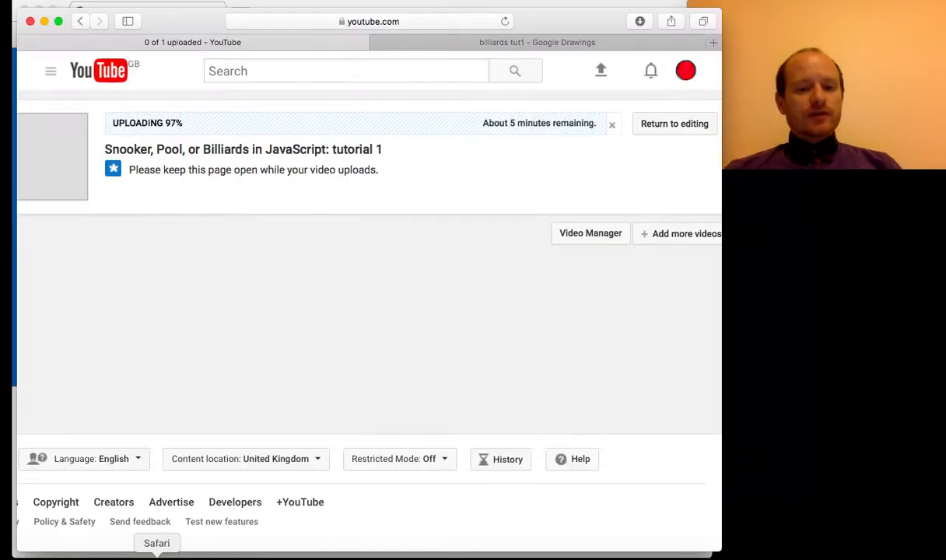
Step: Switch to the 'billiards tut1' Google Drawings tab
left_click(537, 42)
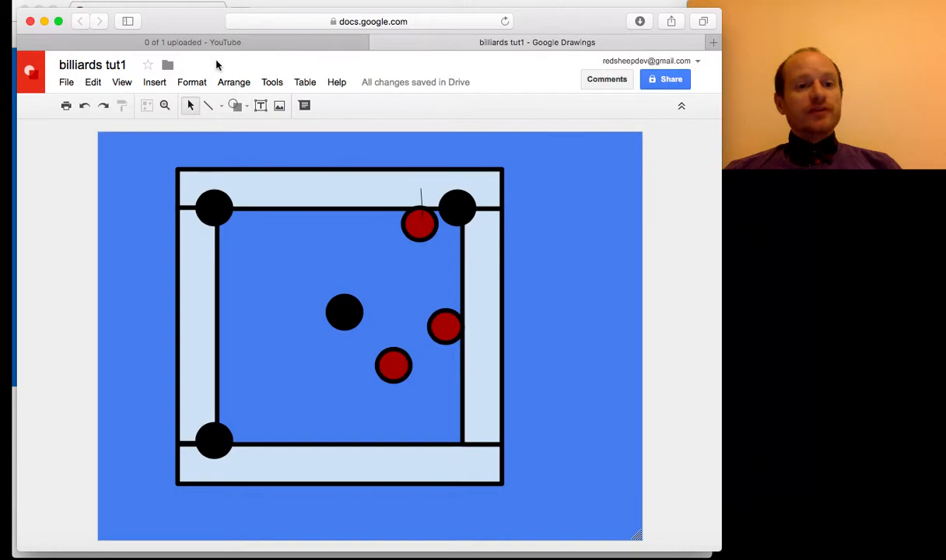
mouse_move(489, 278)
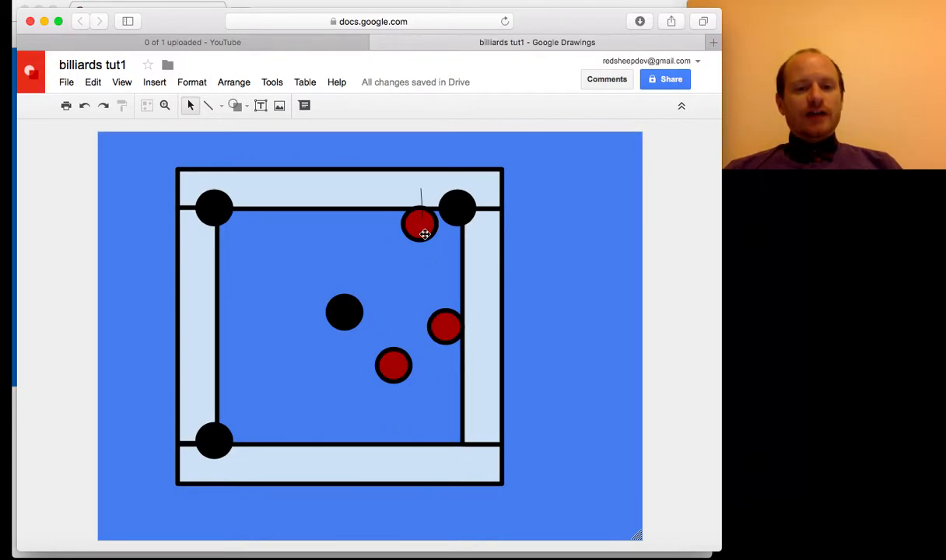
Step: Look over the billiards table drawing, then move to the obj.js code in Brackets
left_click_drag(420, 234, 420, 224)
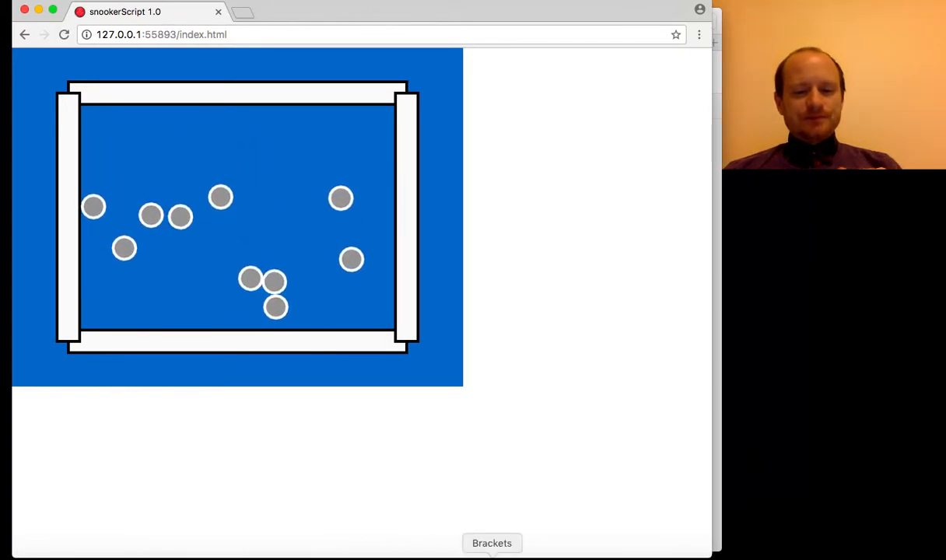
left_click(492, 543)
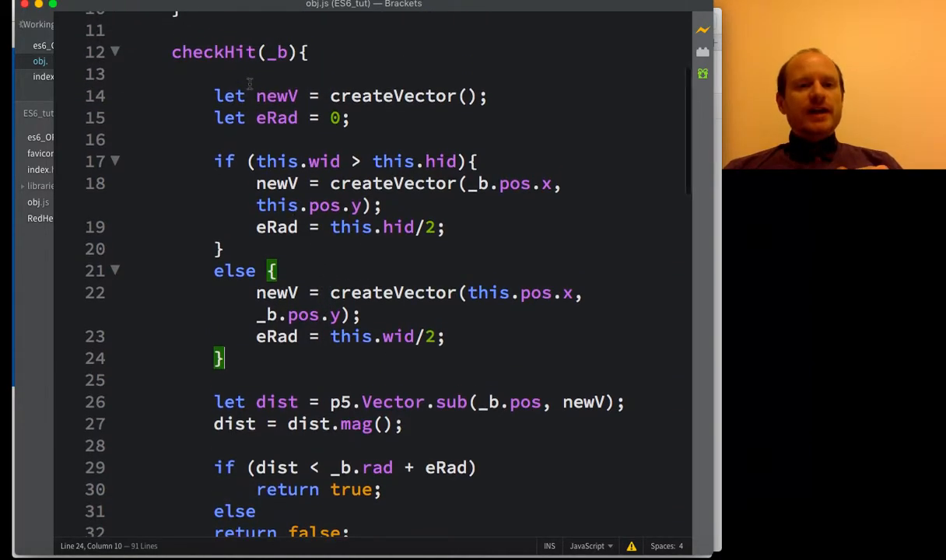
scroll("up", 3)
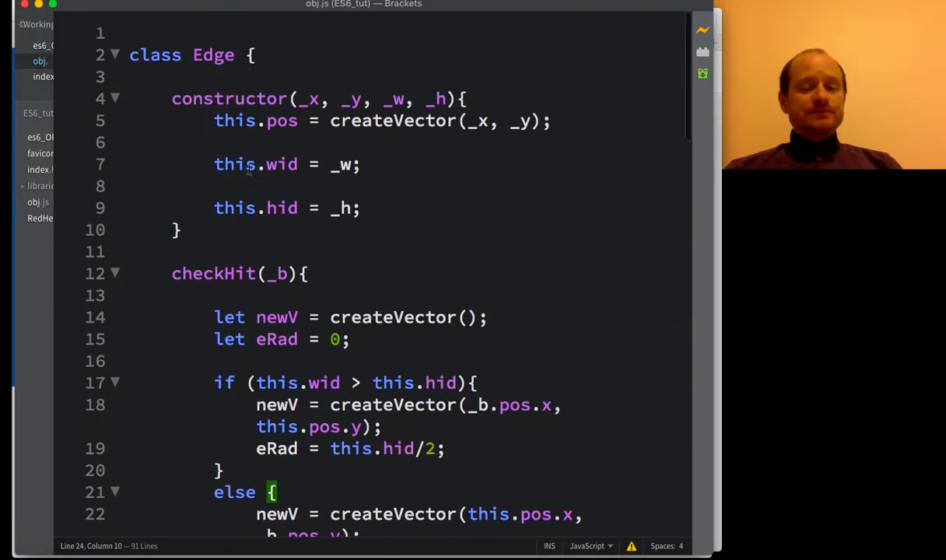
scroll("down", 3)
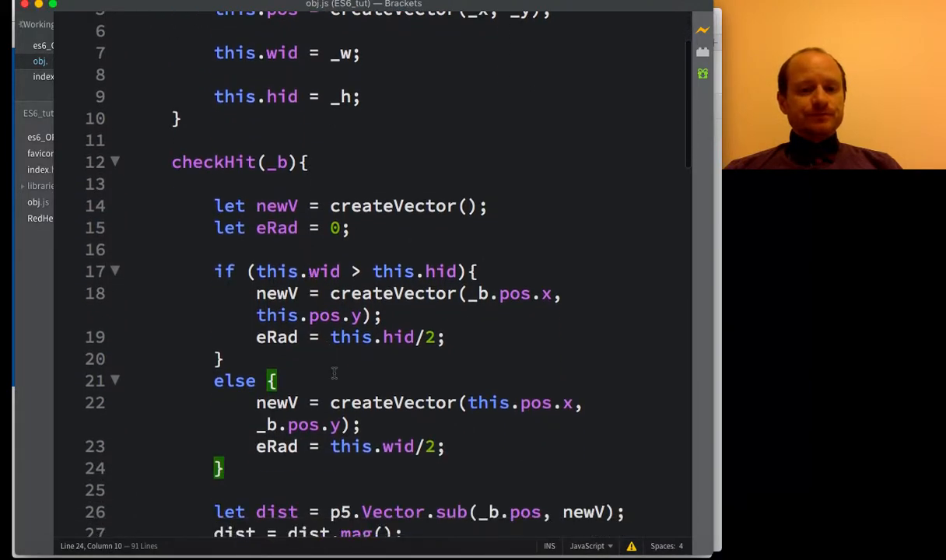
scroll("down", 3)
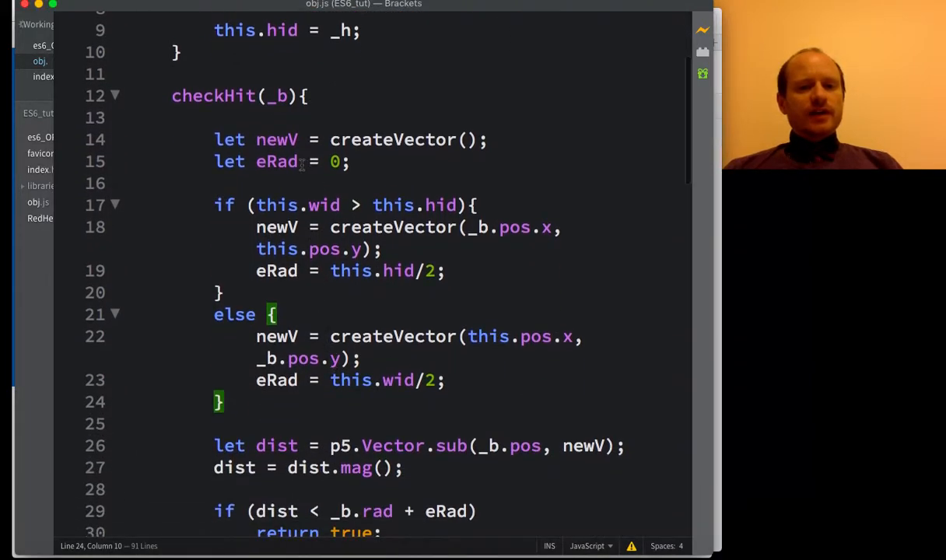
scroll("down", 3)
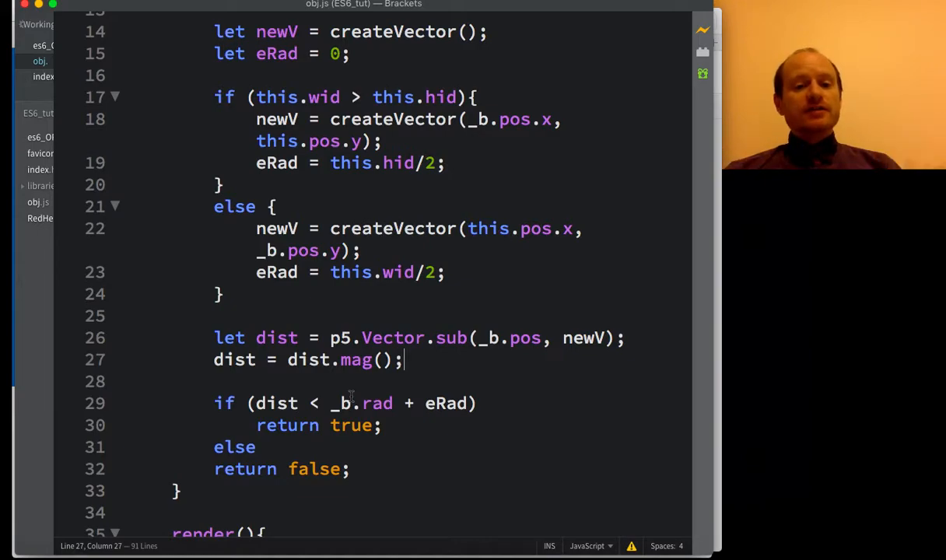
mouse_move(402, 308)
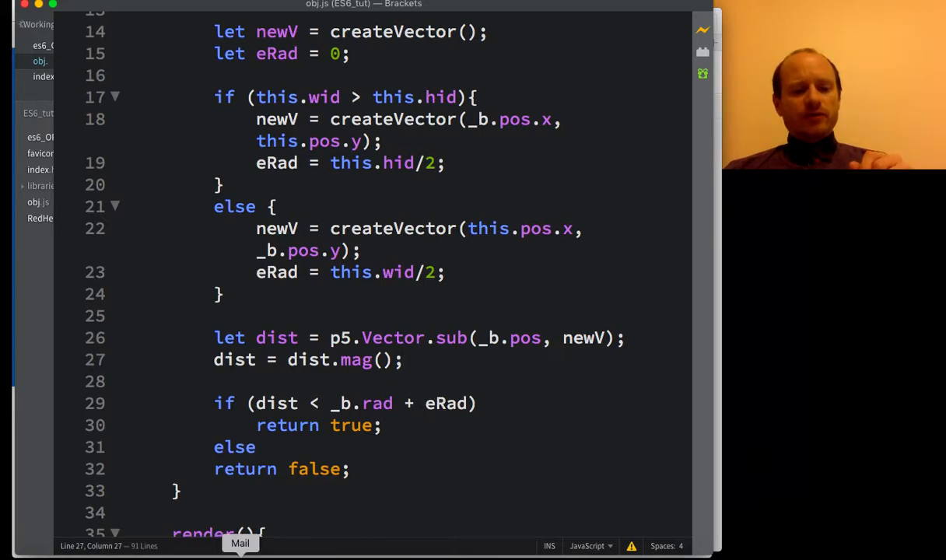
mouse_move(156, 543)
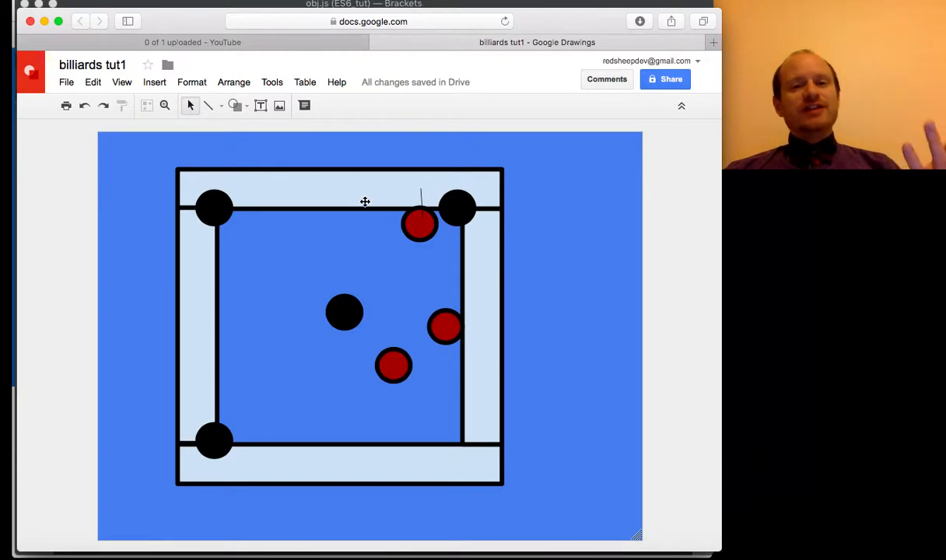
mouse_move(355, 193)
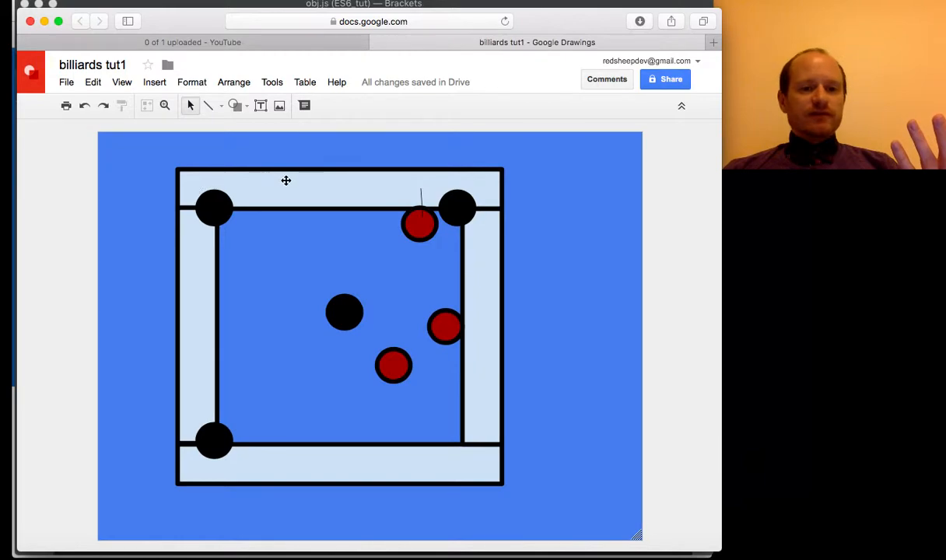
mouse_move(240, 257)
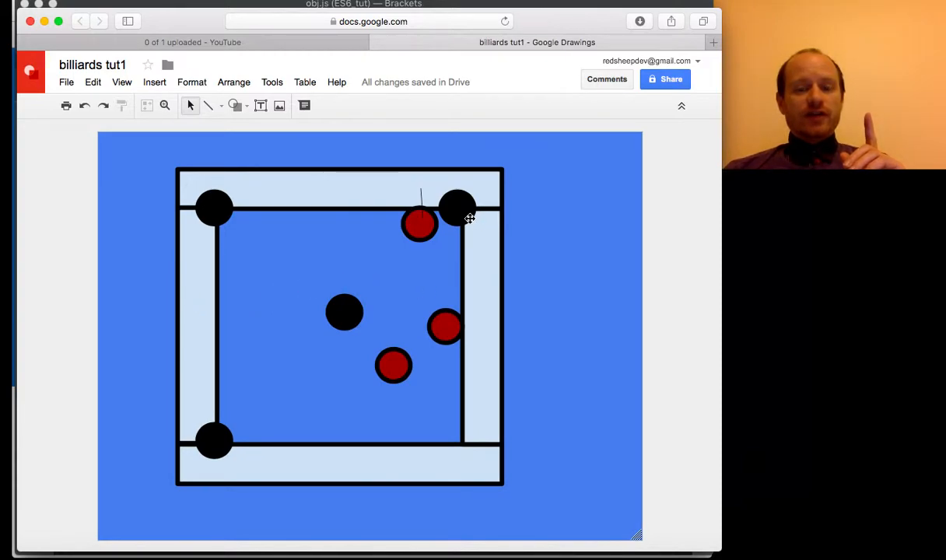
mouse_move(480, 316)
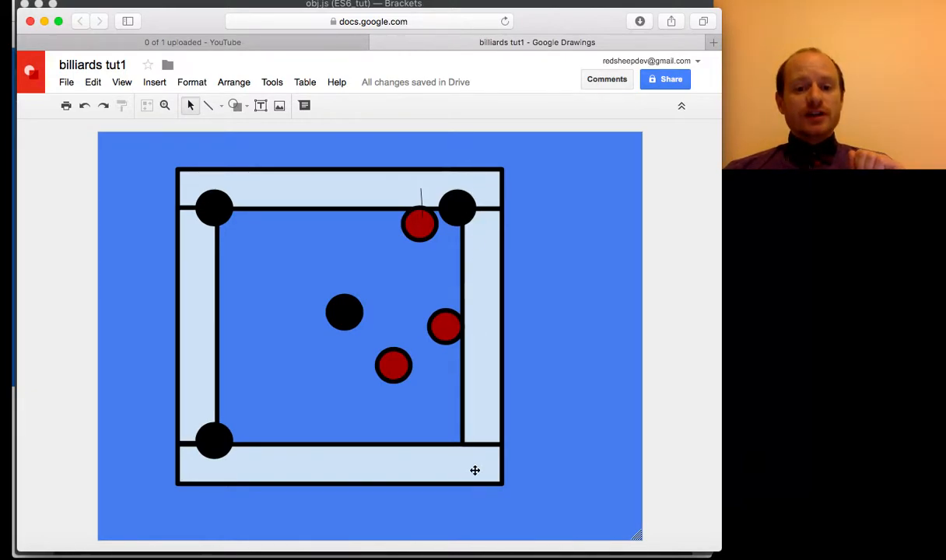
mouse_move(480, 300)
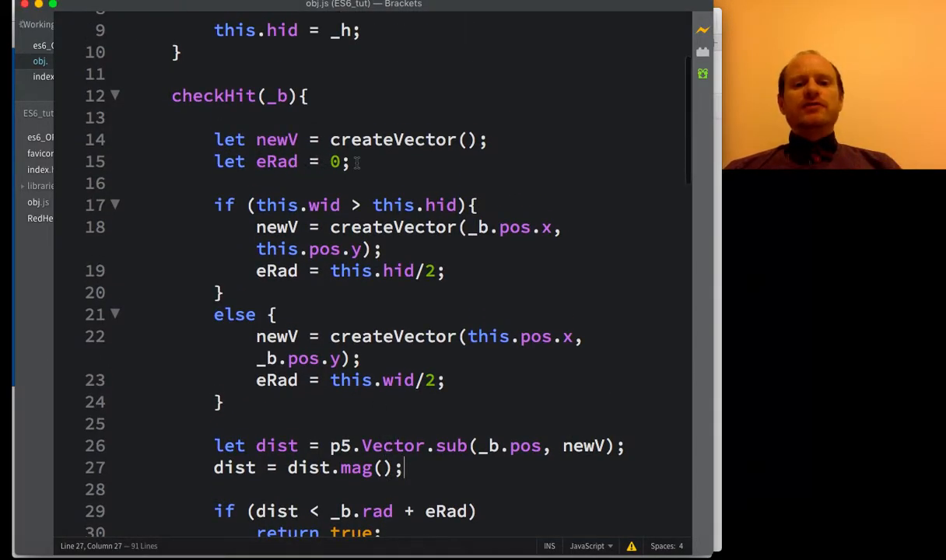
scroll("down", 3)
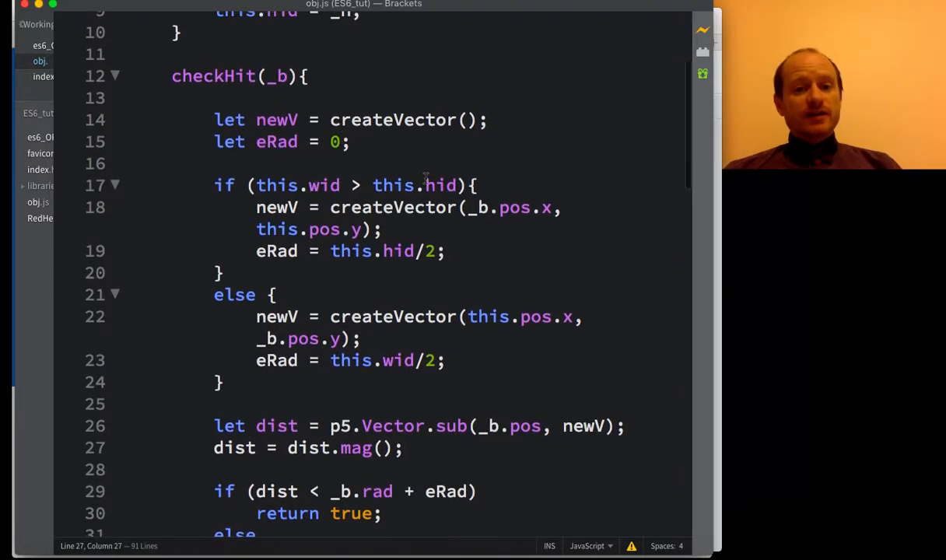
mouse_move(509, 291)
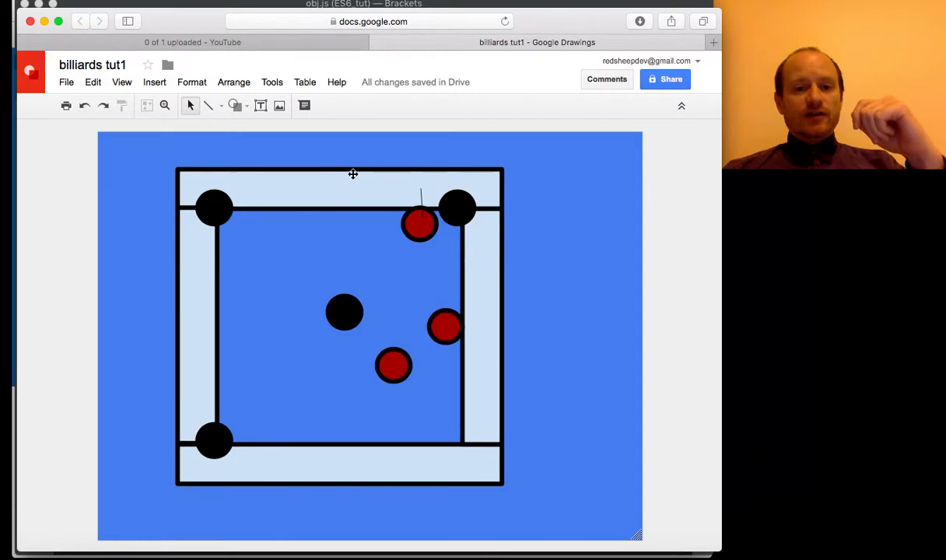
mouse_move(359, 192)
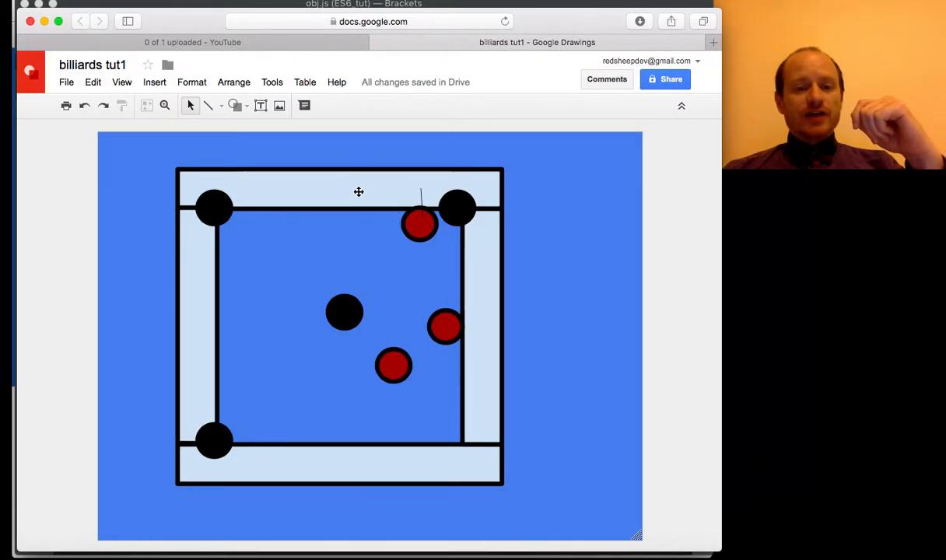
mouse_move(209, 224)
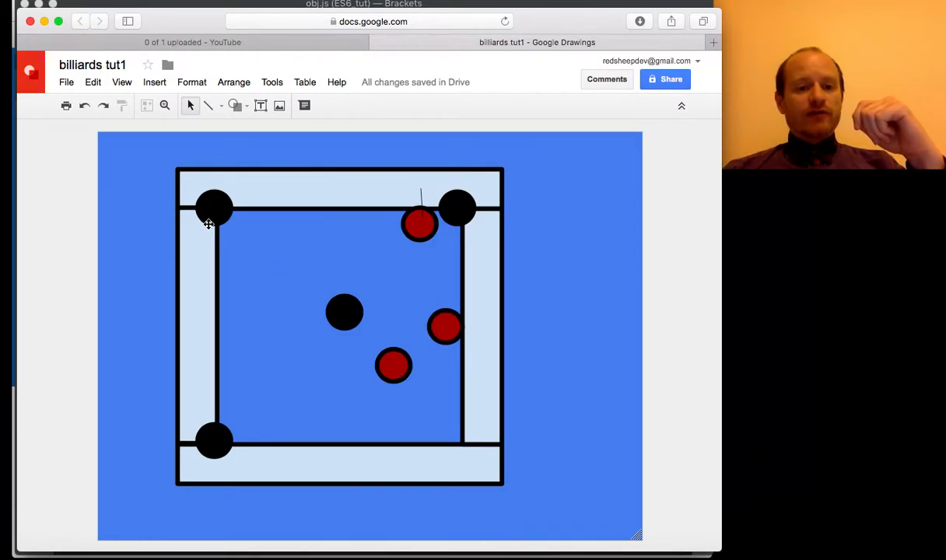
mouse_move(212, 441)
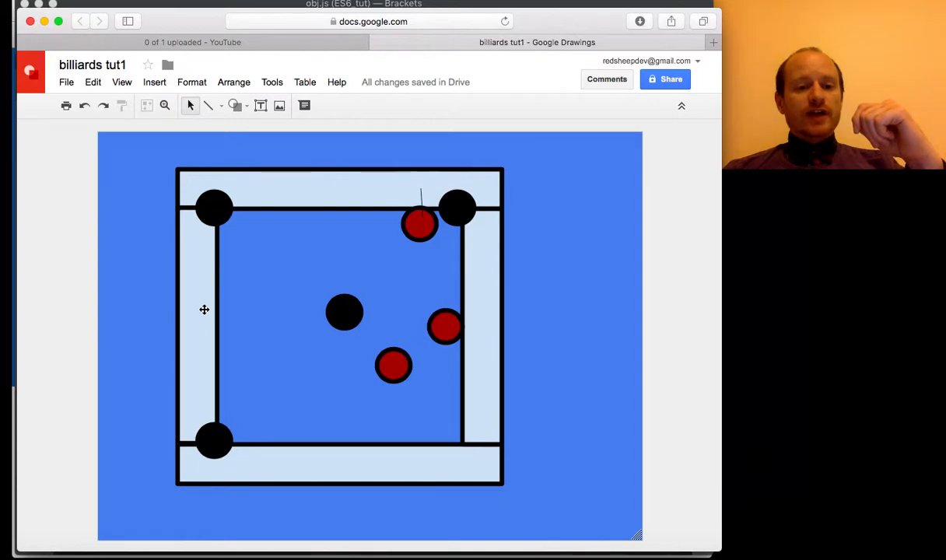
mouse_move(216, 318)
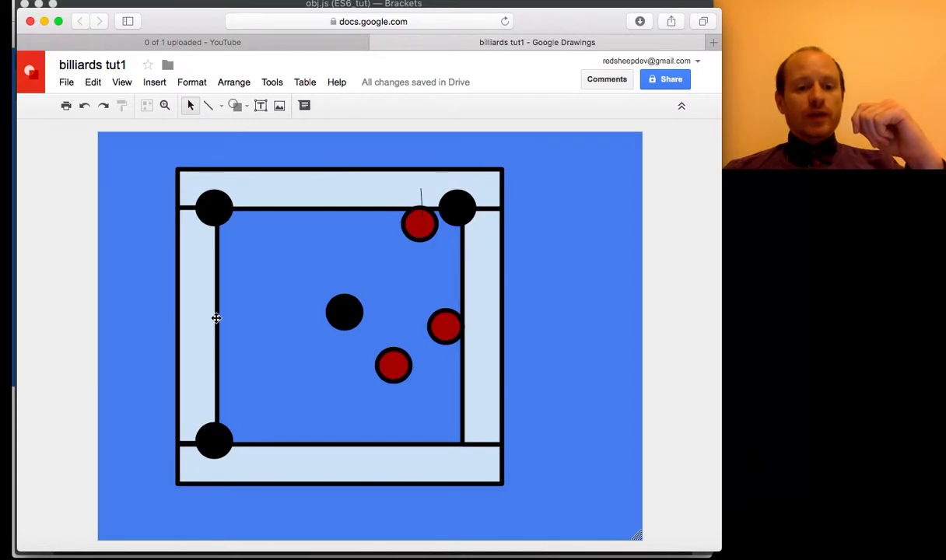
Step: Return to the Brackets window showing es6_OPP.js
left_click(492, 542)
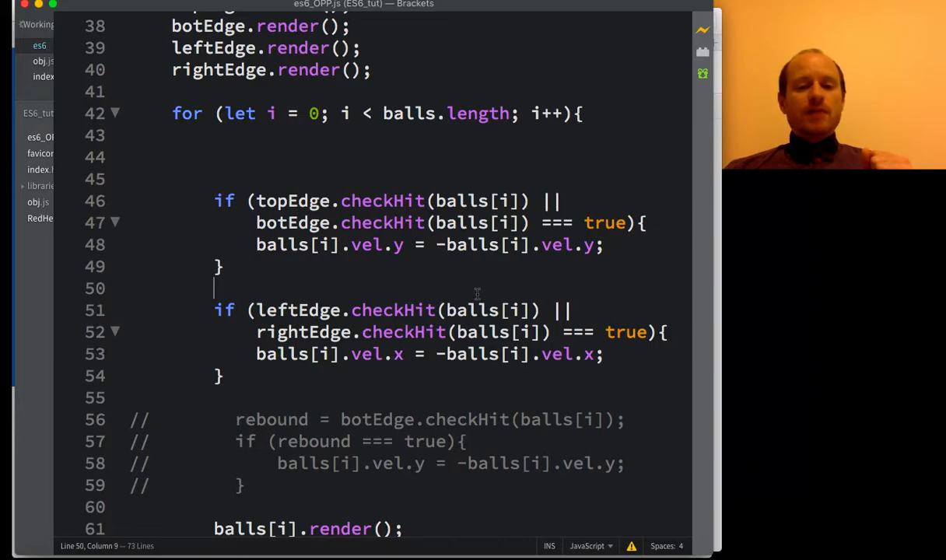
mouse_move(486, 331)
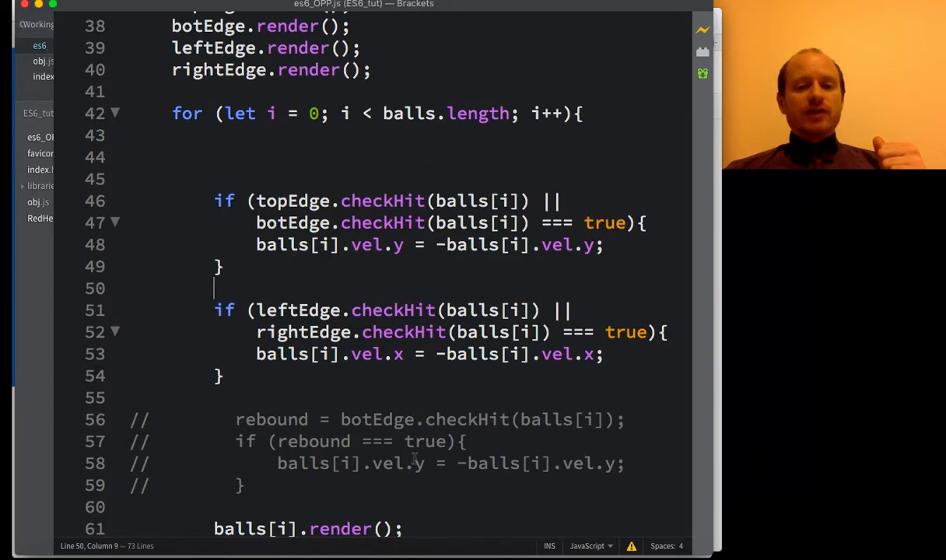
Step: Delete the commented-out bottom-edge rebound block (lines 56–59) from es6_OPP.js
left_click_drag(131, 419, 245, 485)
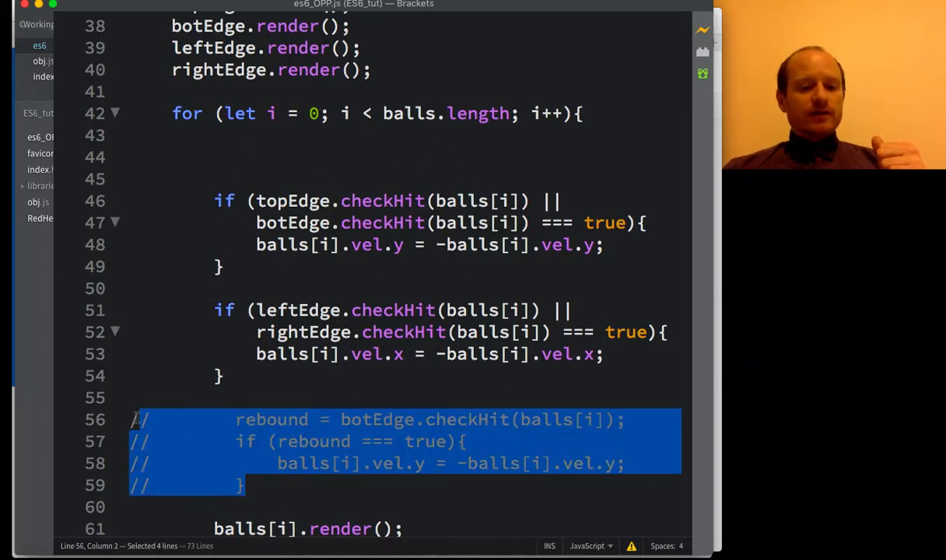
key("Delete")
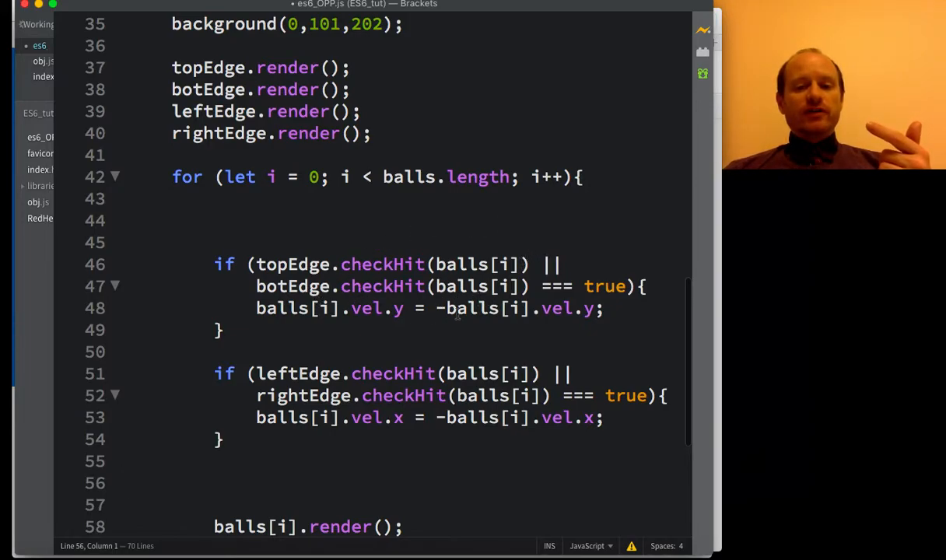
left_click(132, 483)
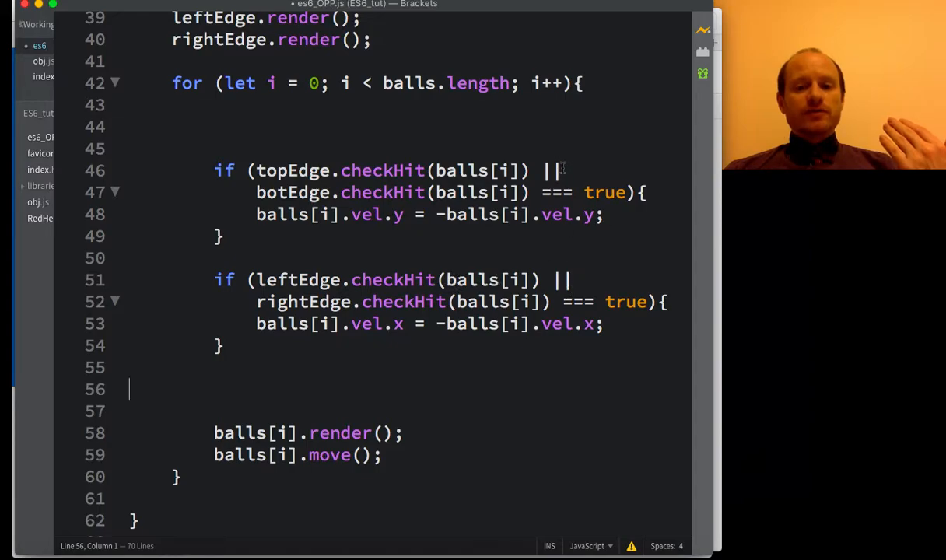
double_click(549, 171)
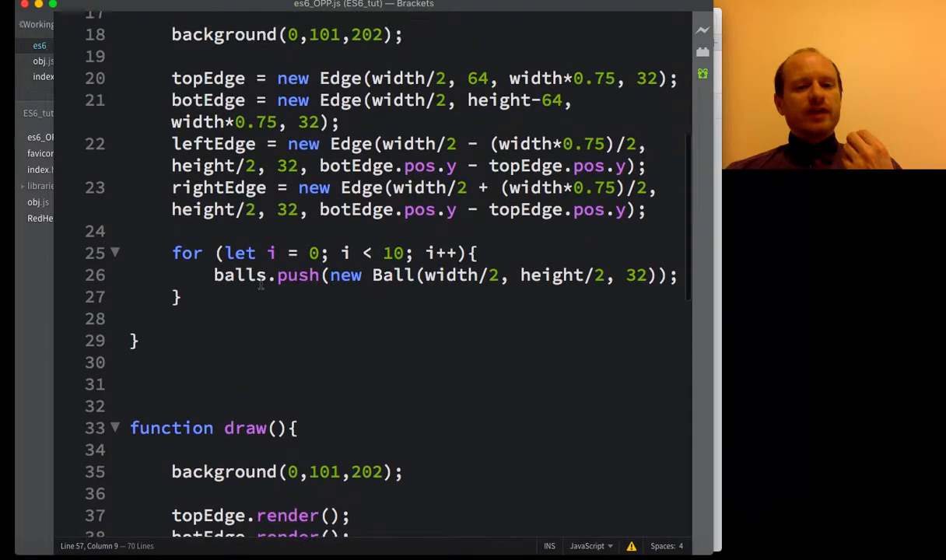
Step: Reopen obj.js and scroll down to the Ball class constructor
left_click(35, 61)
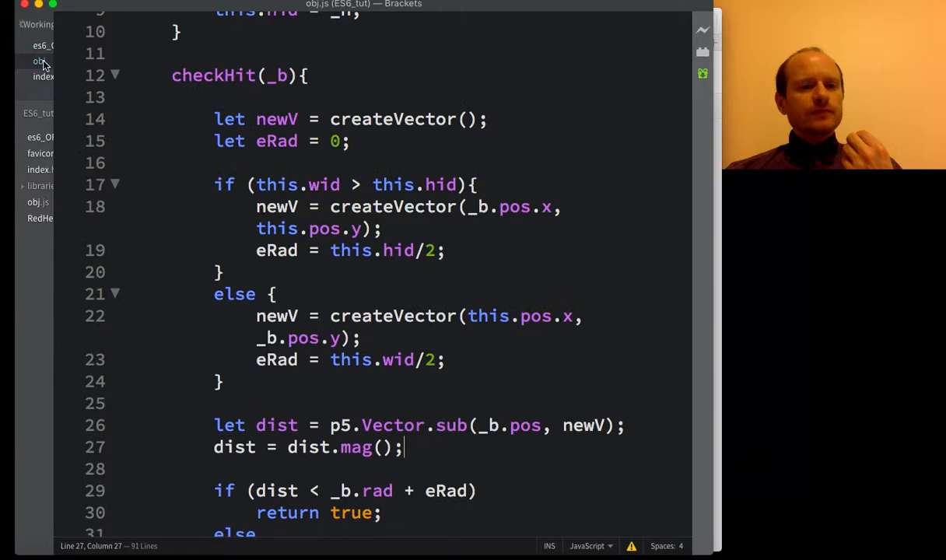
scroll("down", 3)
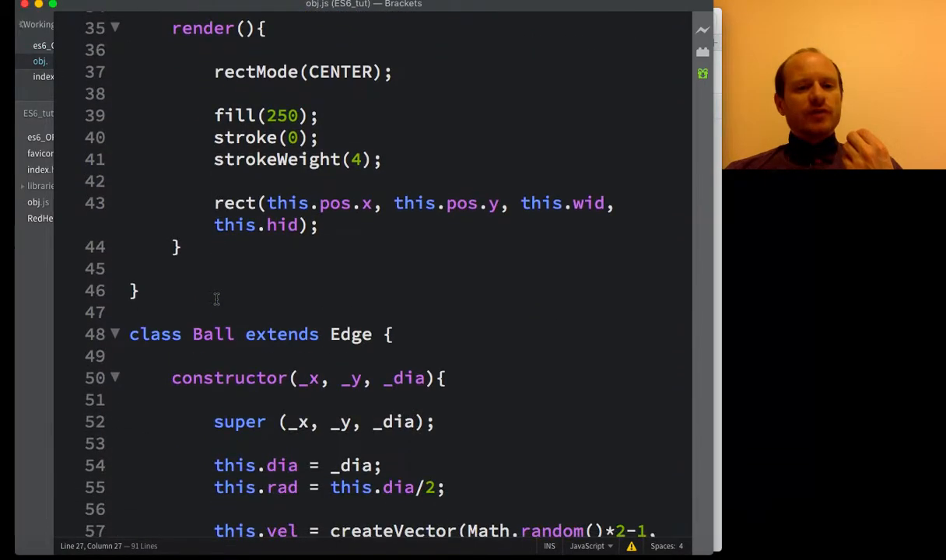
scroll("down", 3)
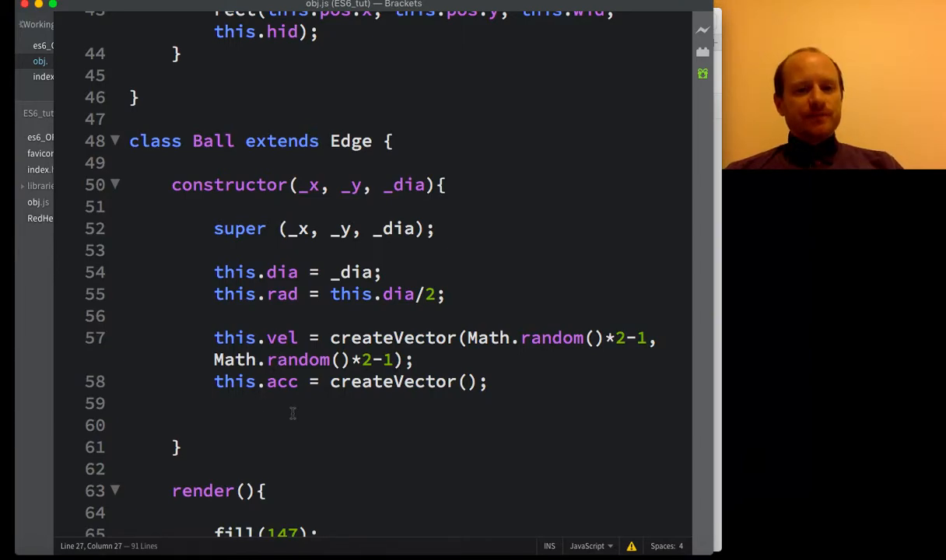
scroll("down", 3)
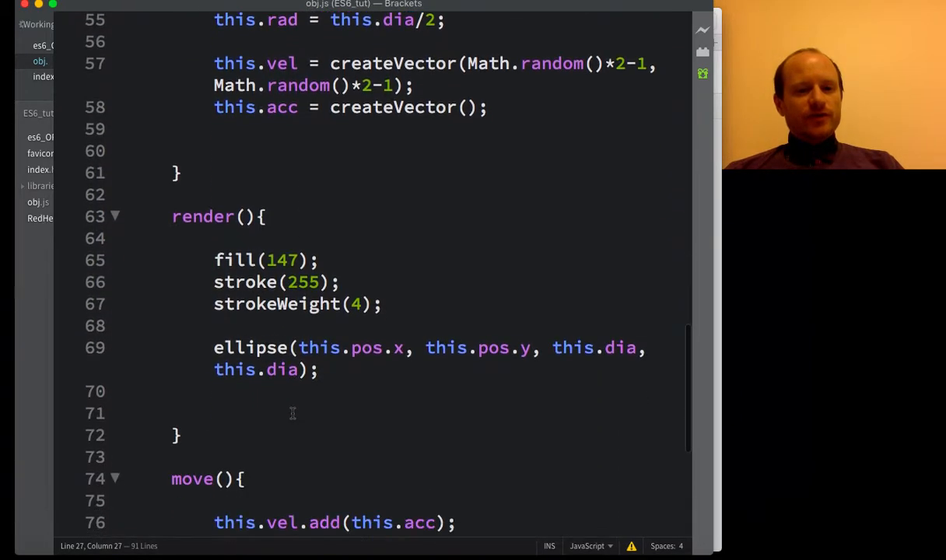
Step: Add an empty checkCol(_b) method after the Ball constructor, above render()
key("enter")
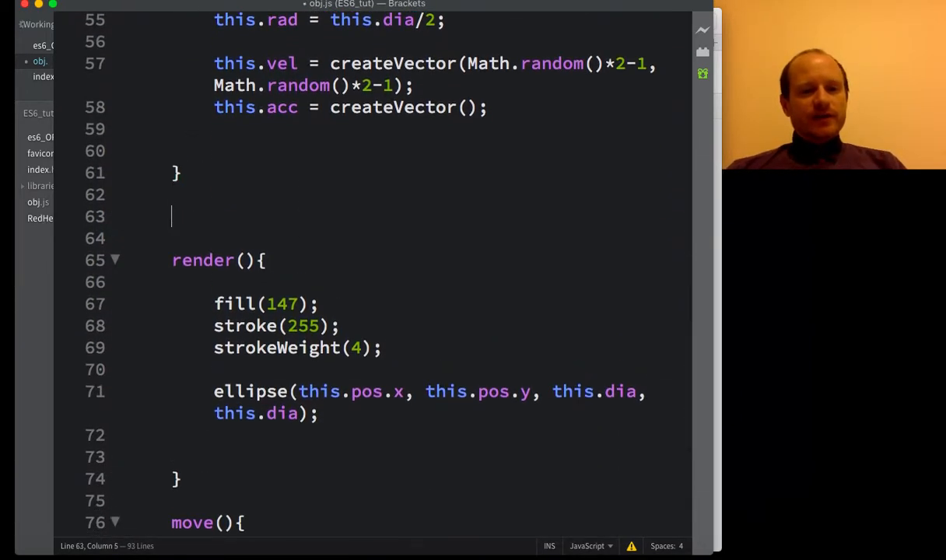
type("checkHit")
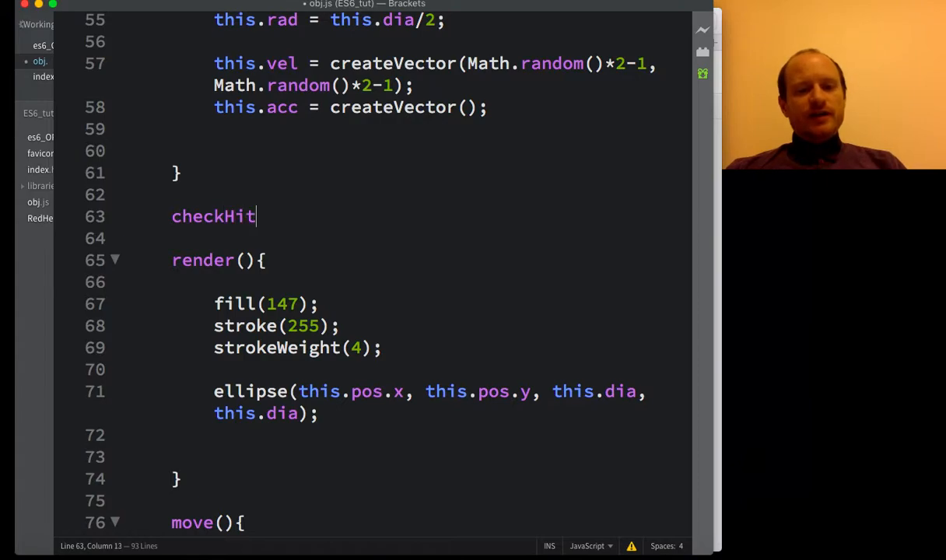
type("()")
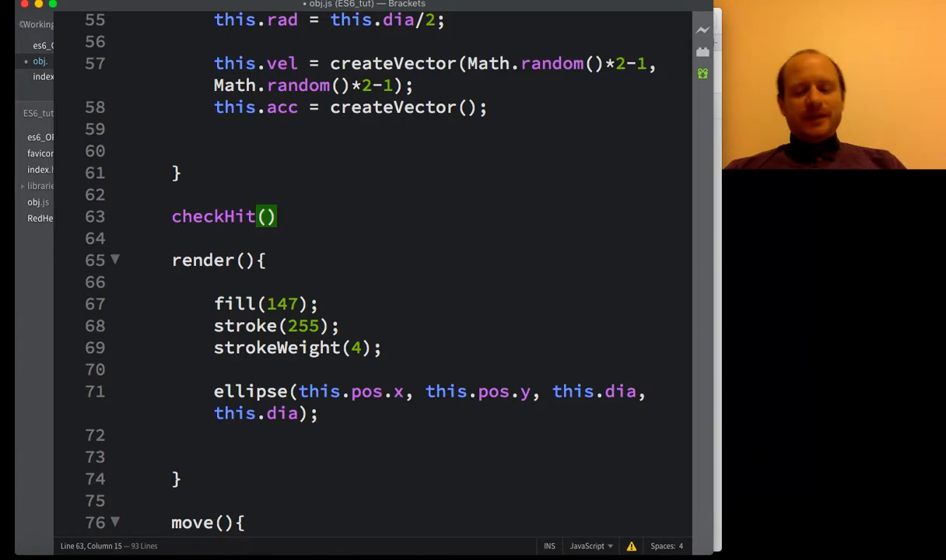
type("{")
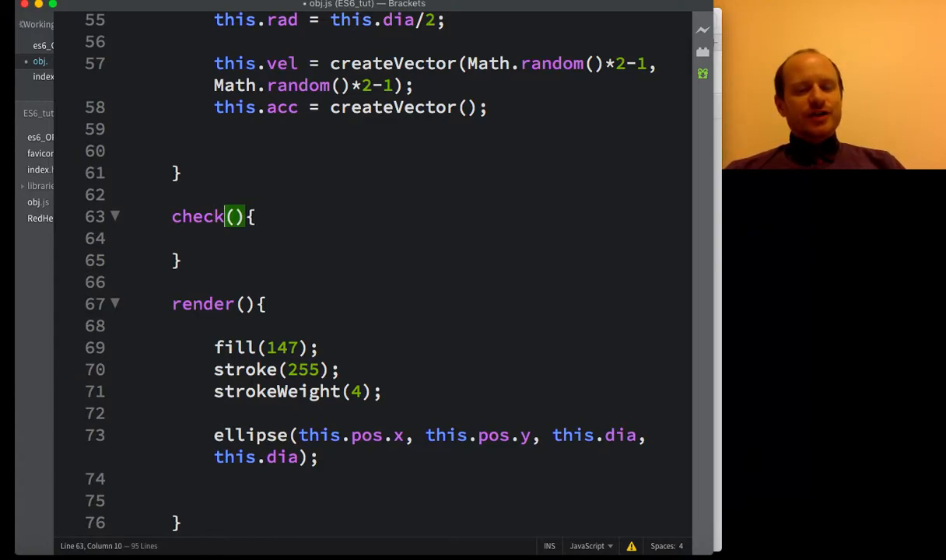
type("Col")
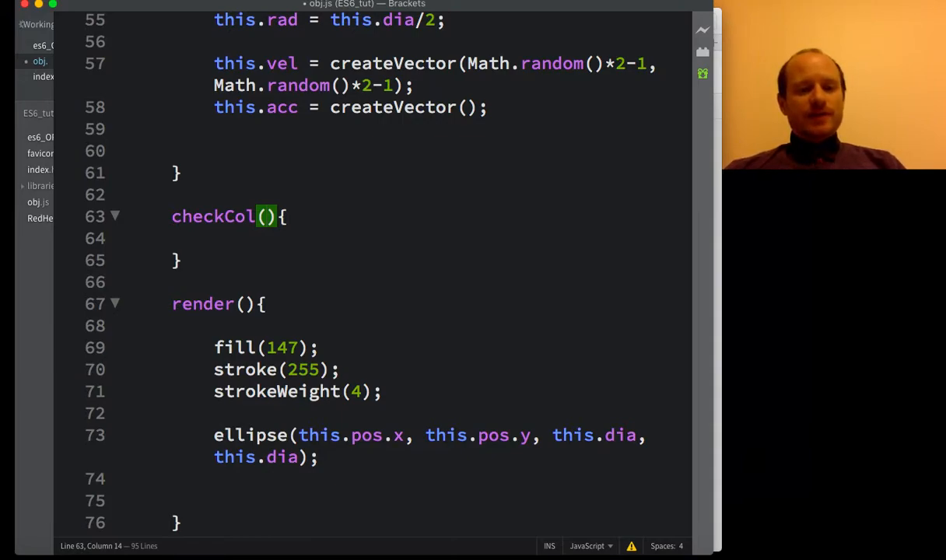
type("_b")
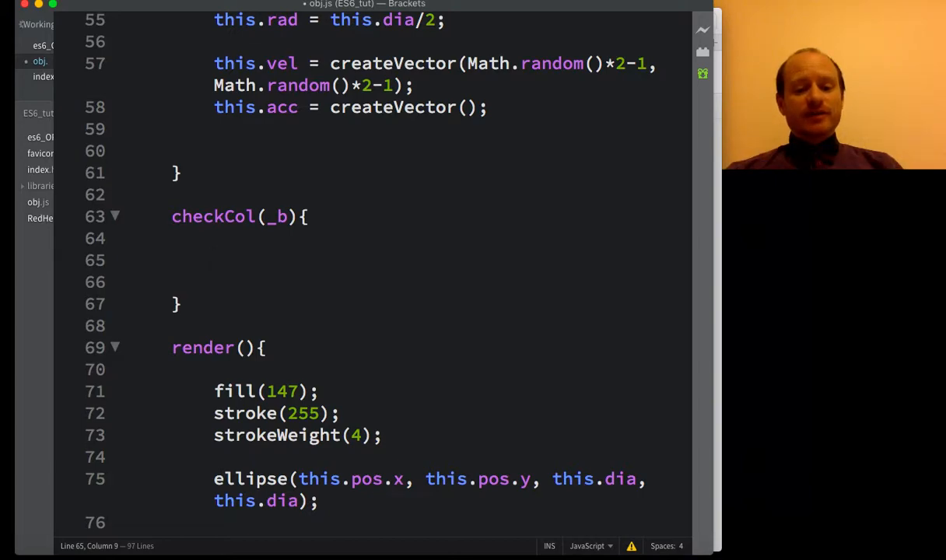
type("return")
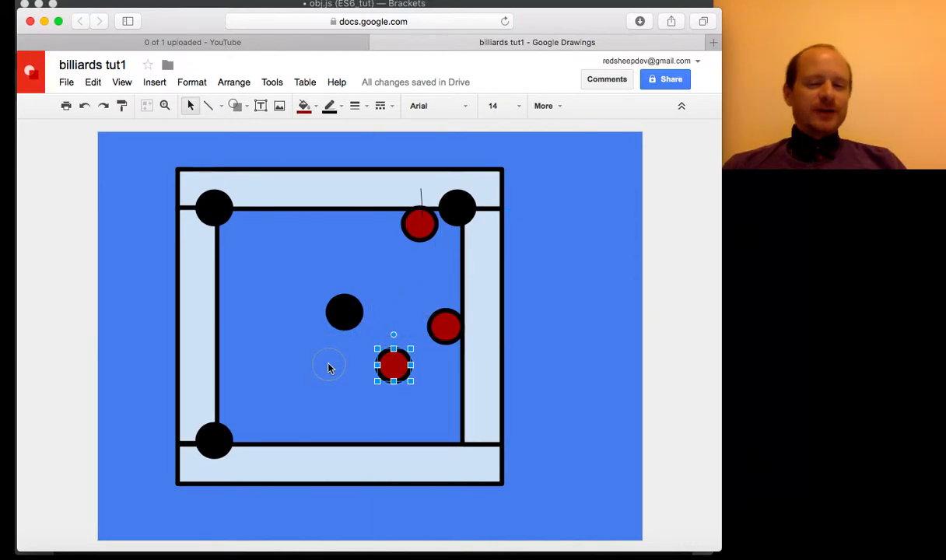
Step: Drag red balls in the drawing until two touch in the table's lower right
left_click_drag(393, 366, 326, 364)
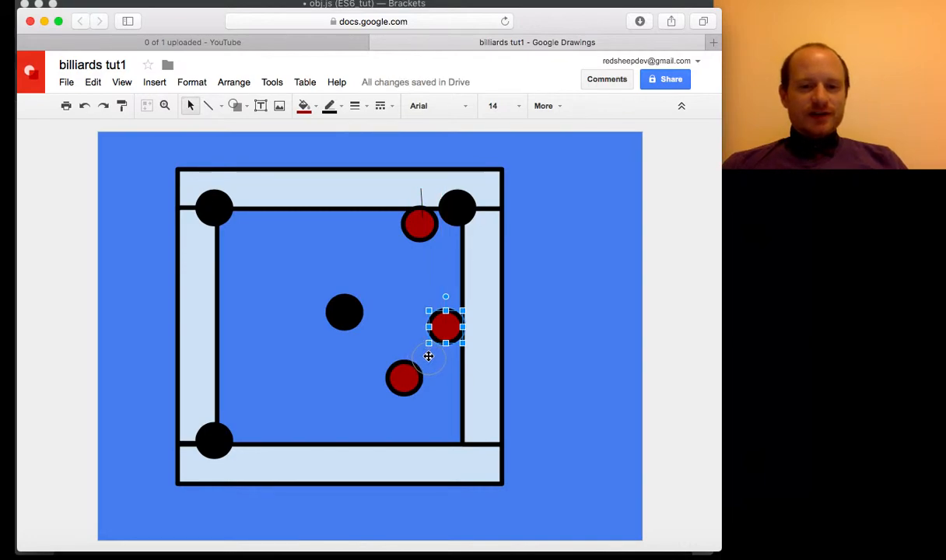
left_click_drag(446, 327, 424, 361)
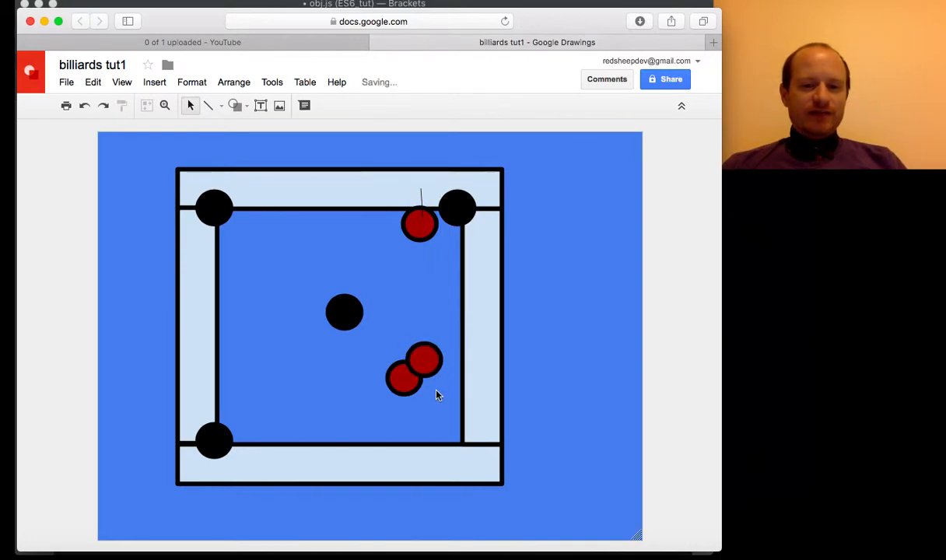
left_click(427, 355)
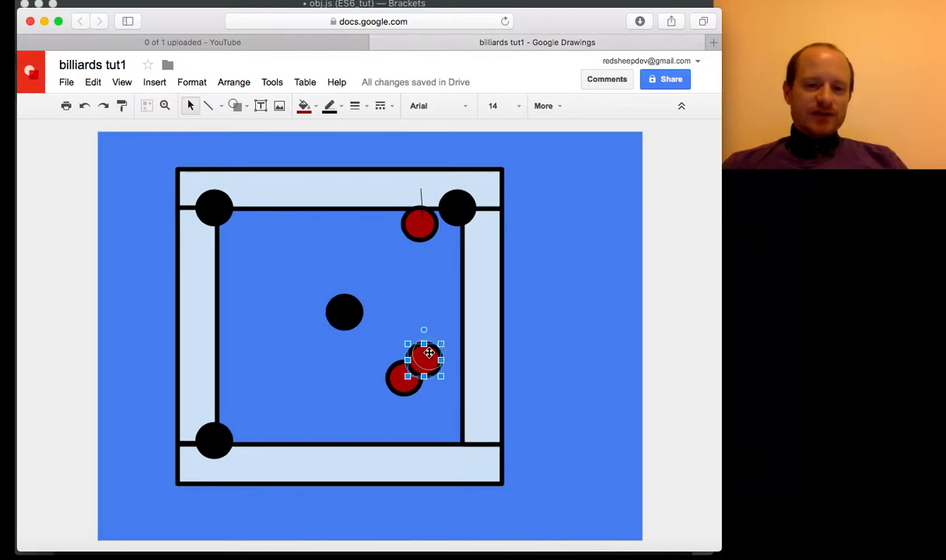
left_click_drag(428, 353, 429, 355)
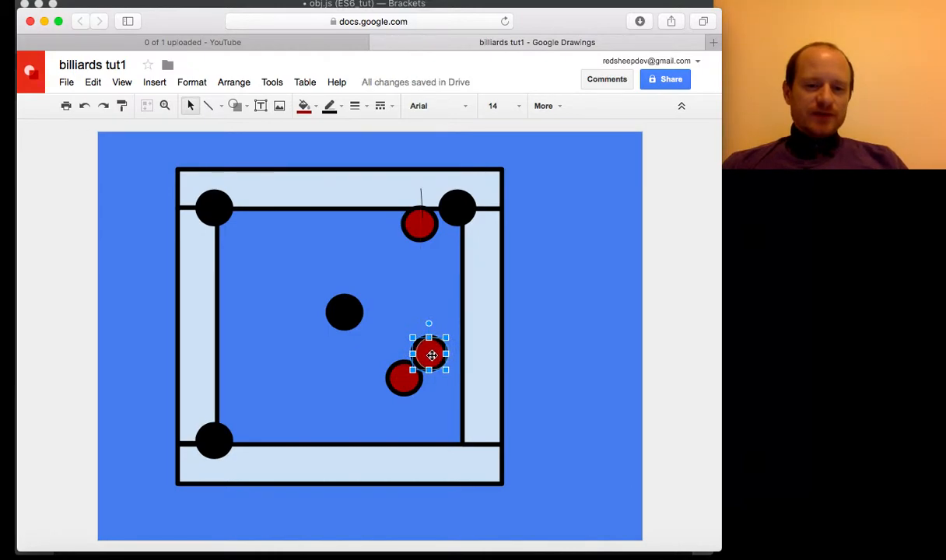
left_click_drag(431, 356, 426, 354)
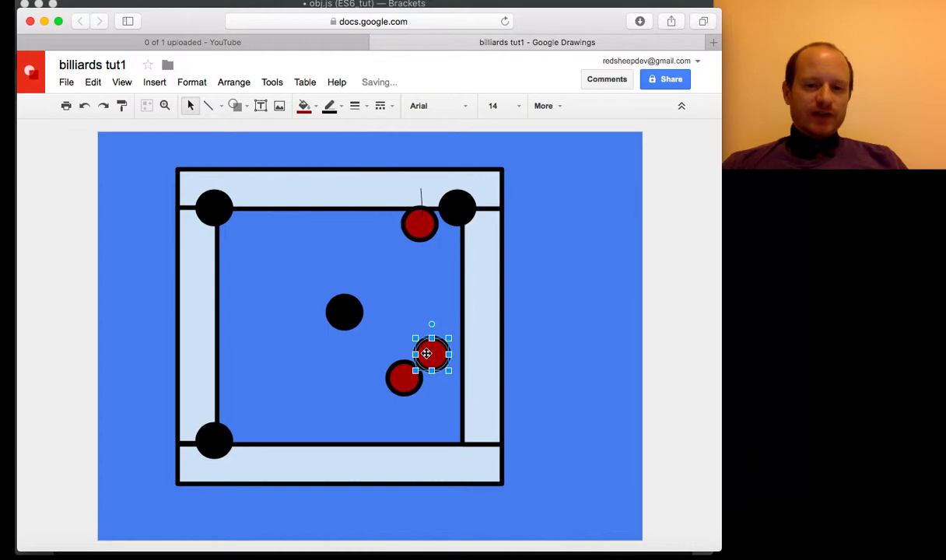
left_click_drag(432, 354, 403, 354)
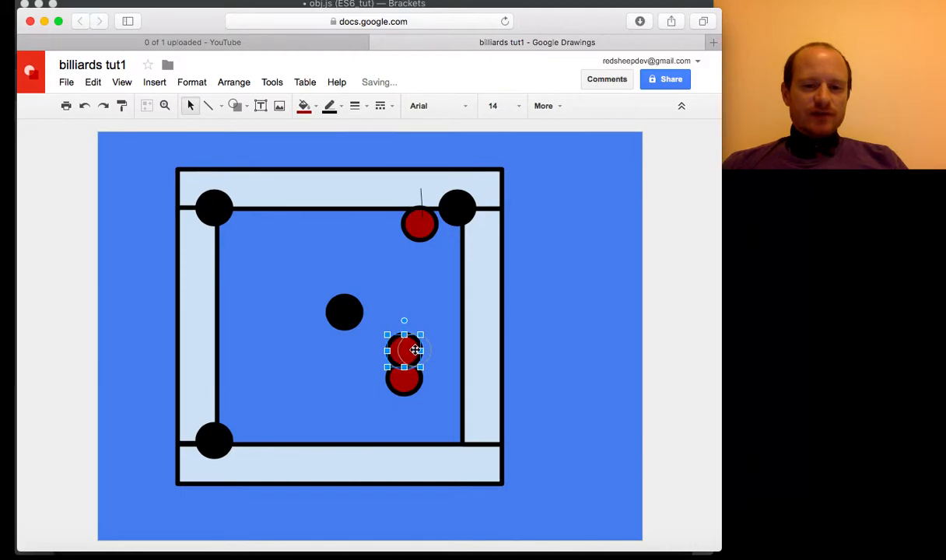
left_click_drag(403, 350, 422, 348)
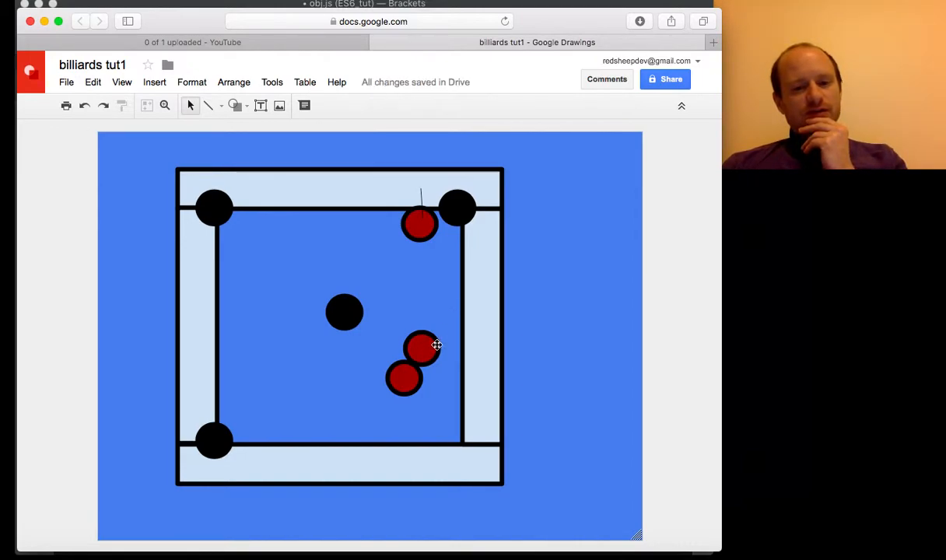
left_click(422, 349)
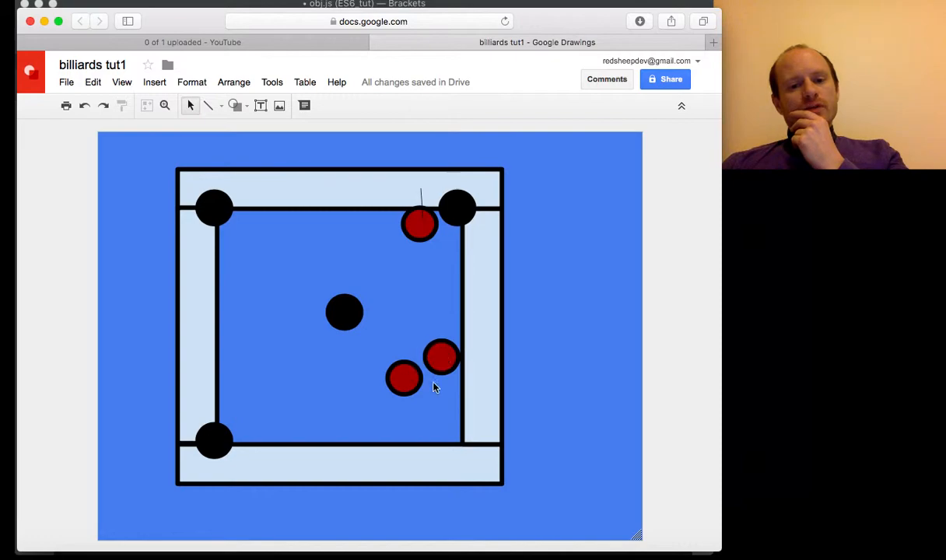
mouse_move(424, 332)
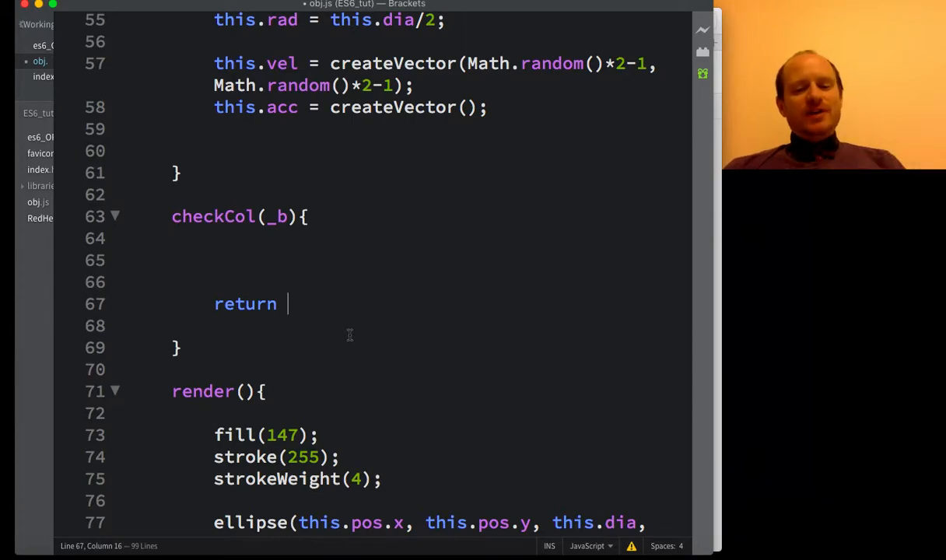
Step: Replace the unfinished return with the start of an if (this.pos condition
key("Backspace")
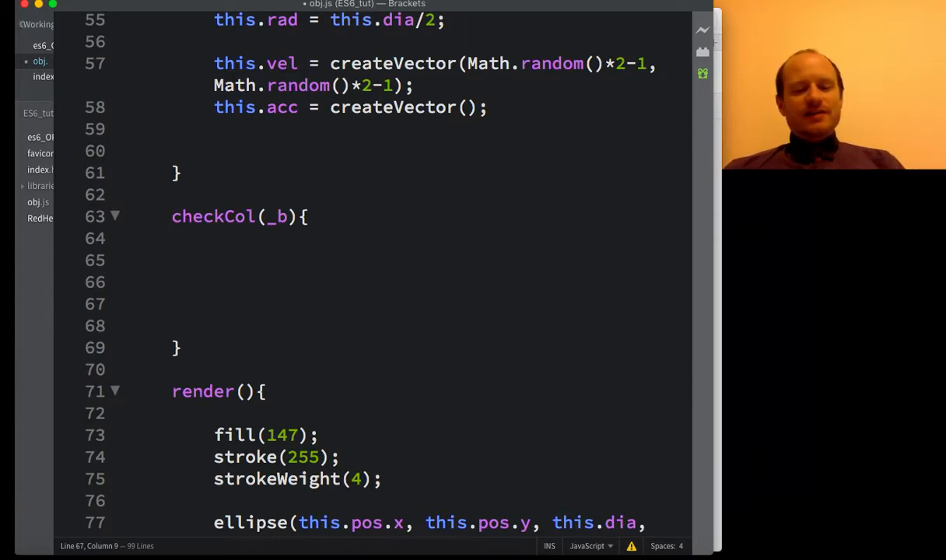
mouse_move(370, 282)
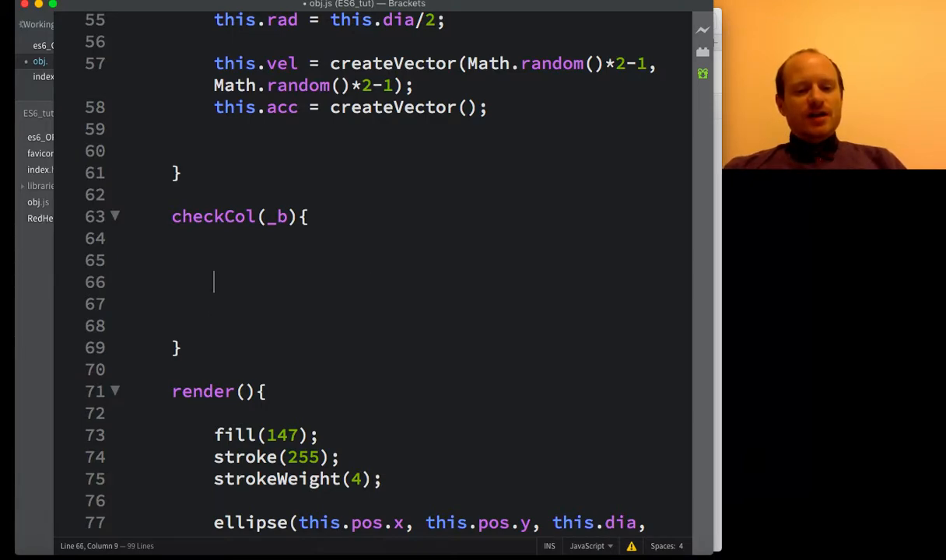
type("if (this")
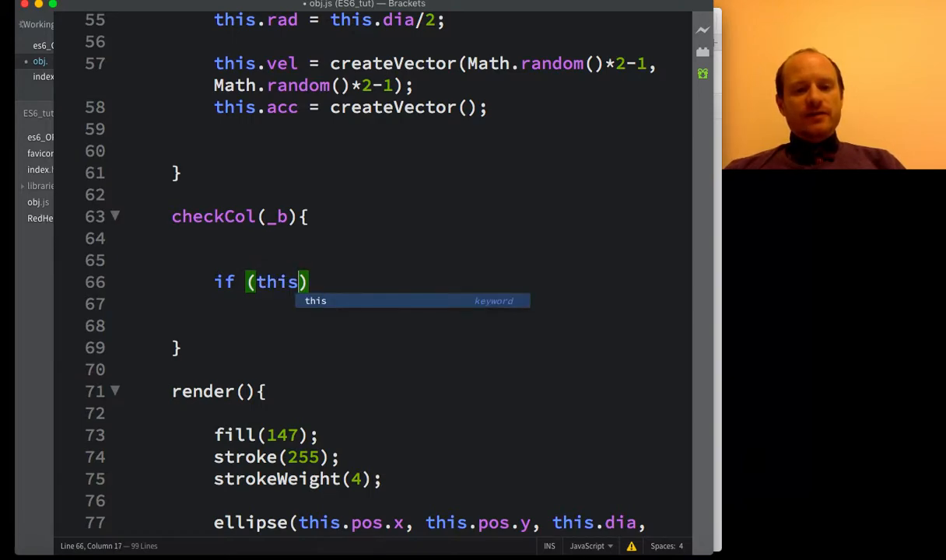
type(".pos")
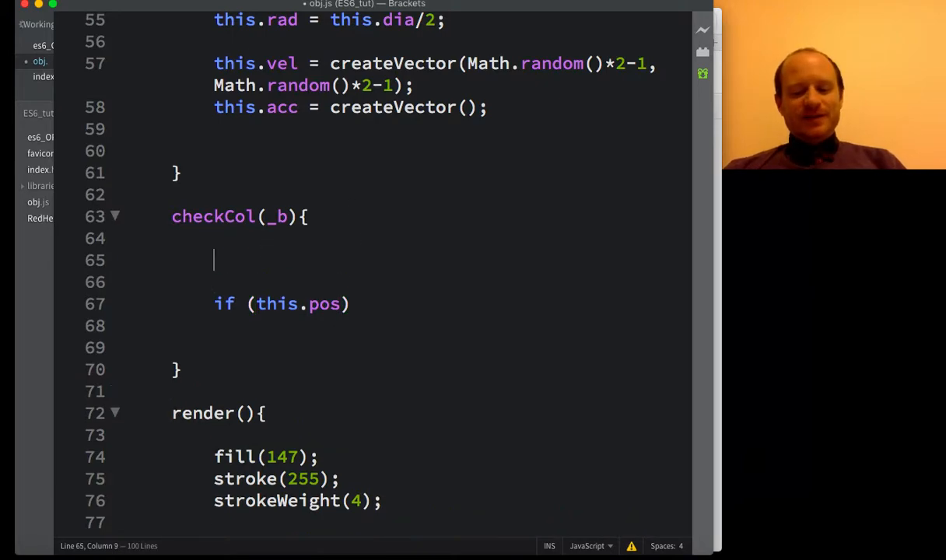
Step: Add let dist = p5.Vector.sub(_b, this.pos) and dist = dist.mag() above the if
type("let")
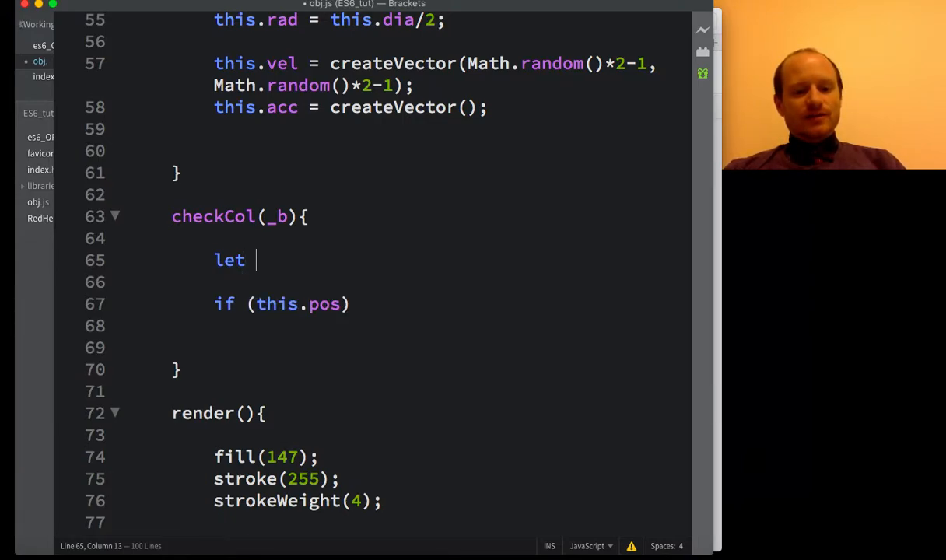
type("dist =")
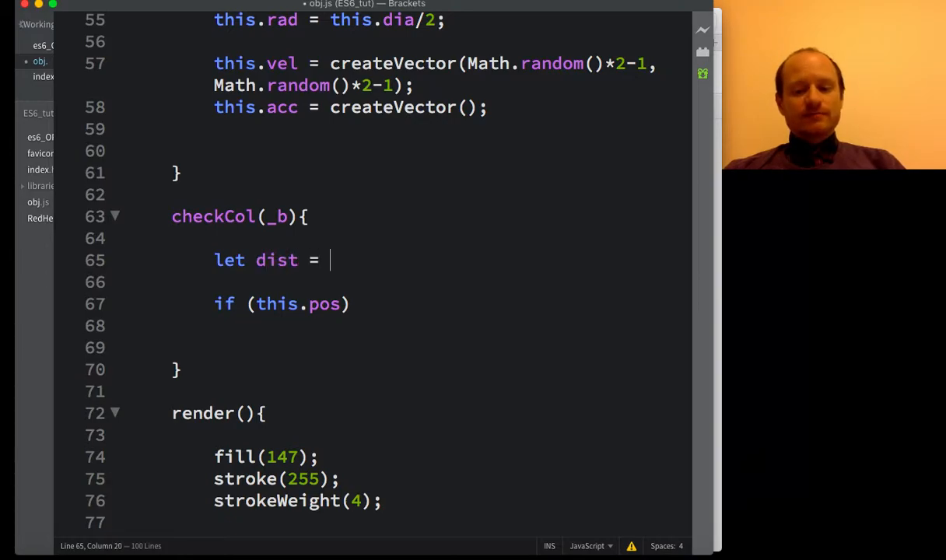
type("p5.")
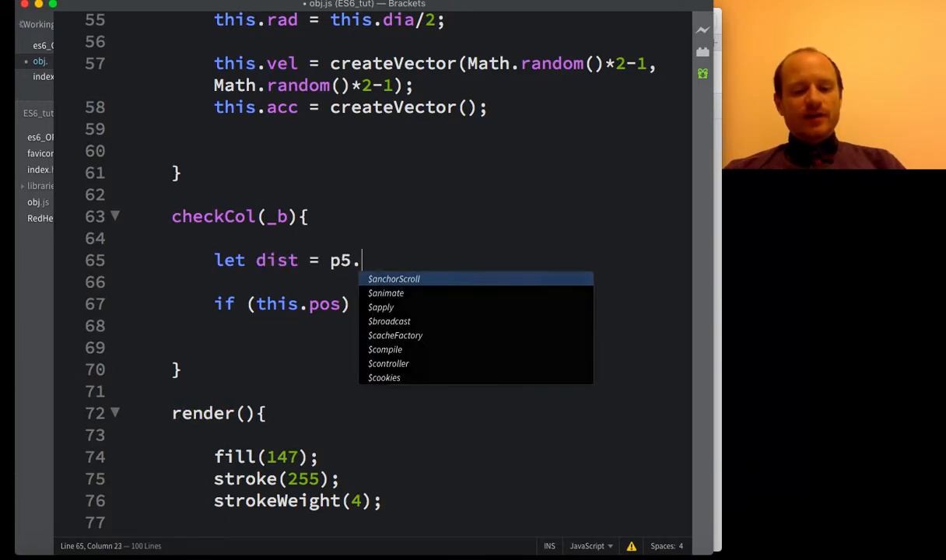
type("Vector.")
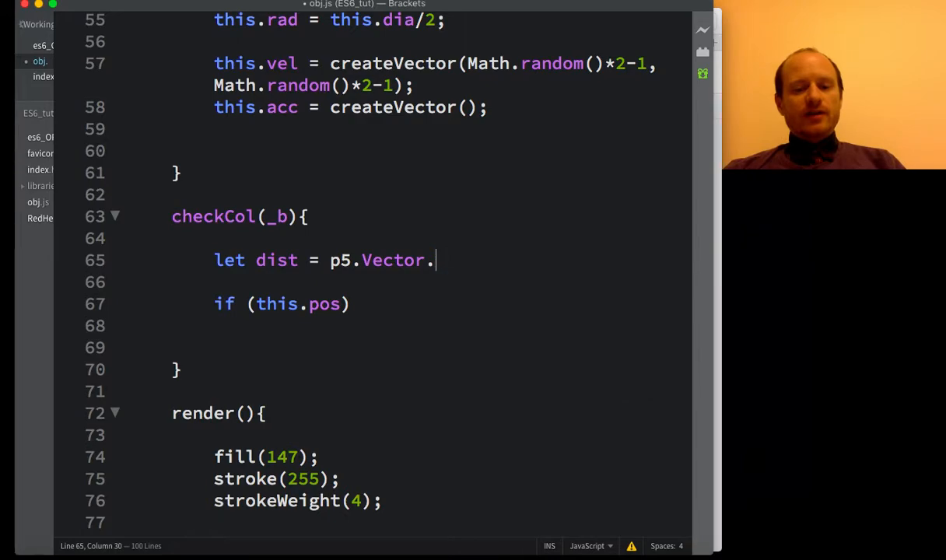
type("sub()")
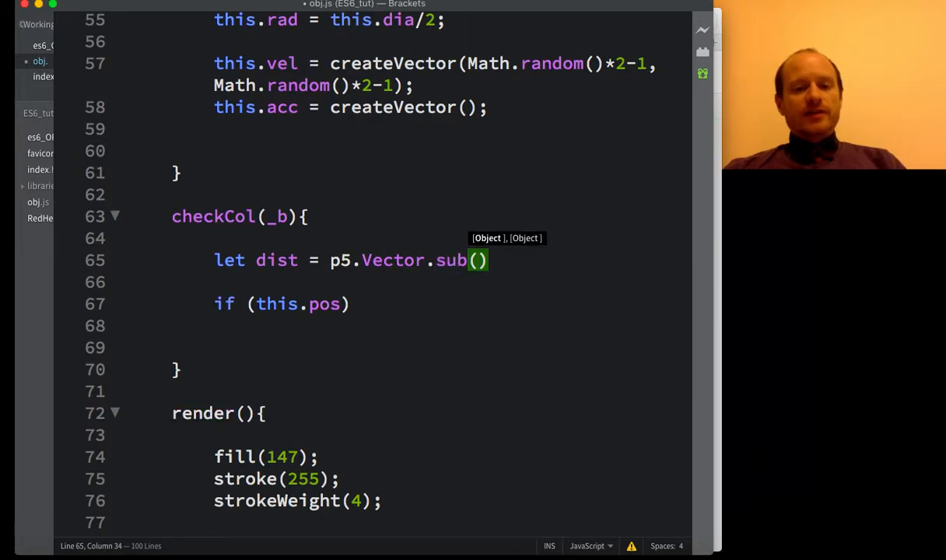
type("_b,")
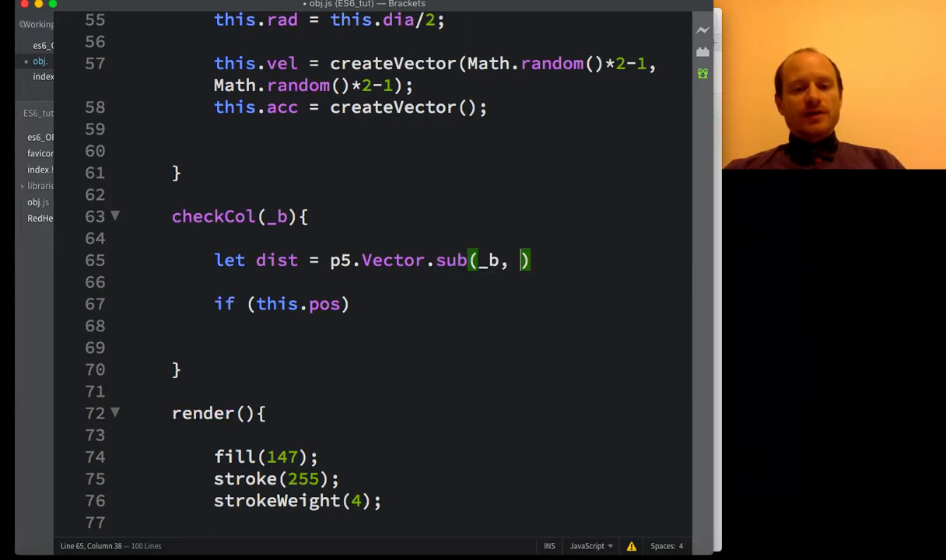
type("this.pos")
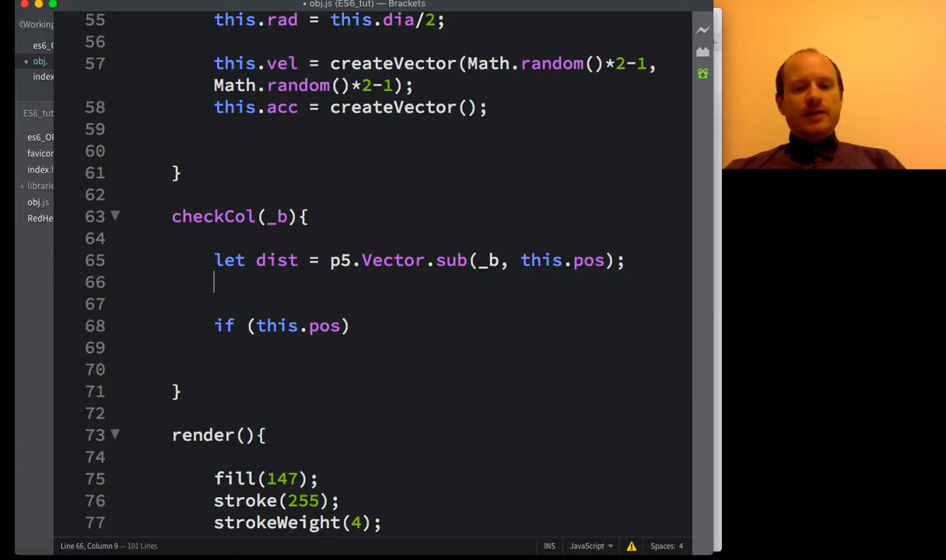
type("dist")
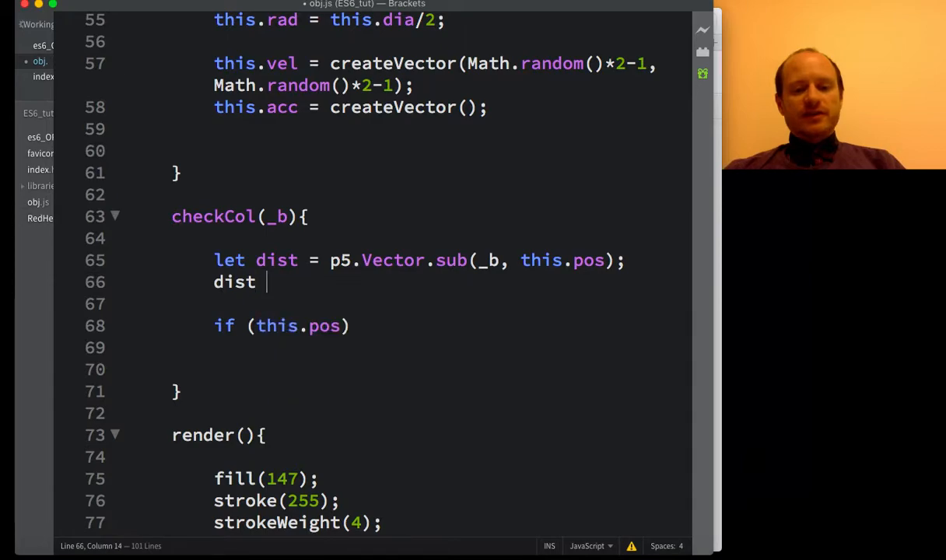
type("= s")
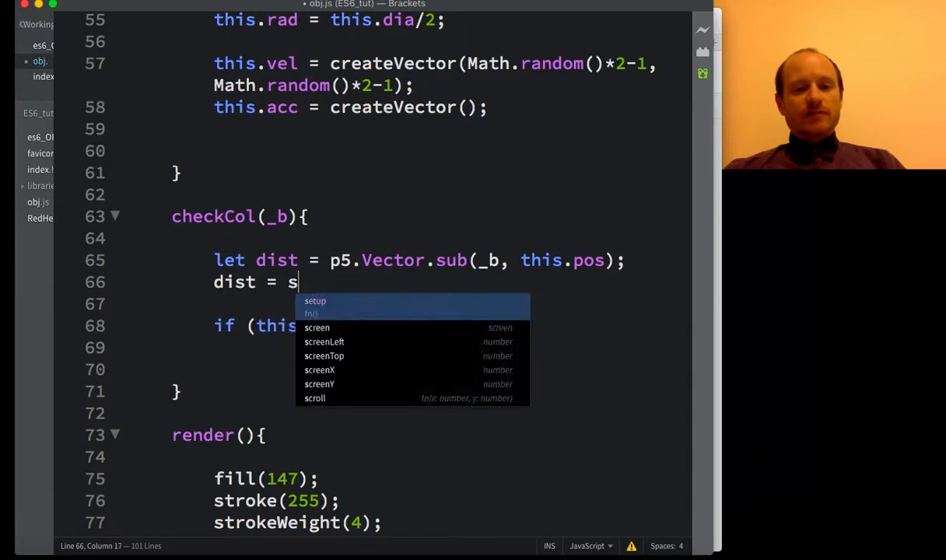
type("ist")
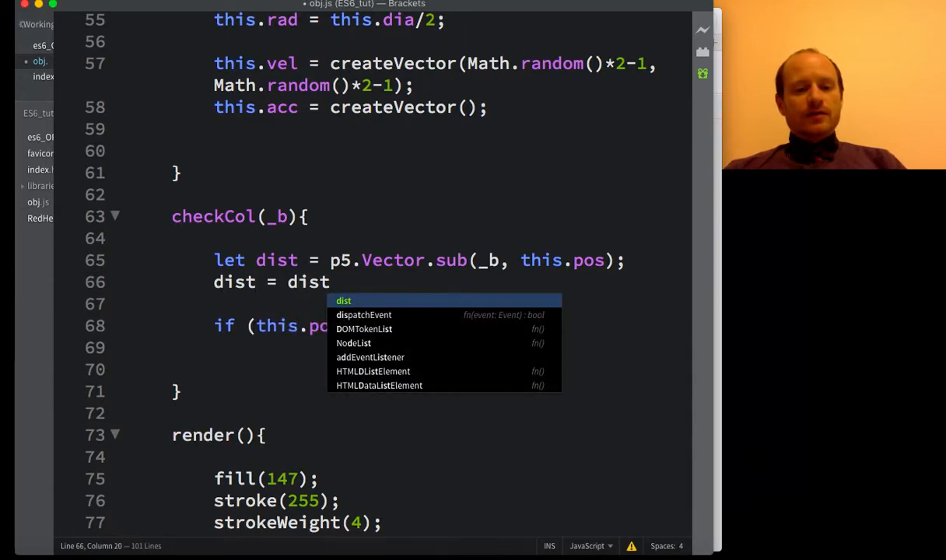
type("mag()")
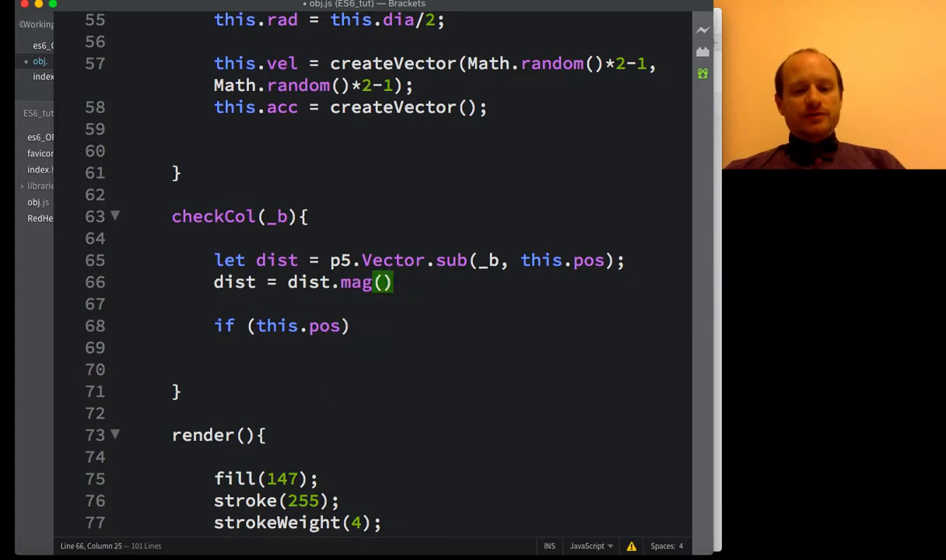
type(";")
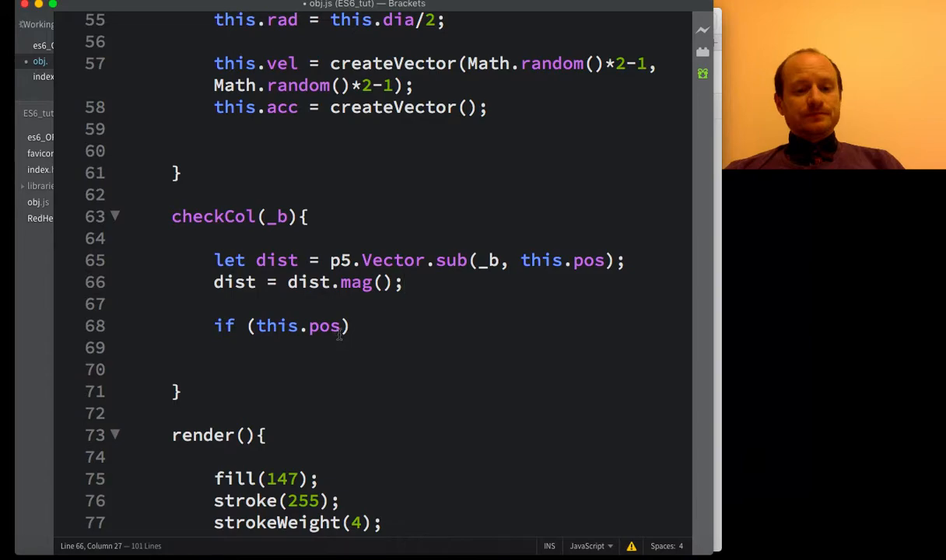
Step: Complete the if condition as dist < _b.rad + this.rad with an empty body
type("d")
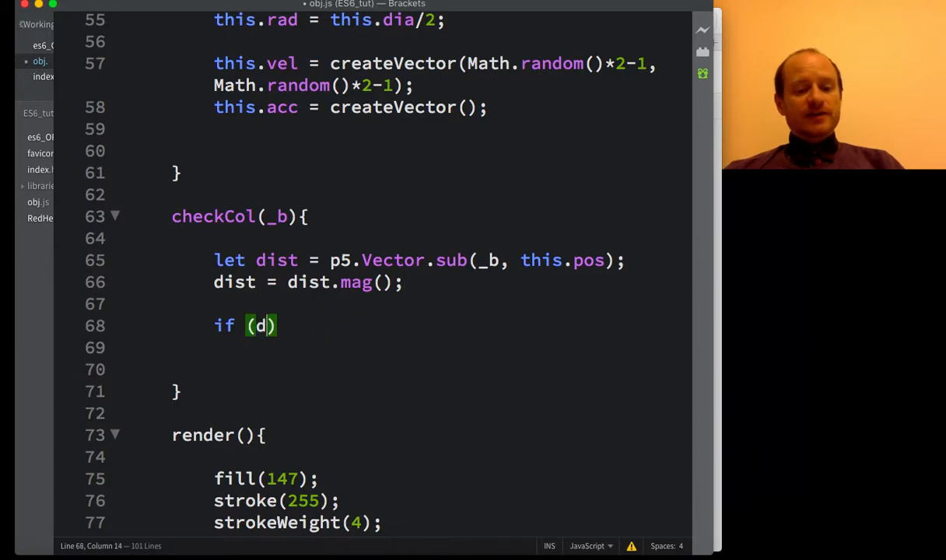
type("ist <")
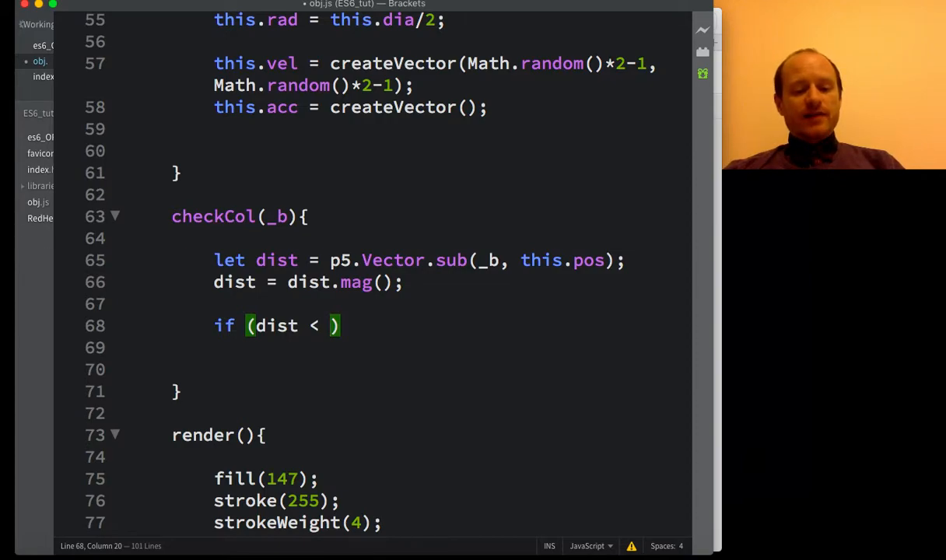
type("_")
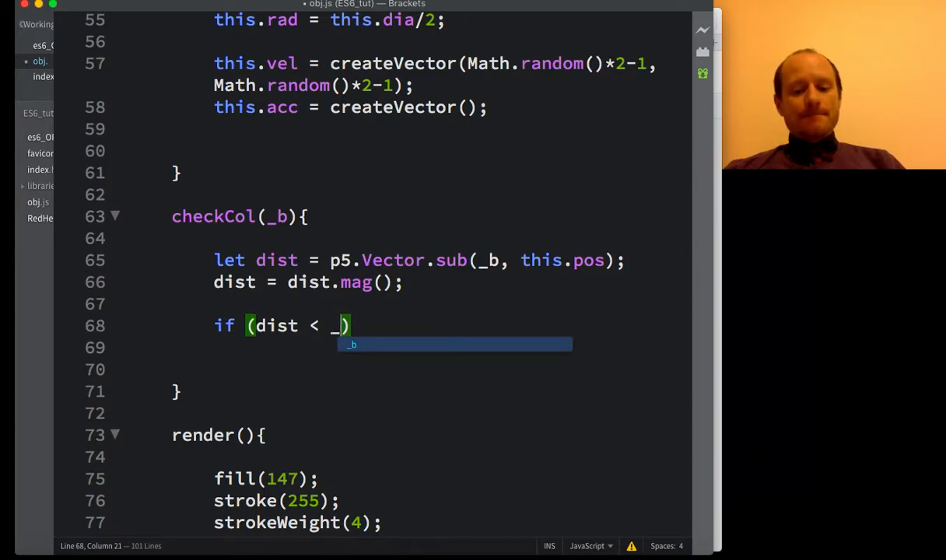
type("b.rad +")
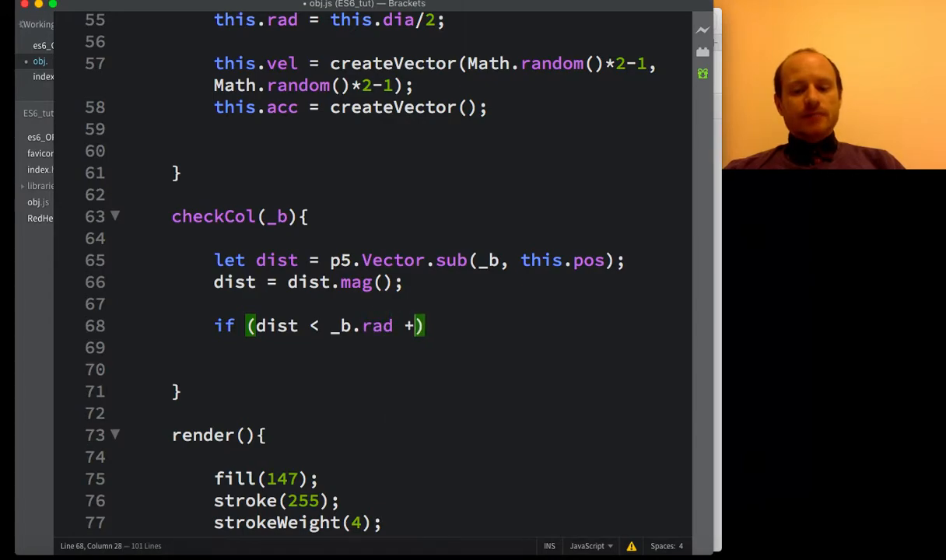
type("this.rad")
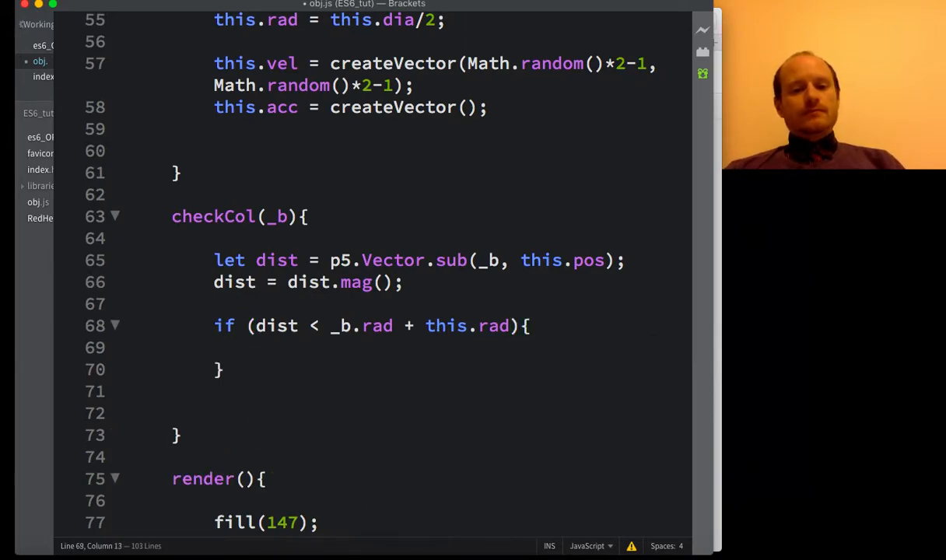
left_click(257, 347)
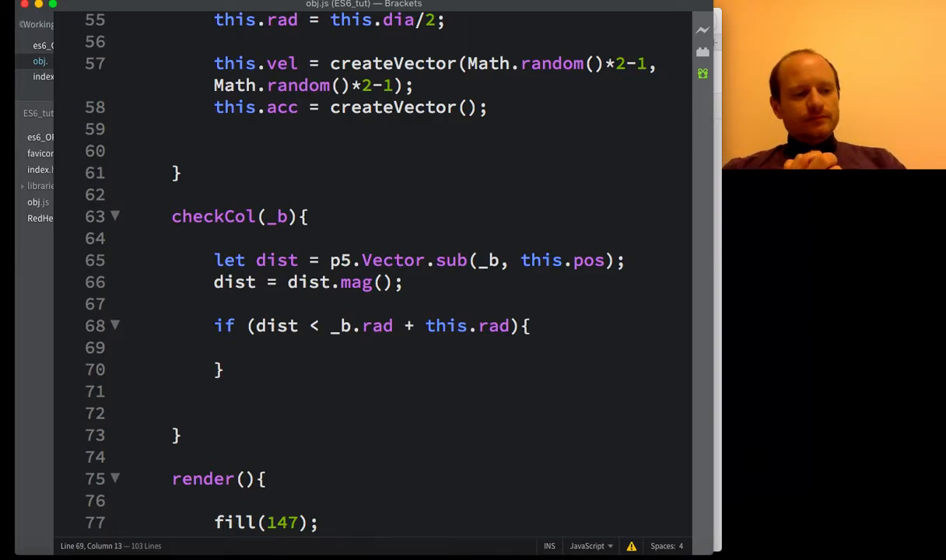
left_click(257, 348)
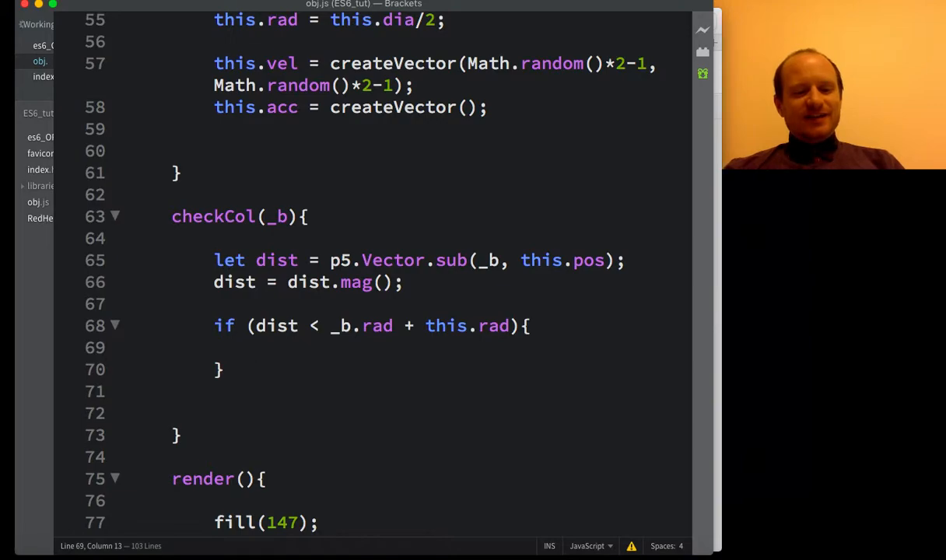
Step: Store this.ob.vel in a temporary o3 variable inside the if block
type("let")
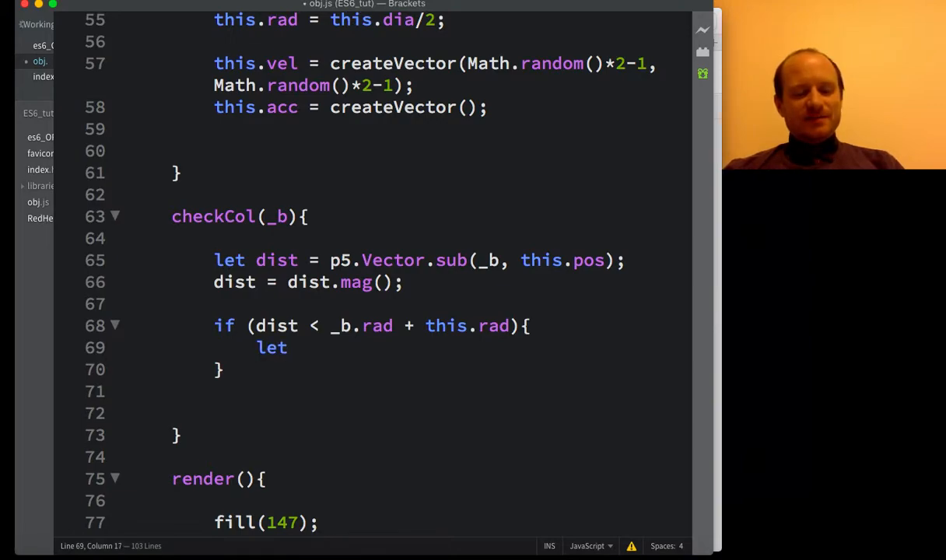
type("o3 =")
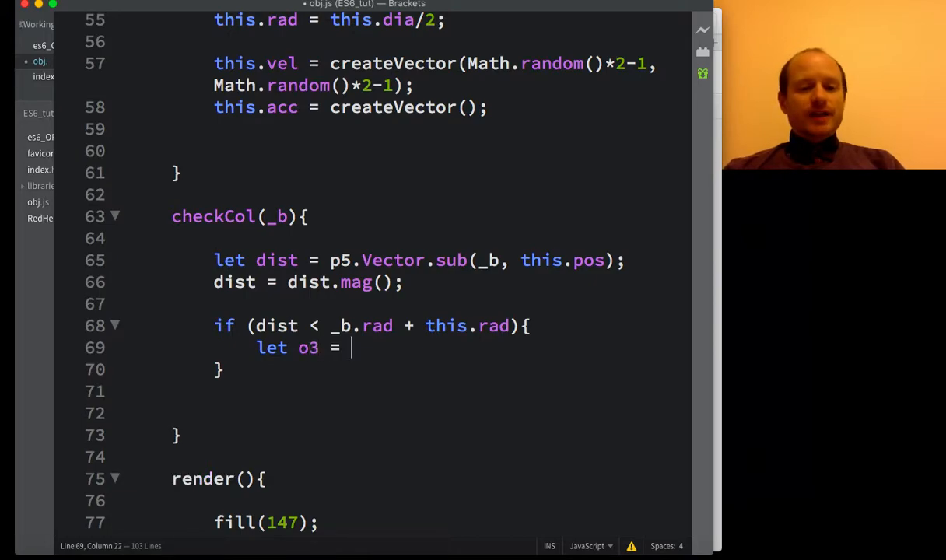
type("this.ob")
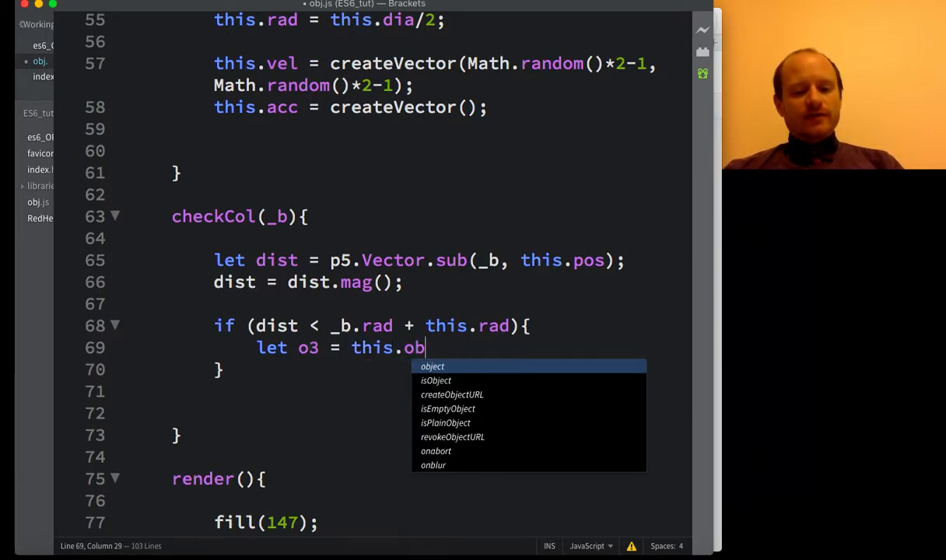
type(".")
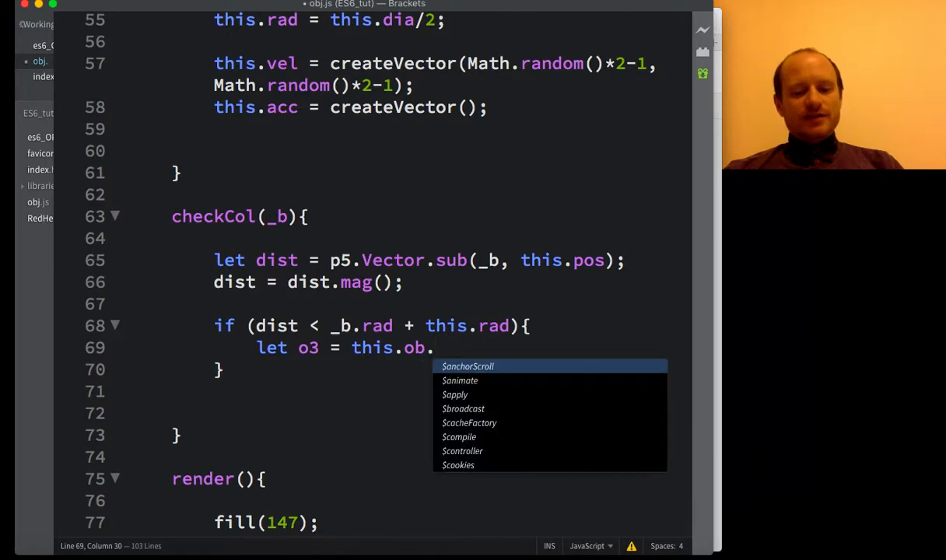
type("vel;")
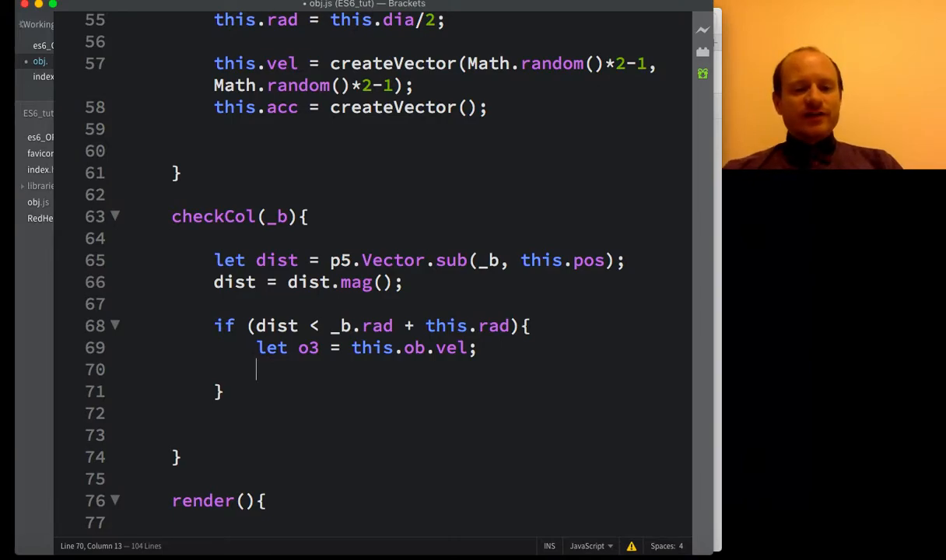
Step: Add the line assigning _b.vel to this.vel
type("this.")
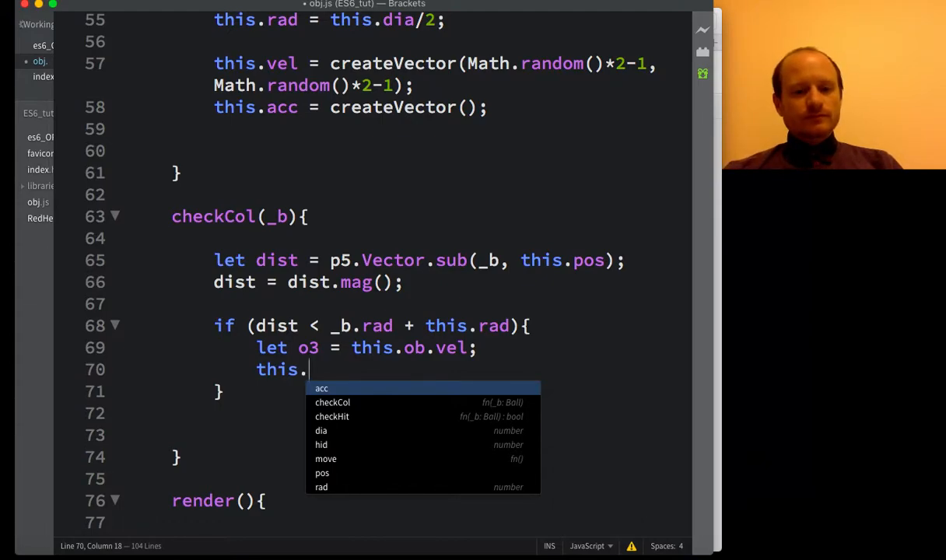
type("ob")
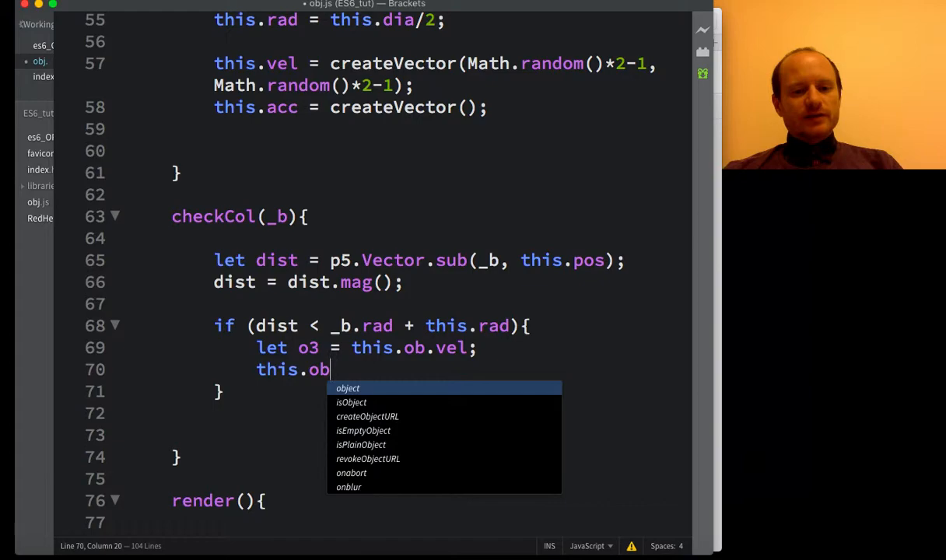
type("vel")
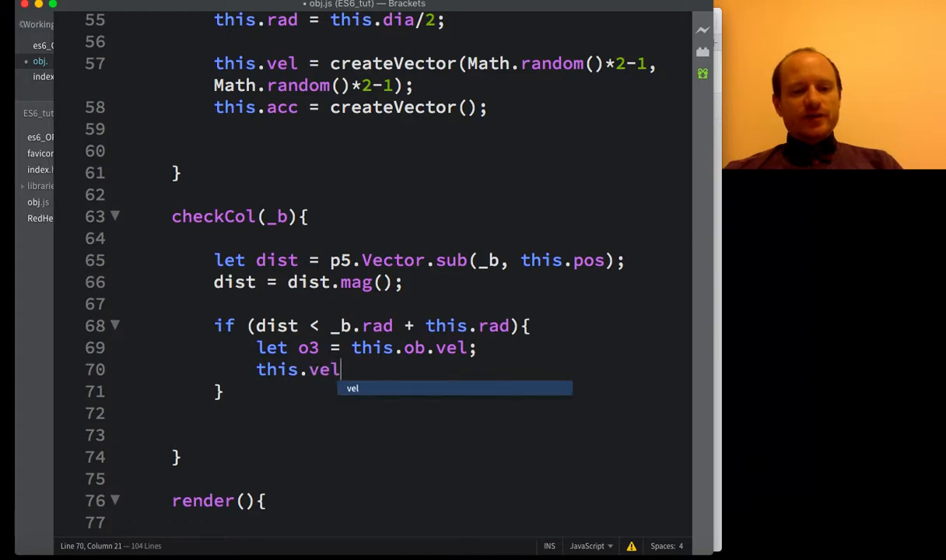
type("=")
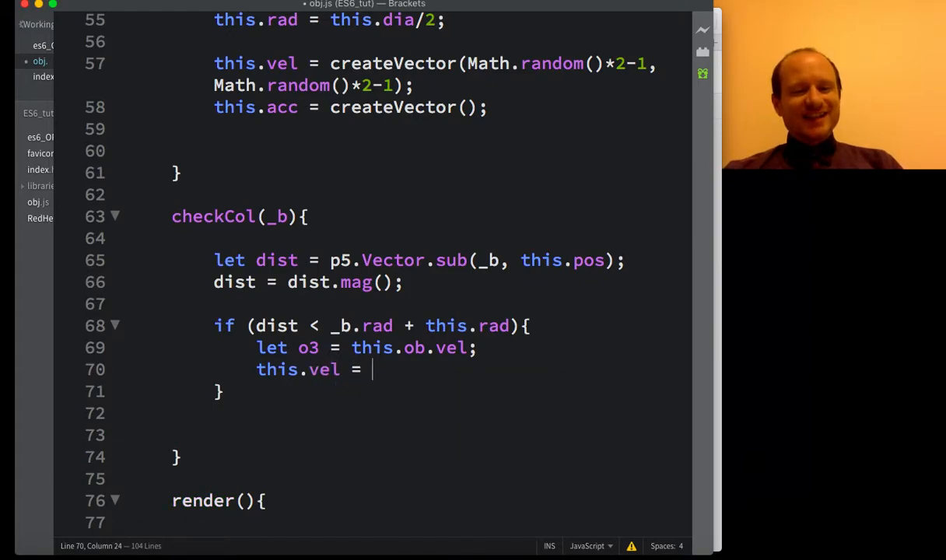
type("_")
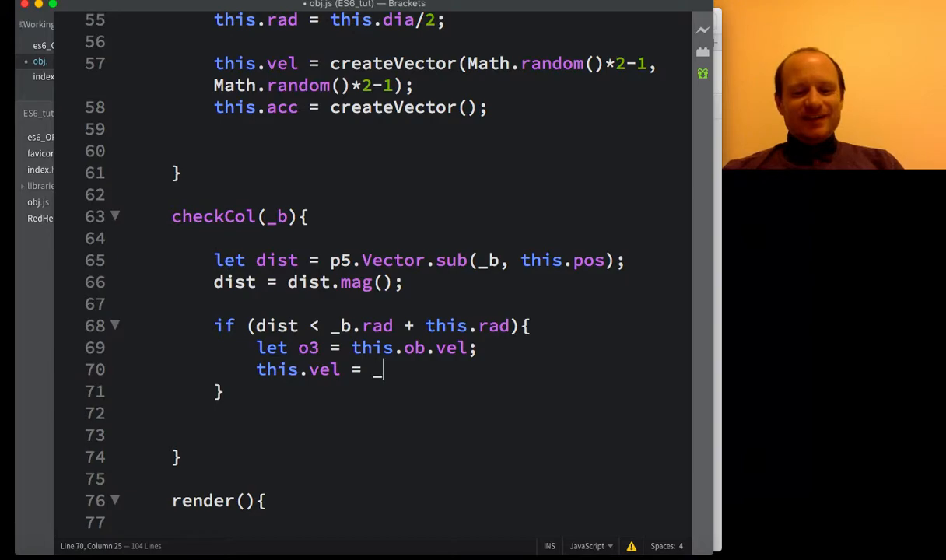
type("_b.vel;")
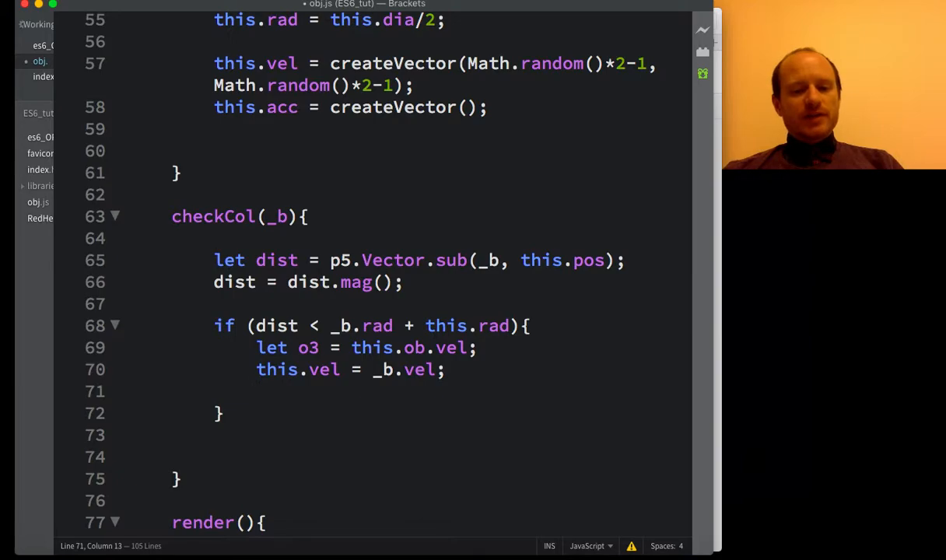
Step: Set _b.vel to o3.vel, fixing a mistyped zero
type("_b.vel =")
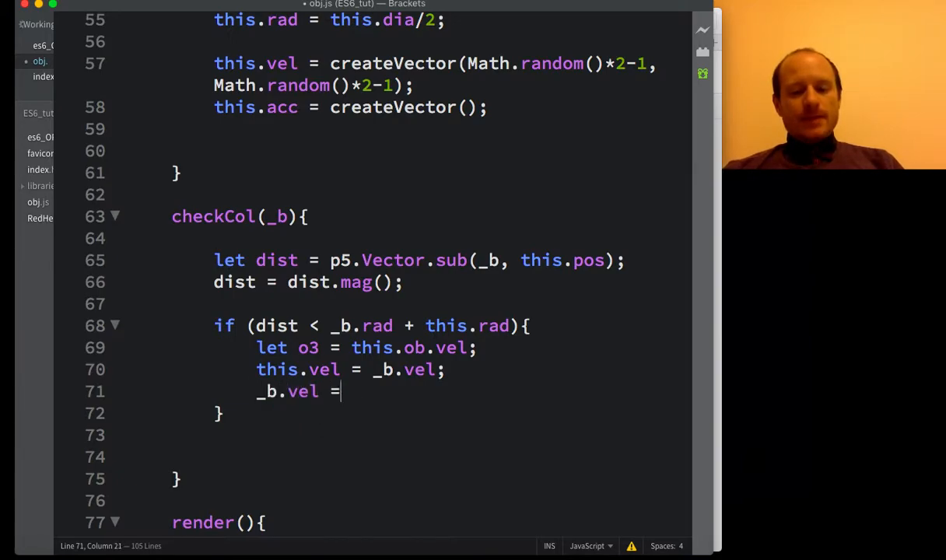
type("0")
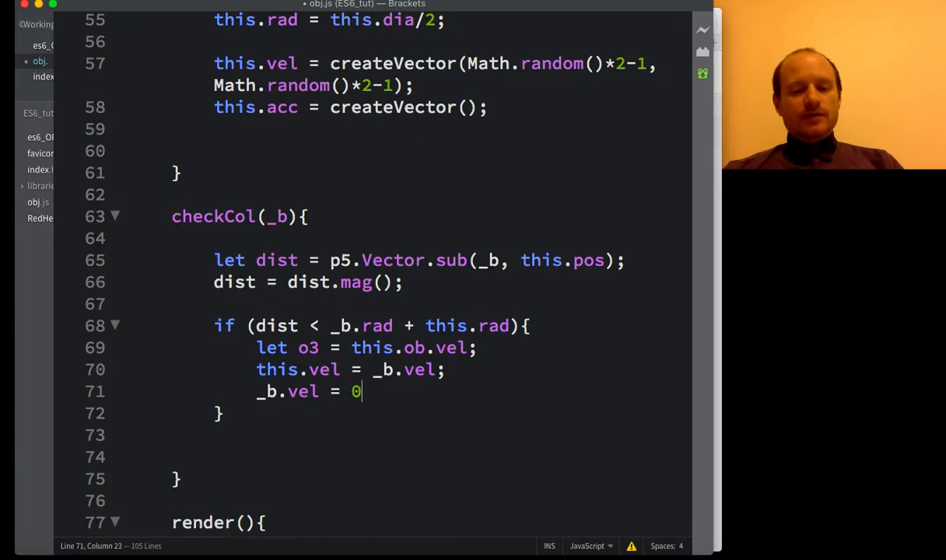
key("Backspace")
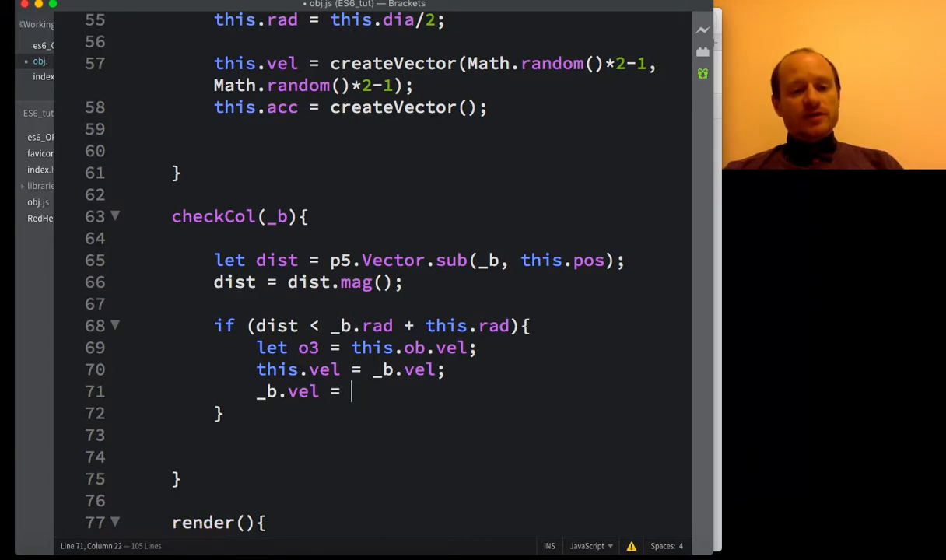
type("o")
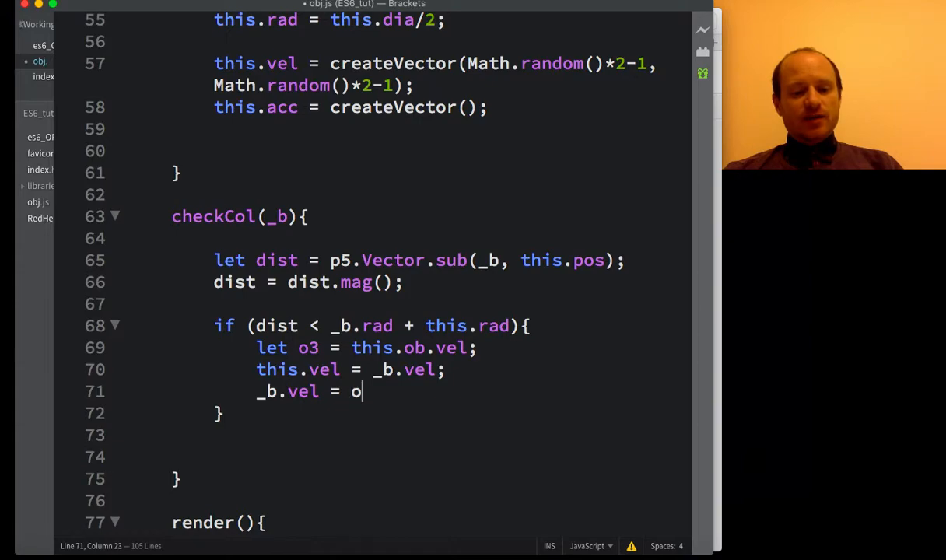
type("3;")
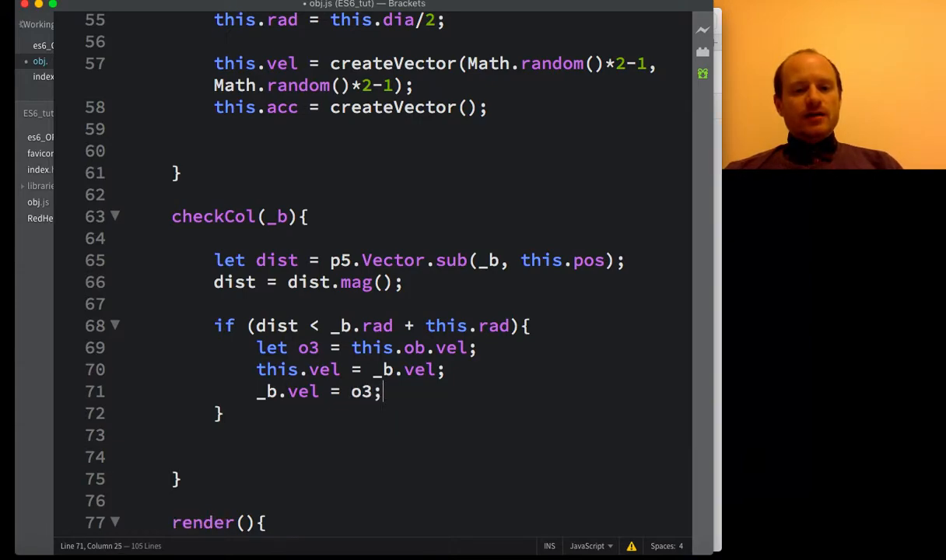
type("v")
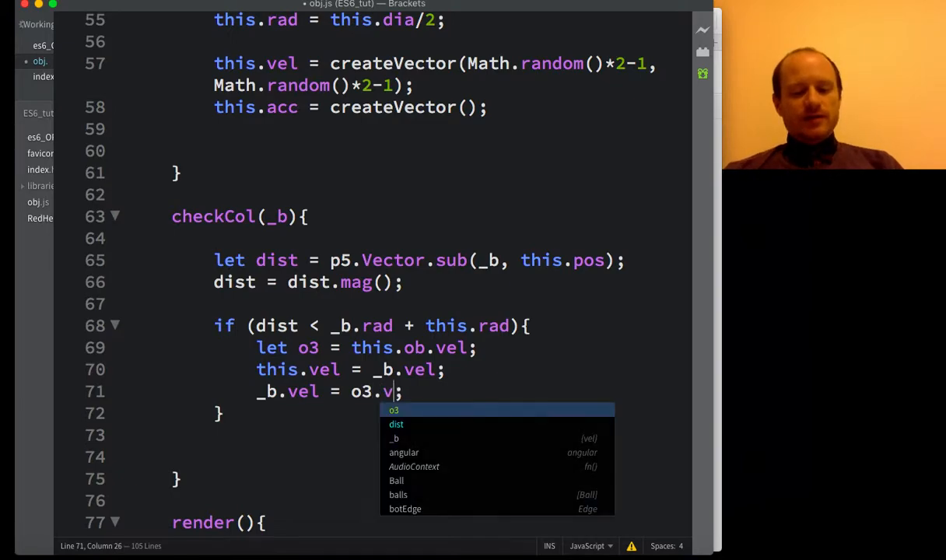
type("el")
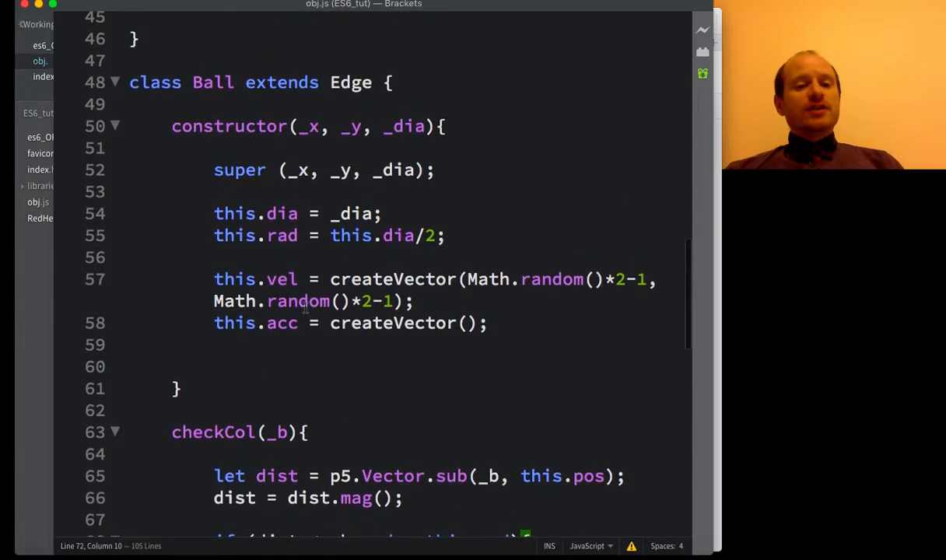
Step: Scroll es6_OPP.js down to the for loop over the balls in draw()
scroll("down", 3)
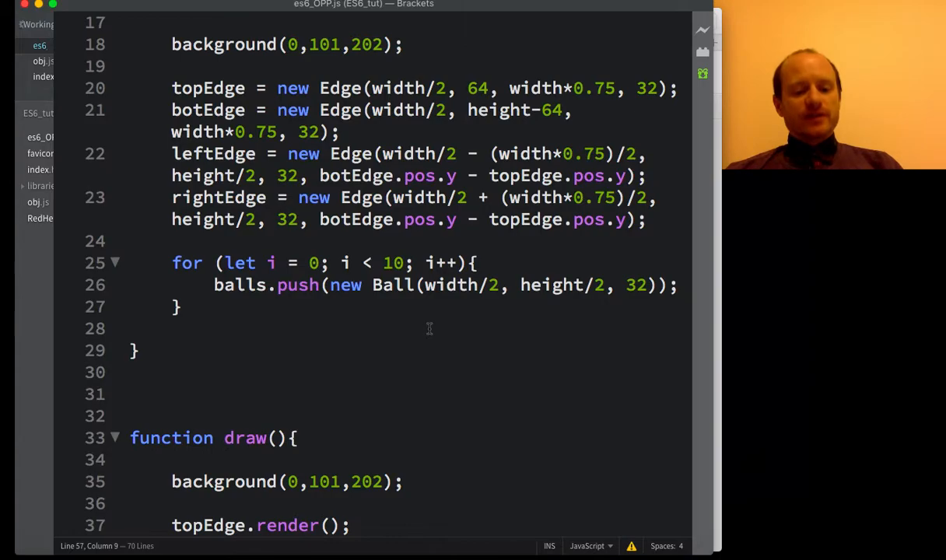
scroll("down", 3)
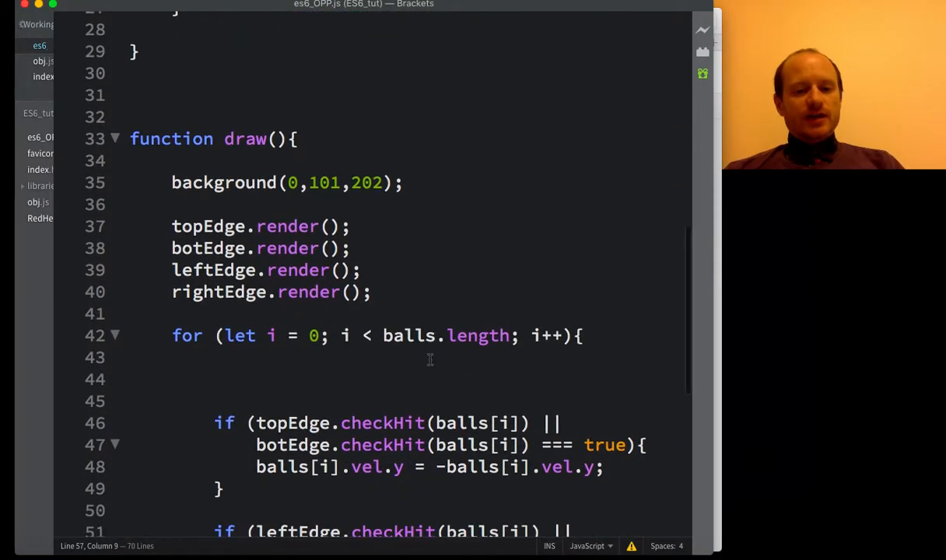
scroll("down", 3)
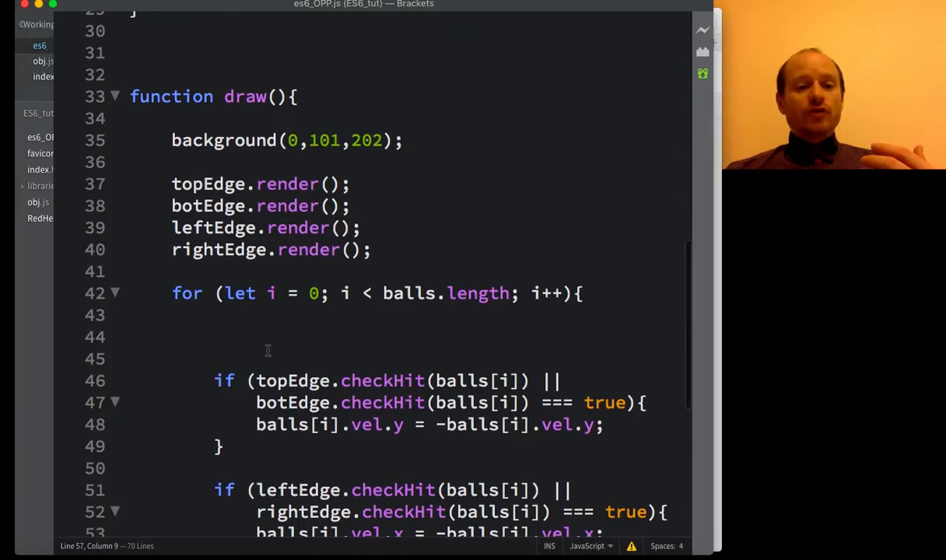
scroll("down", 3)
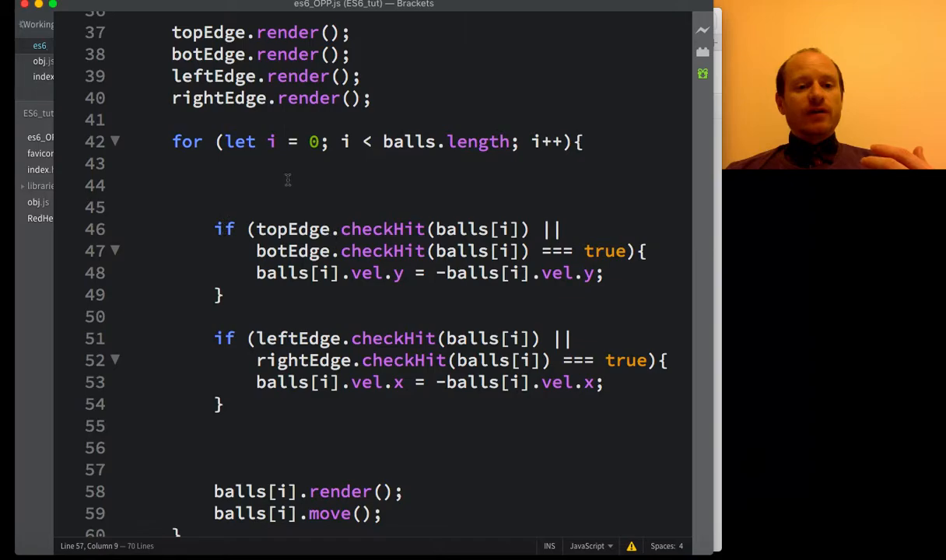
left_click(218, 186)
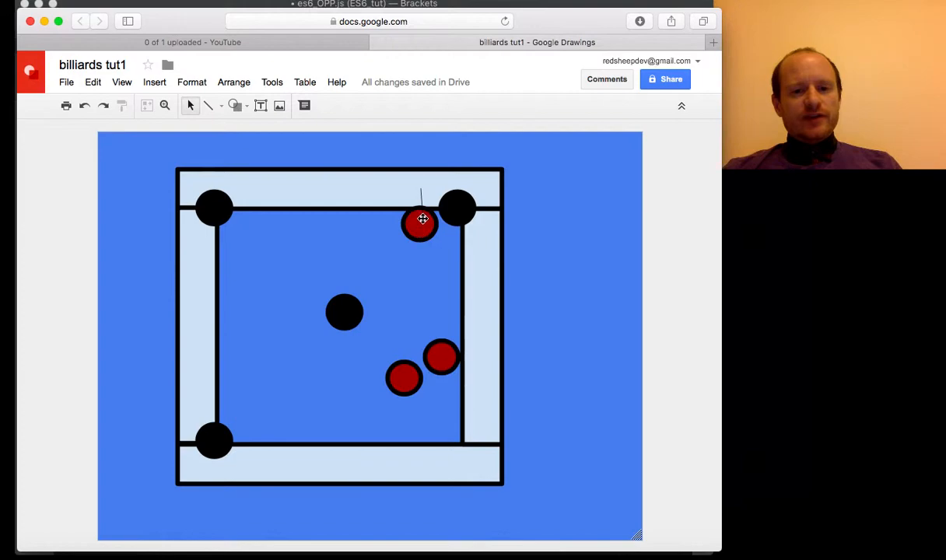
Step: Drag the red ball from the right cushion up onto the top rail beside the other red ball
left_click(441, 358)
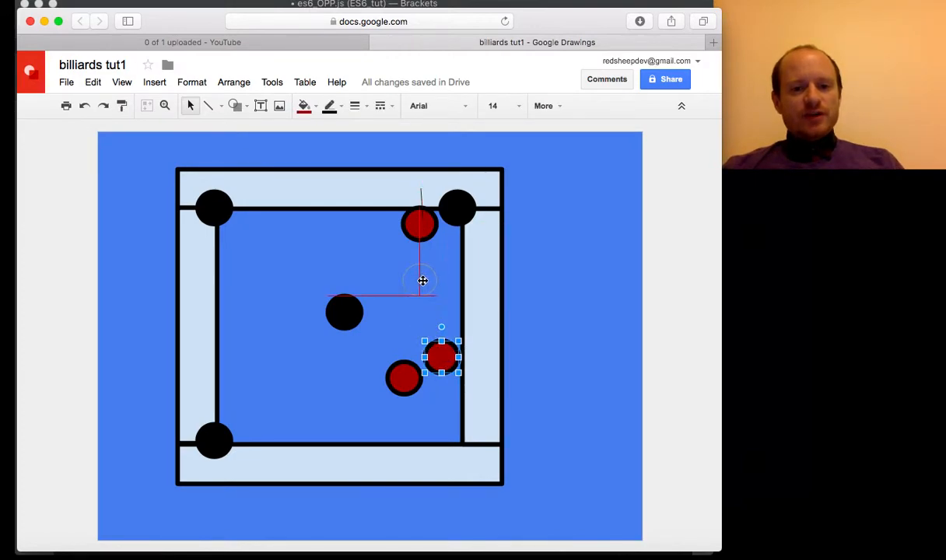
left_click_drag(441, 356, 415, 256)
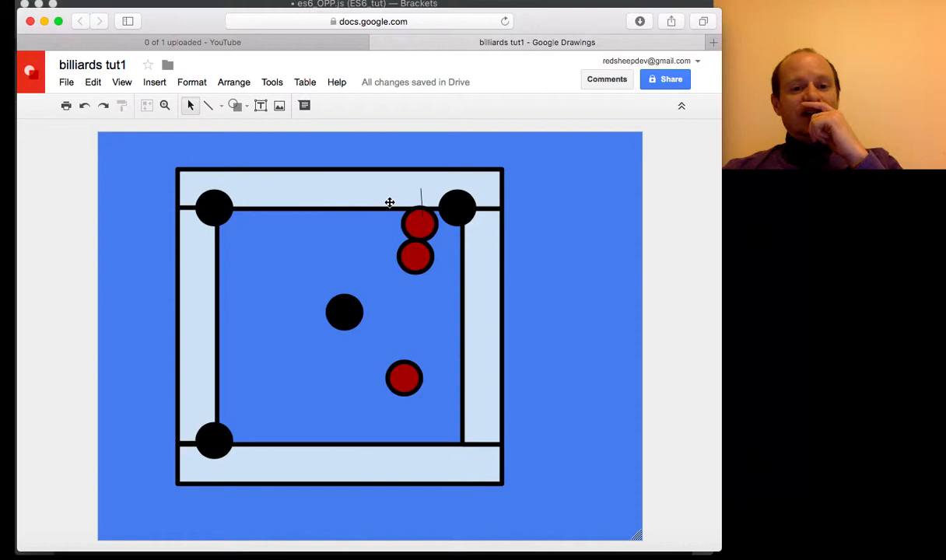
mouse_move(392, 186)
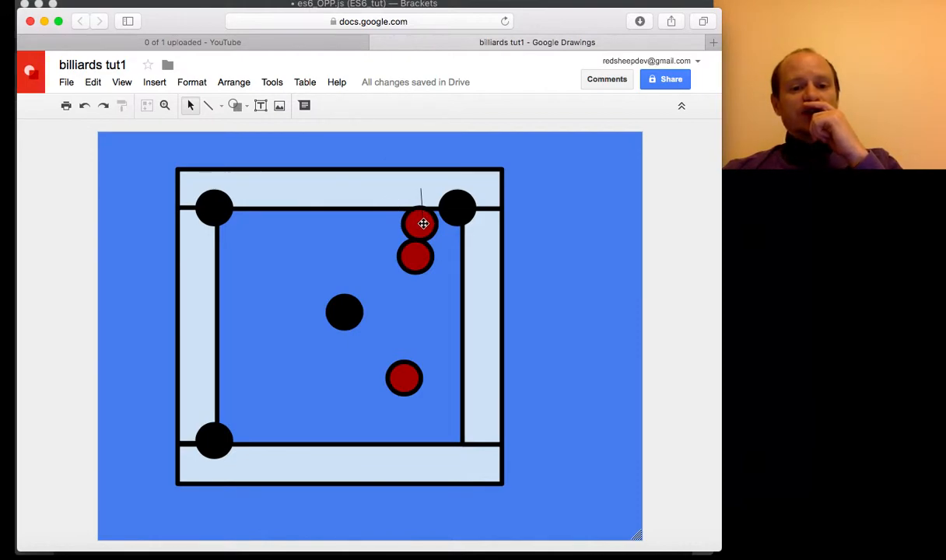
left_click(422, 224)
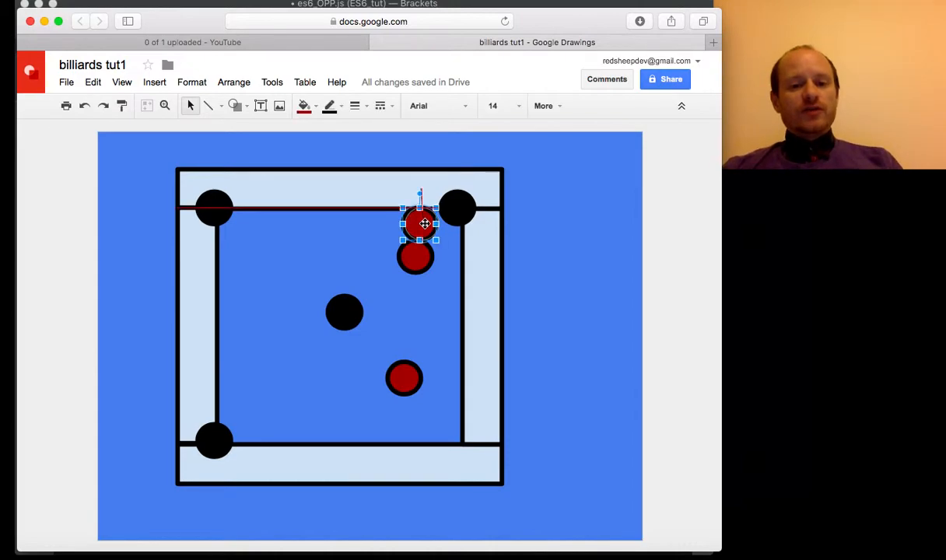
left_click_drag(420, 224, 398, 193)
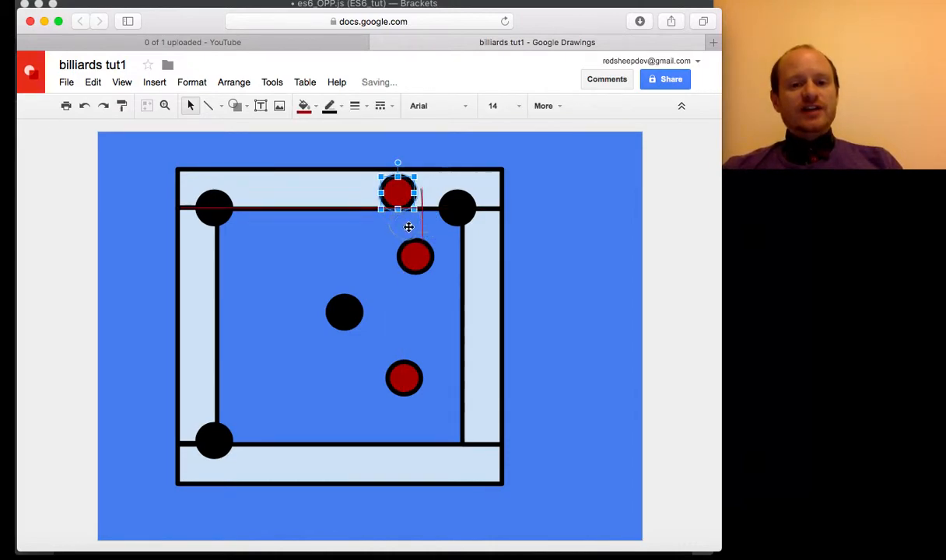
left_click_drag(396, 192, 415, 257)
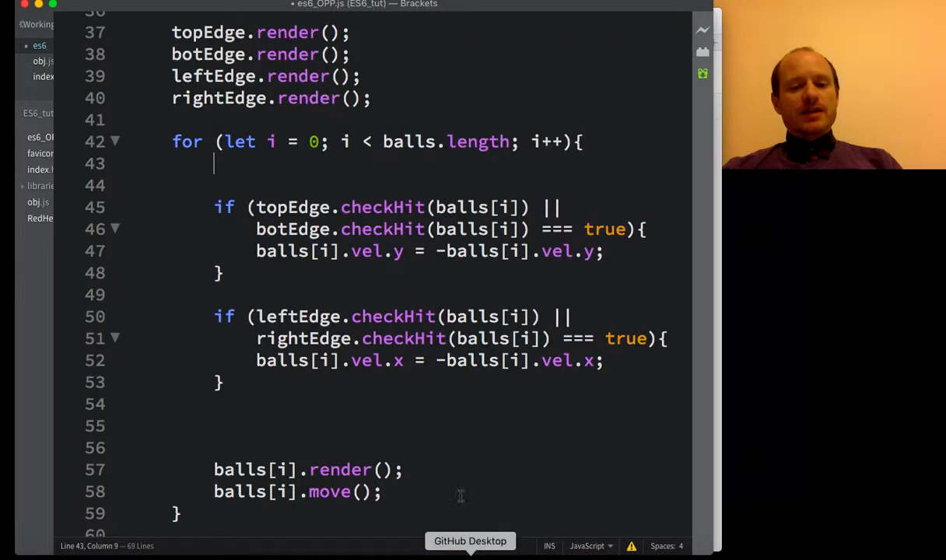
mouse_move(296, 180)
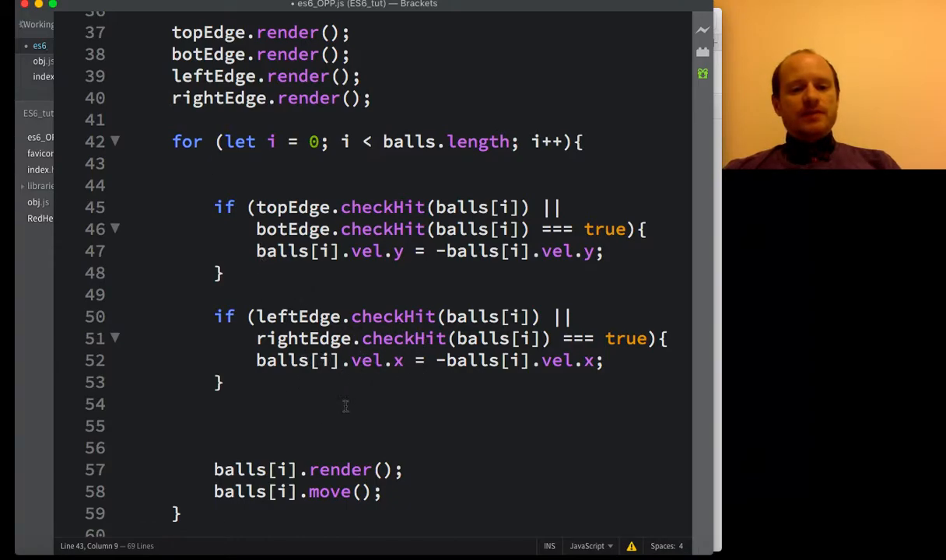
mouse_move(336, 465)
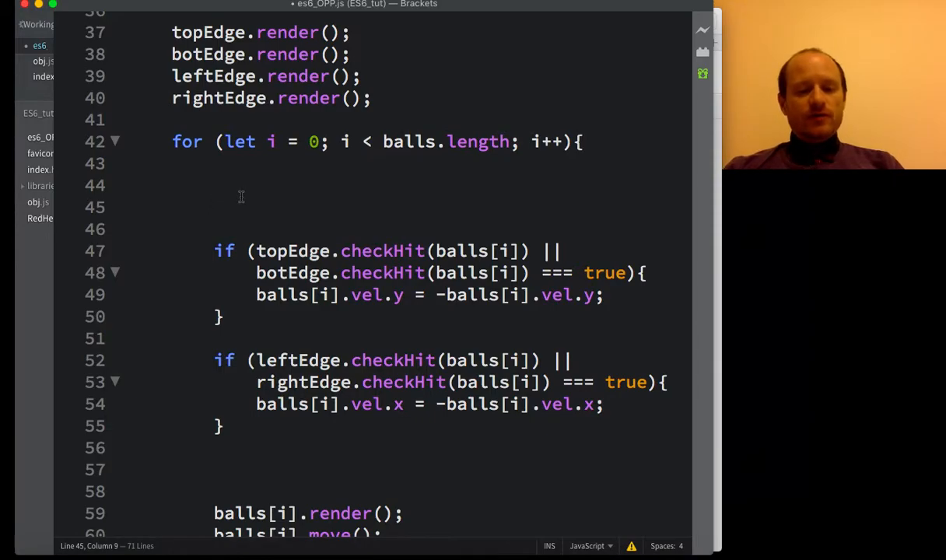
Step: Type balls[i].checkHit[balls[j]]; inside the draw loop, dismissing the code hints
type("b")
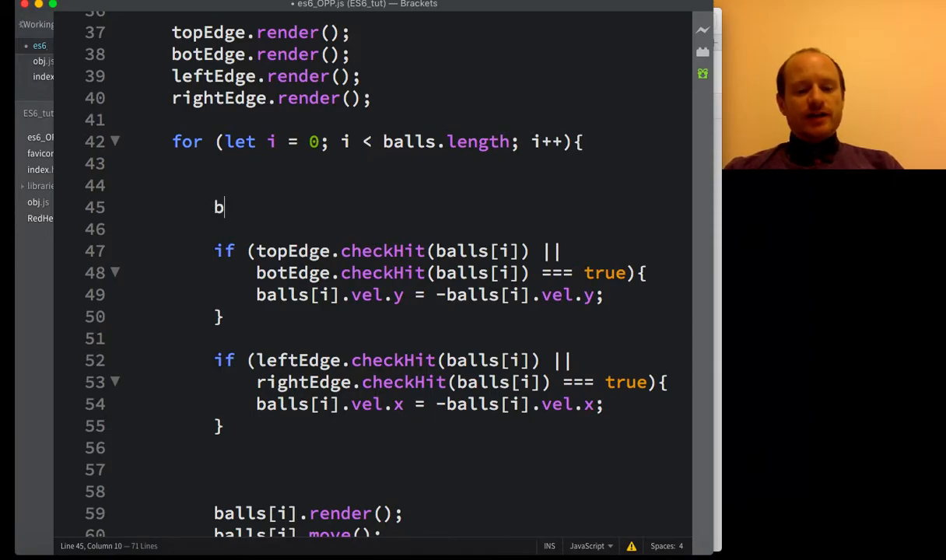
type("alls[")
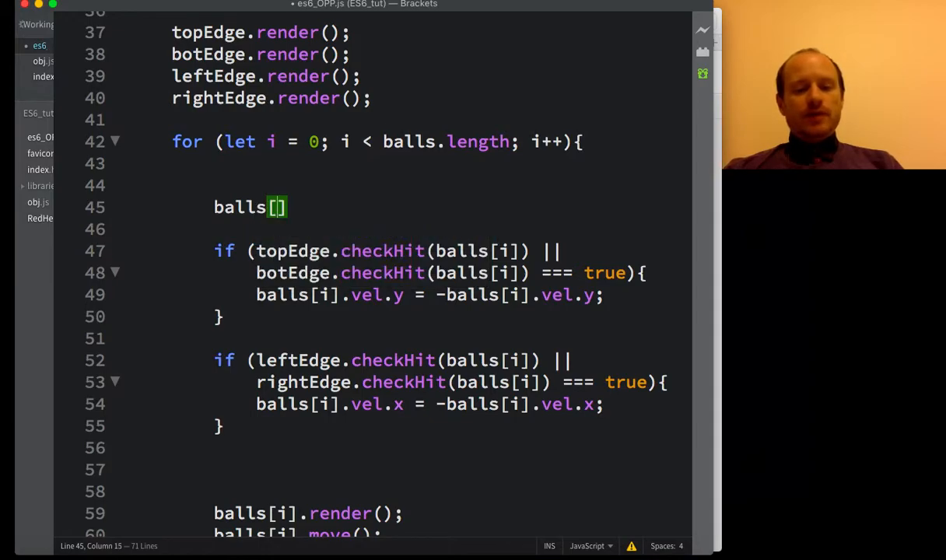
type("i")
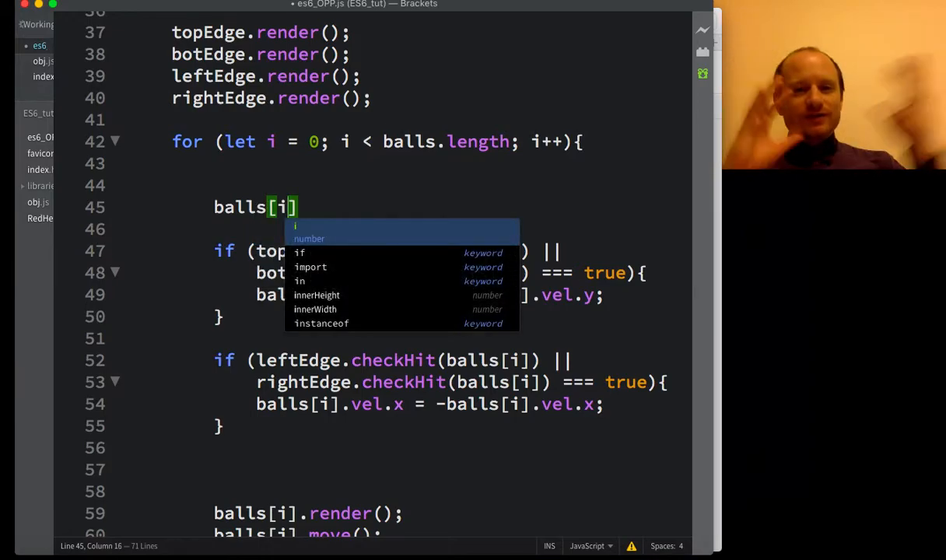
key("Escape")
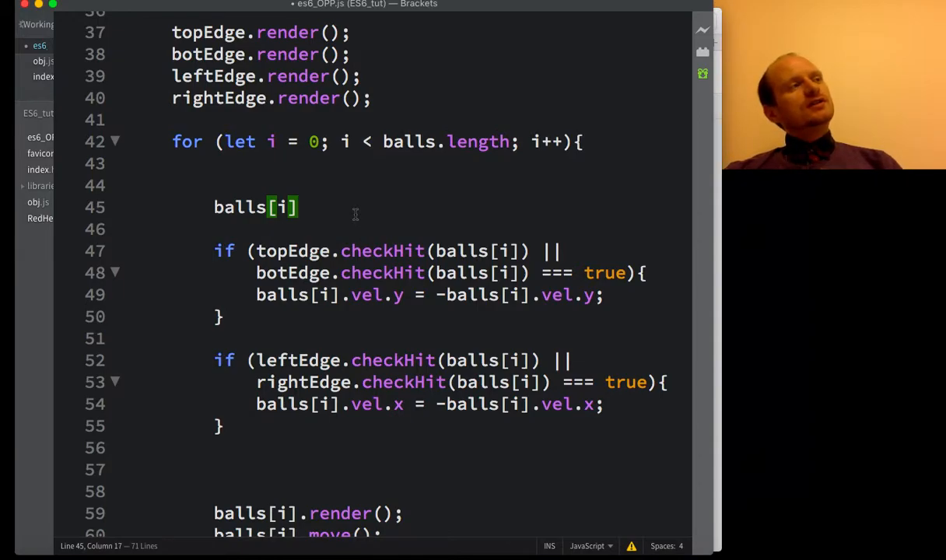
type(".")
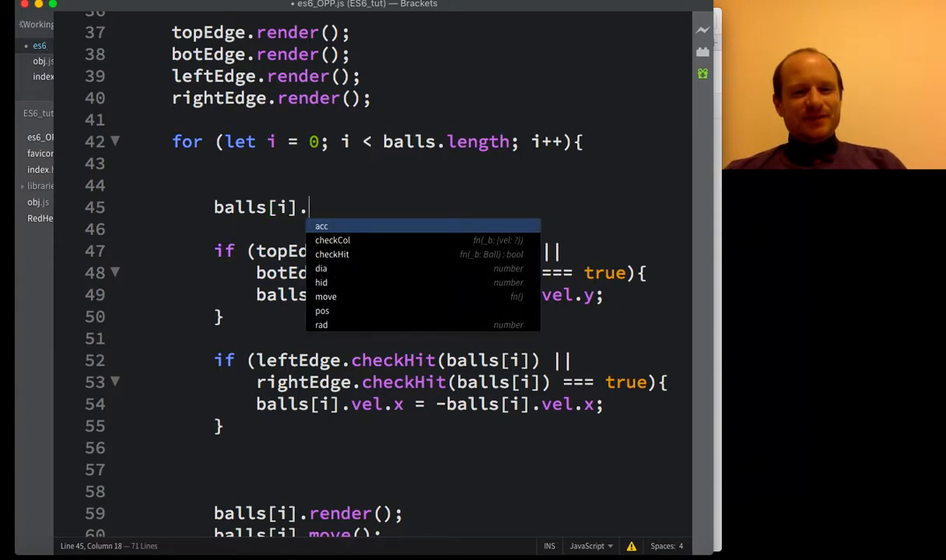
type("checkHit")
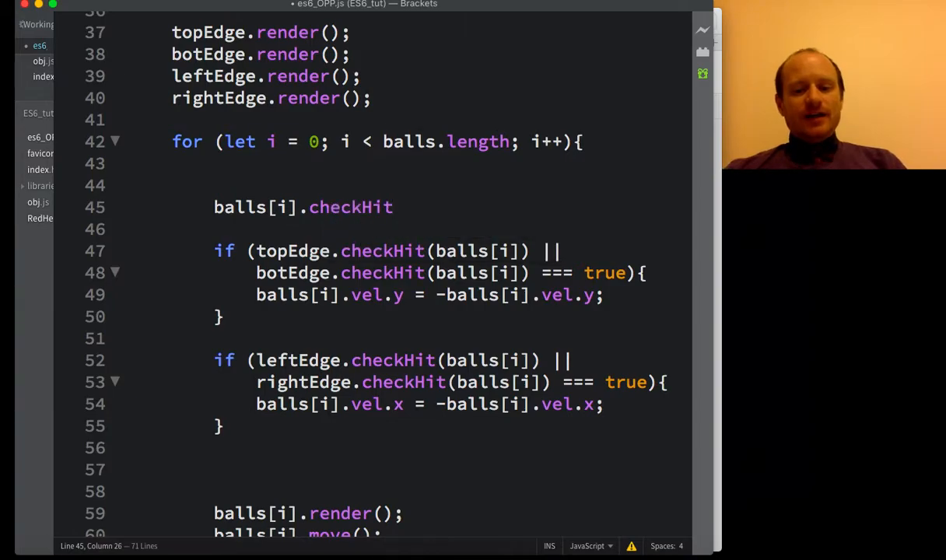
type("[]")
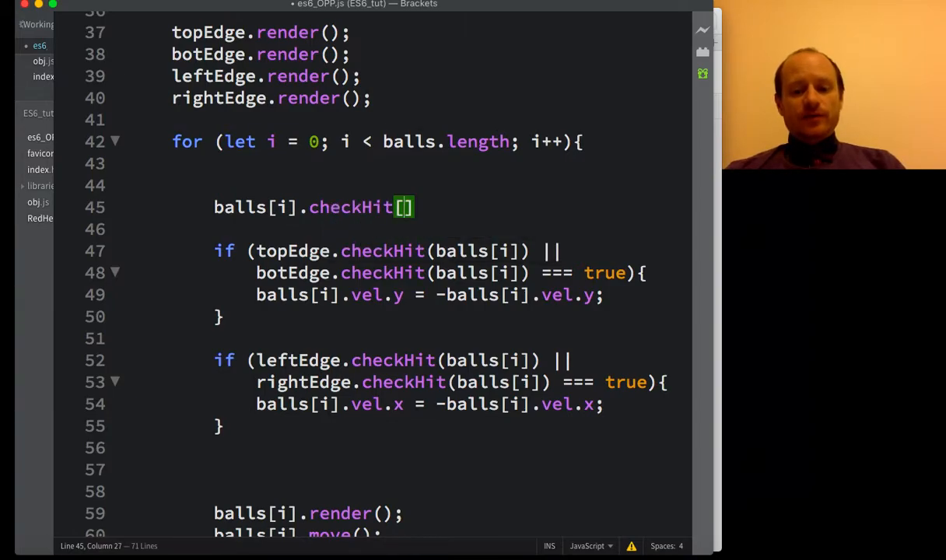
type("j")
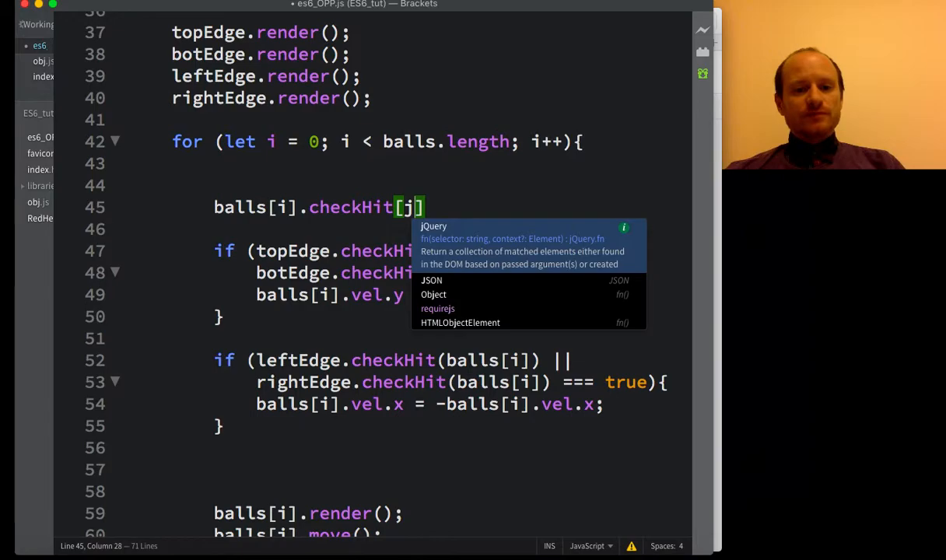
type("ball")
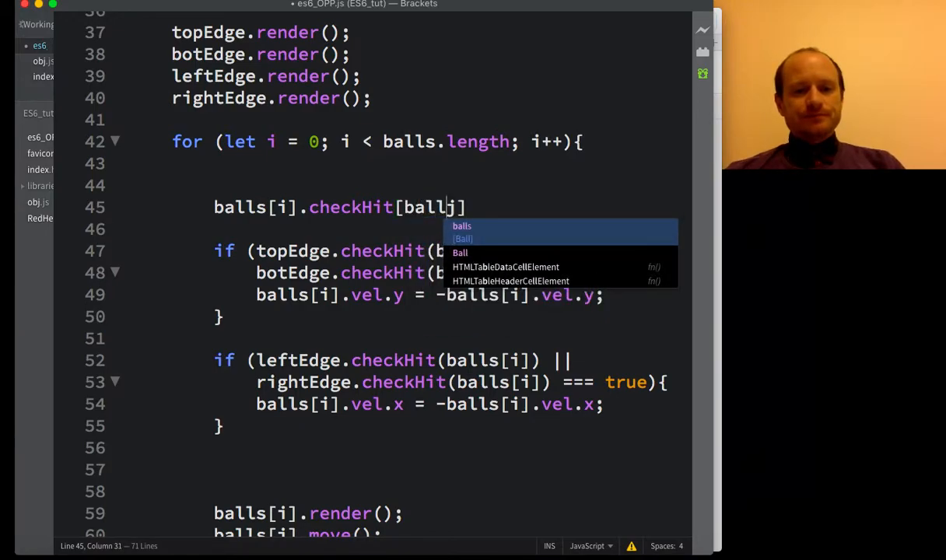
type("s[")
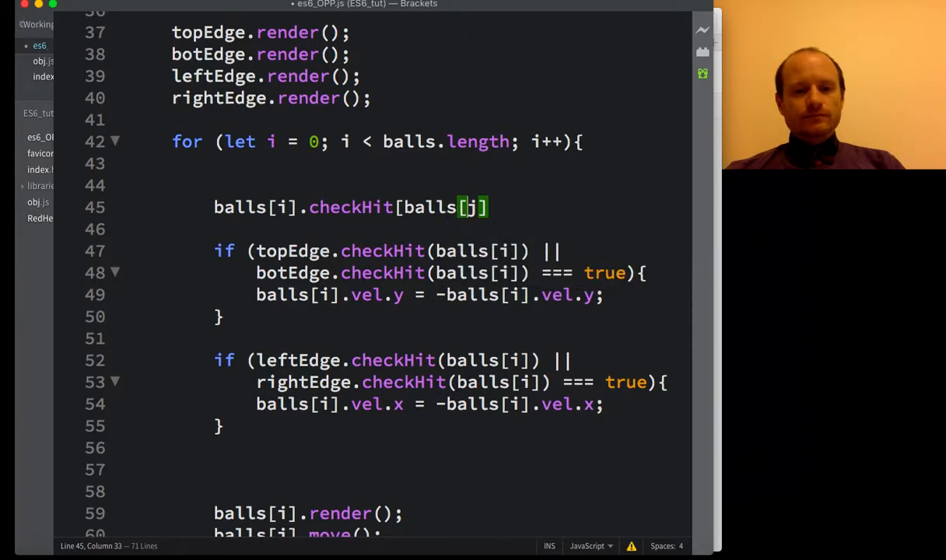
type("];")
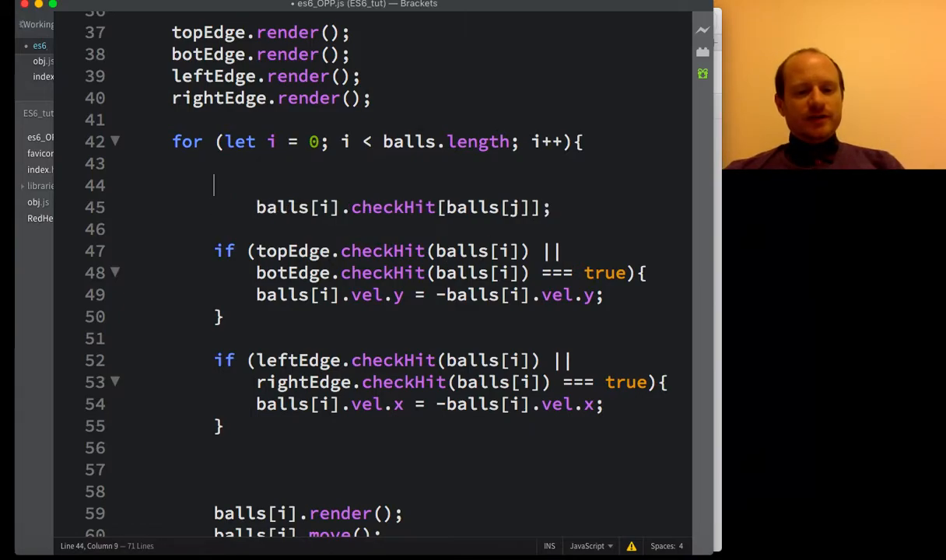
Step: Wrap the check line in for (let j = 0; j < balls.length; j++){ }
type("for (l")
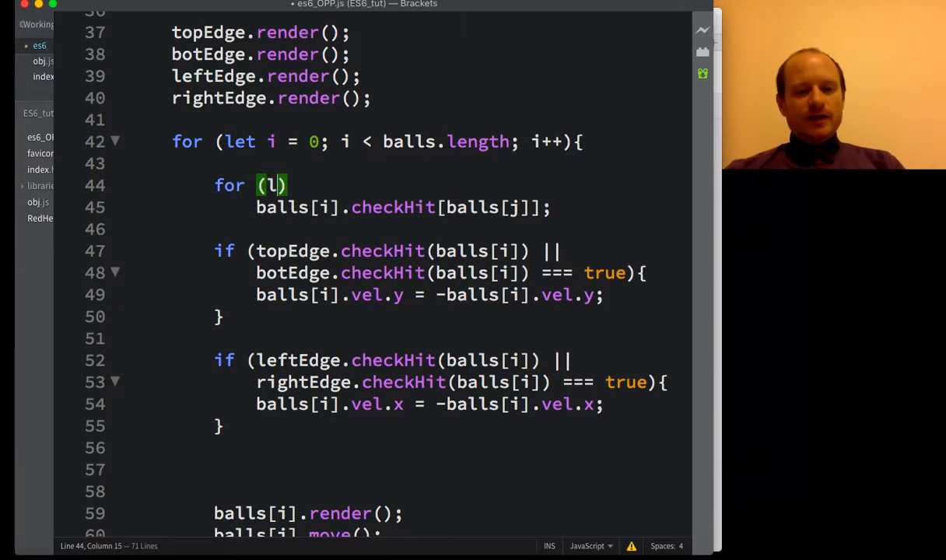
type("et j =")
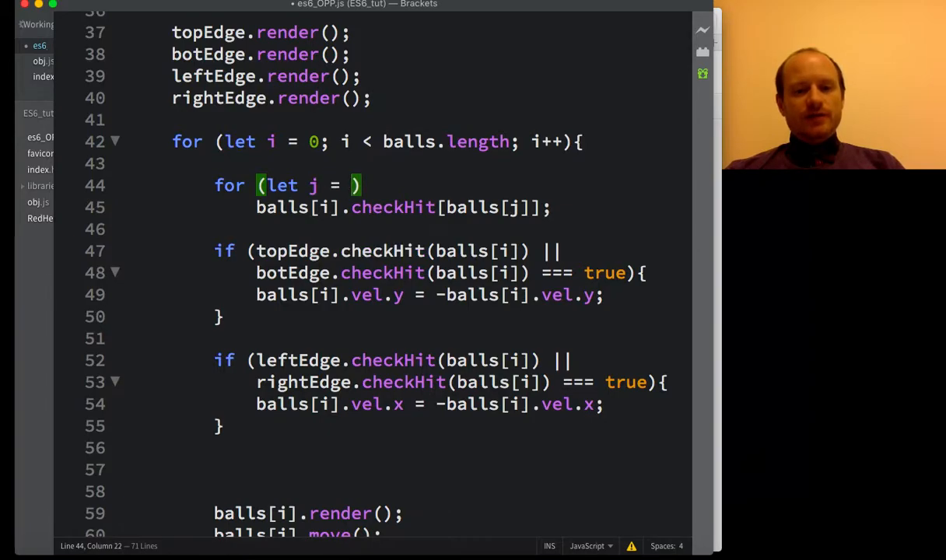
type("0;")
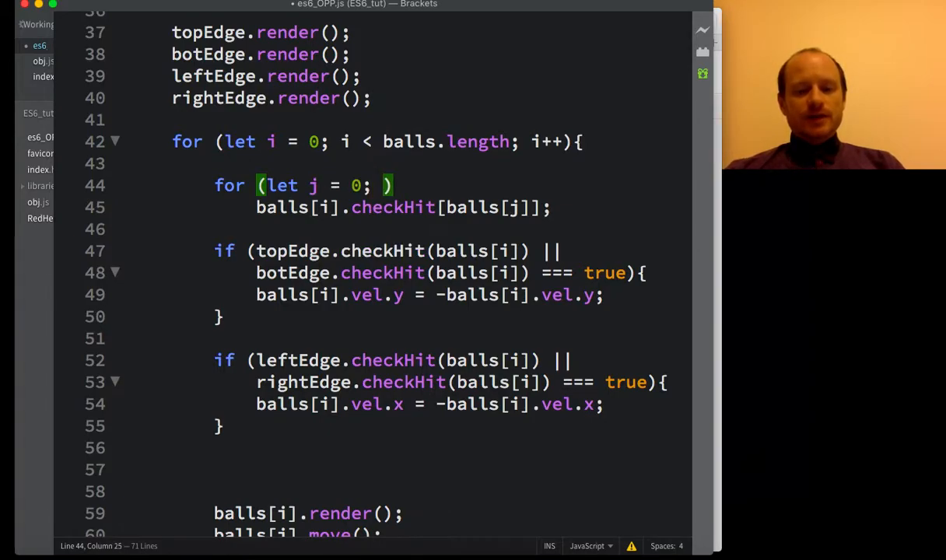
type("j <")
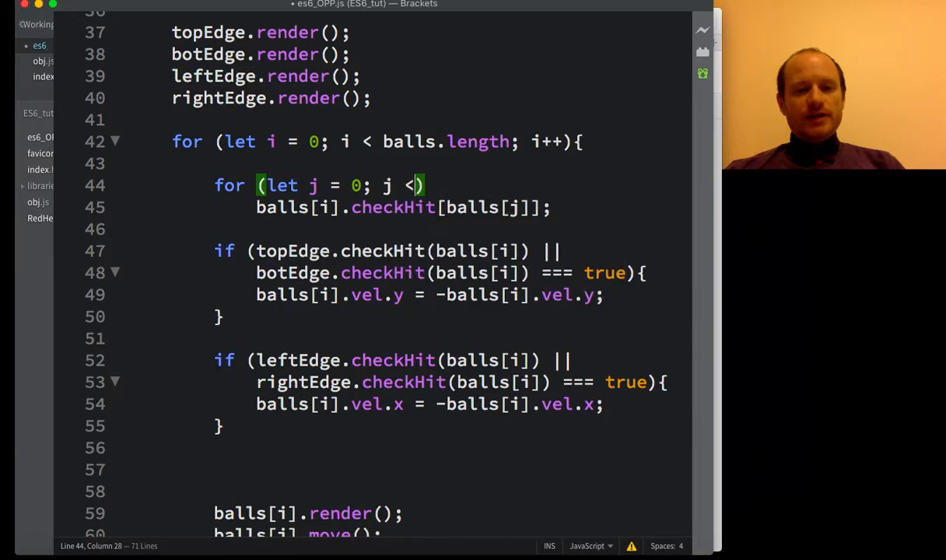
type("balls.length;")
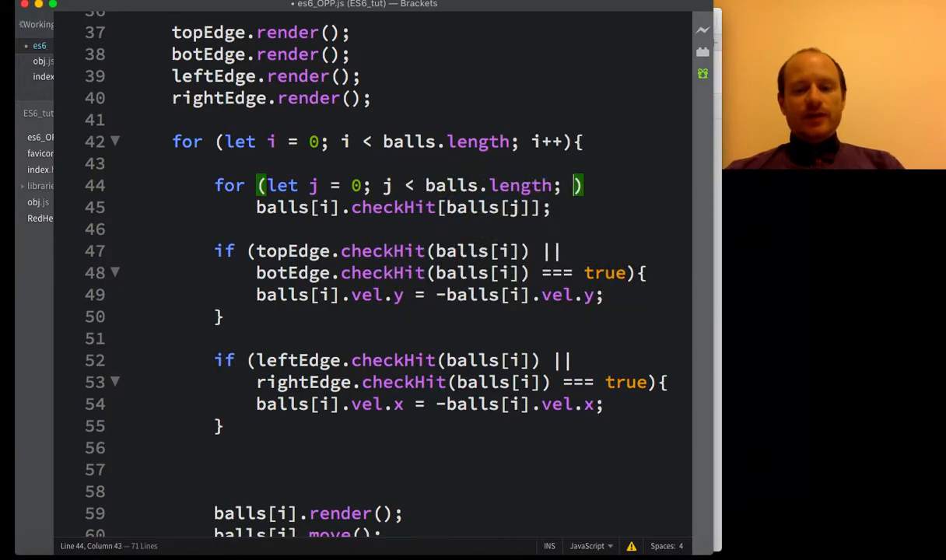
type("j++")
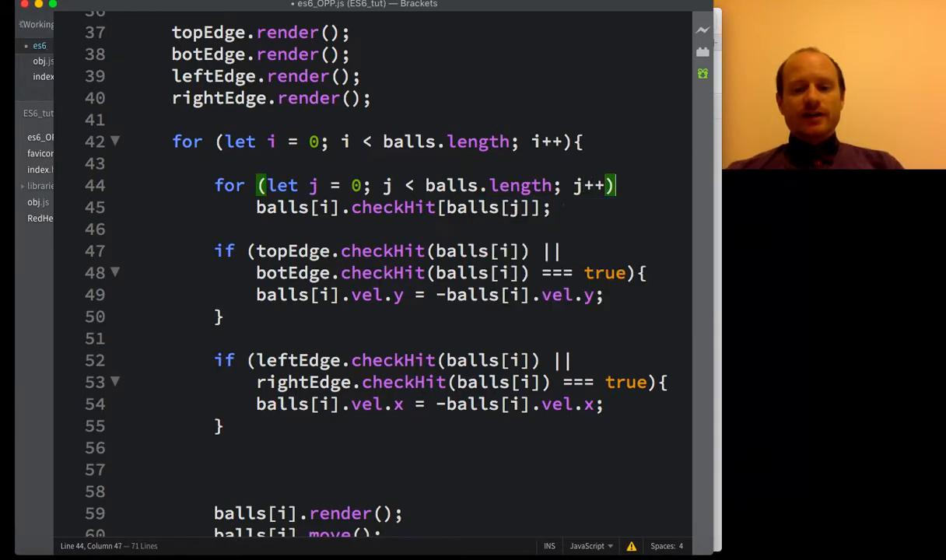
type("{")
type("}")
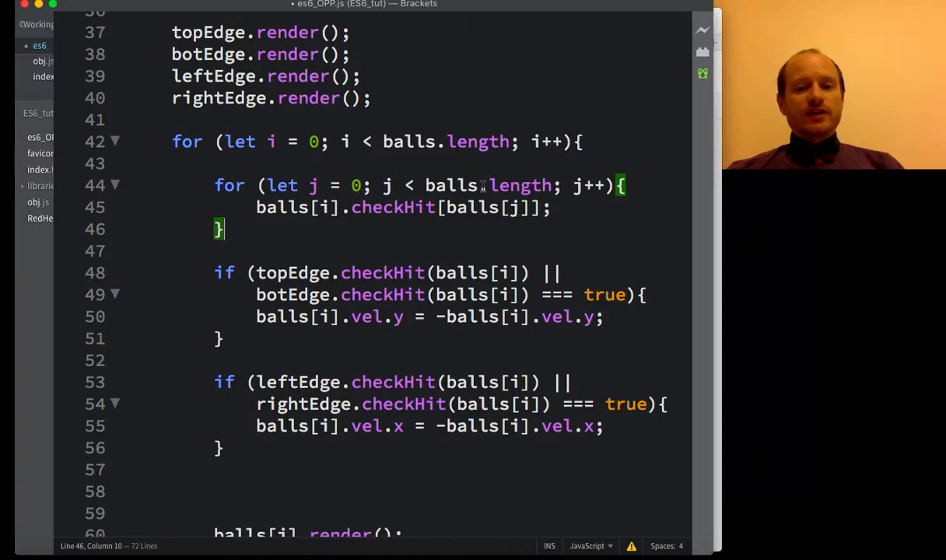
Step: Guard the call with if (i !== j), rename checkHit to checkCol, and switch to Chrome
left_click(257, 207)
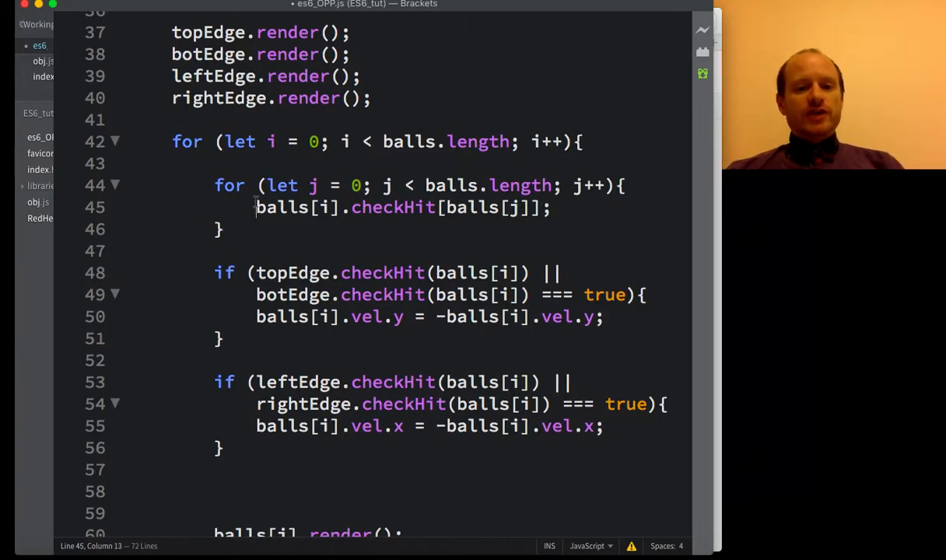
type("if")
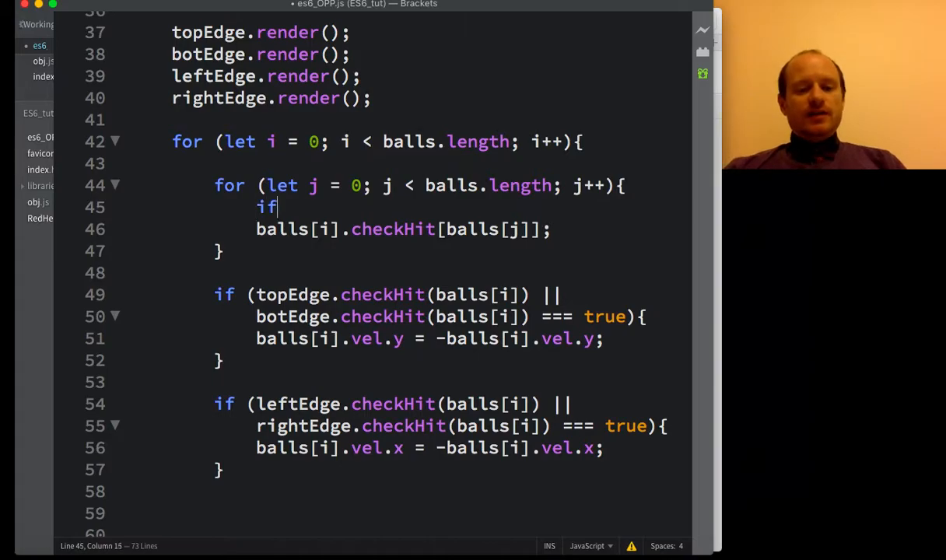
type("()")
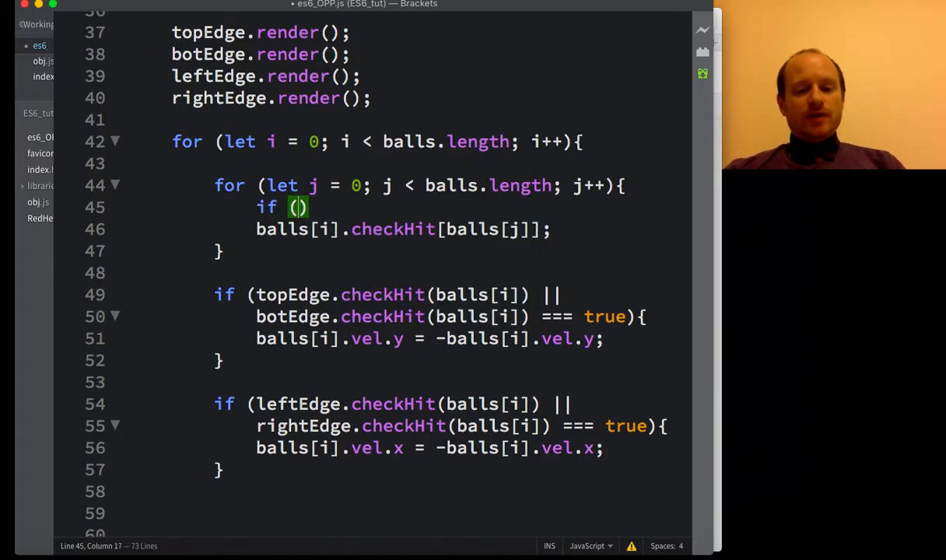
type("i !== j")
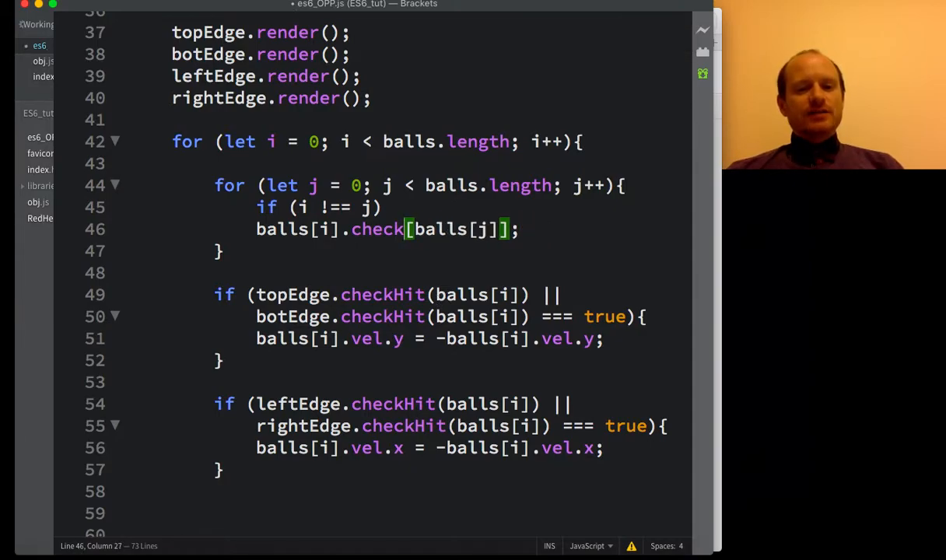
type("Col")
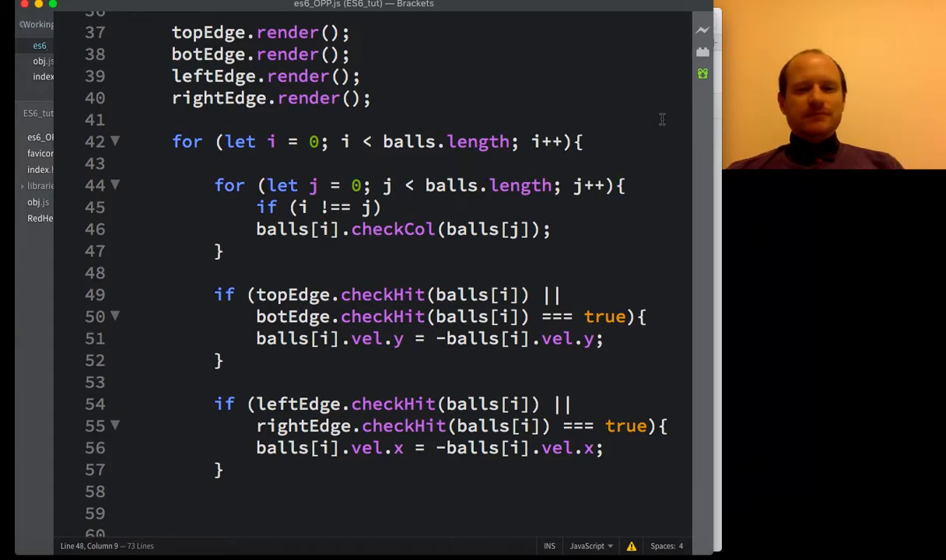
left_click(702, 30)
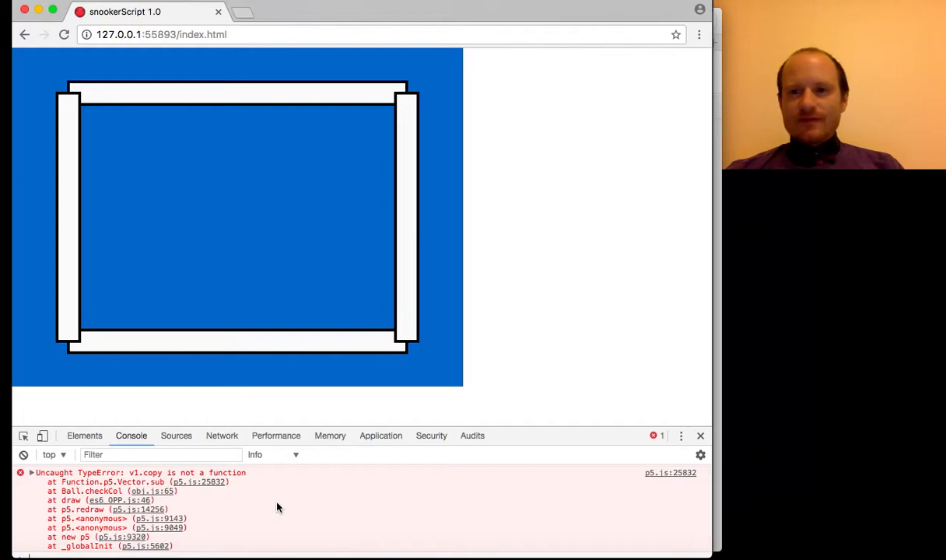
mouse_move(175, 497)
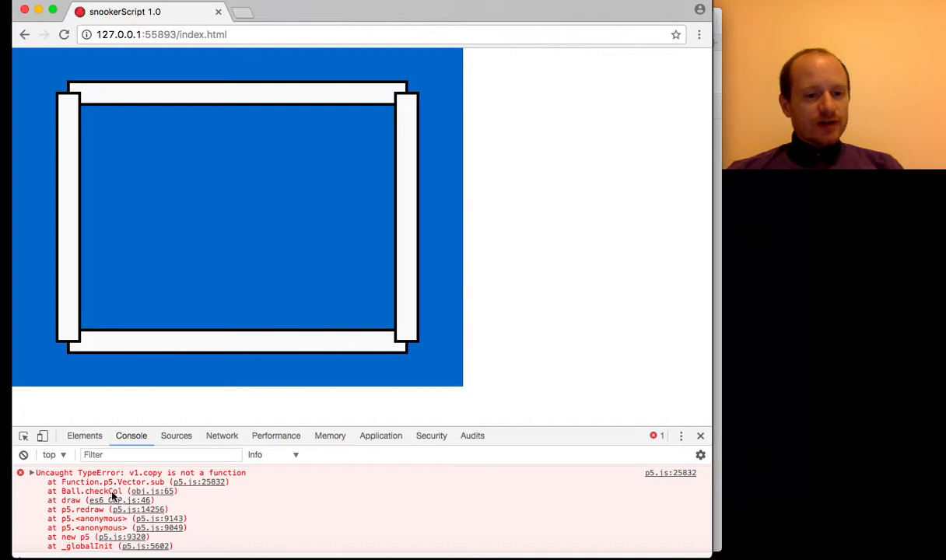
mouse_move(113, 354)
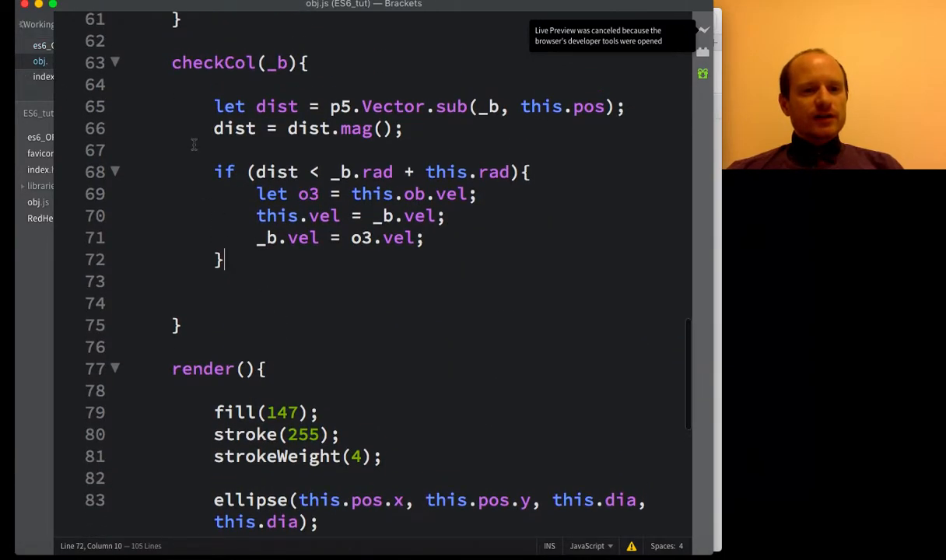
Step: Change line 65 to p5.Vector.sub(_b.pos, this.pos) and relaunch Live Preview
scroll("up", 3)
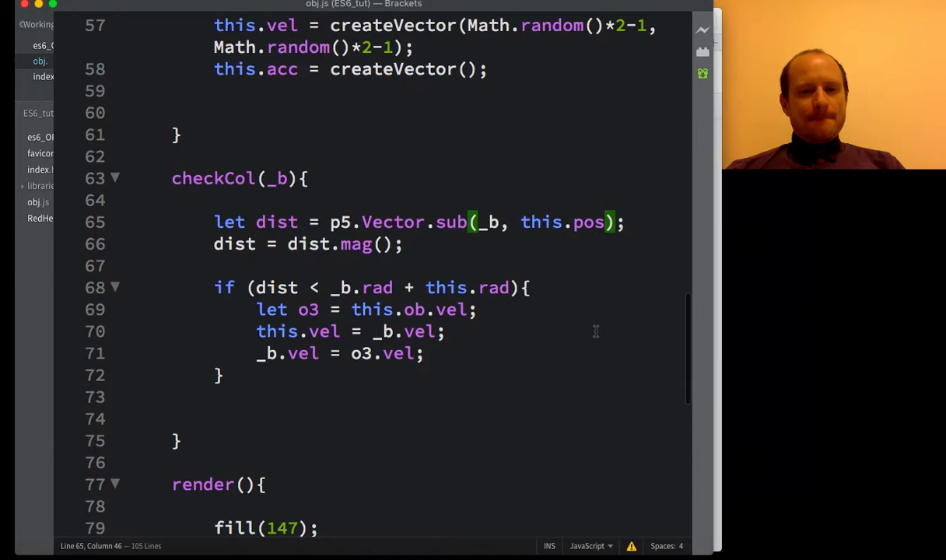
mouse_move(570, 293)
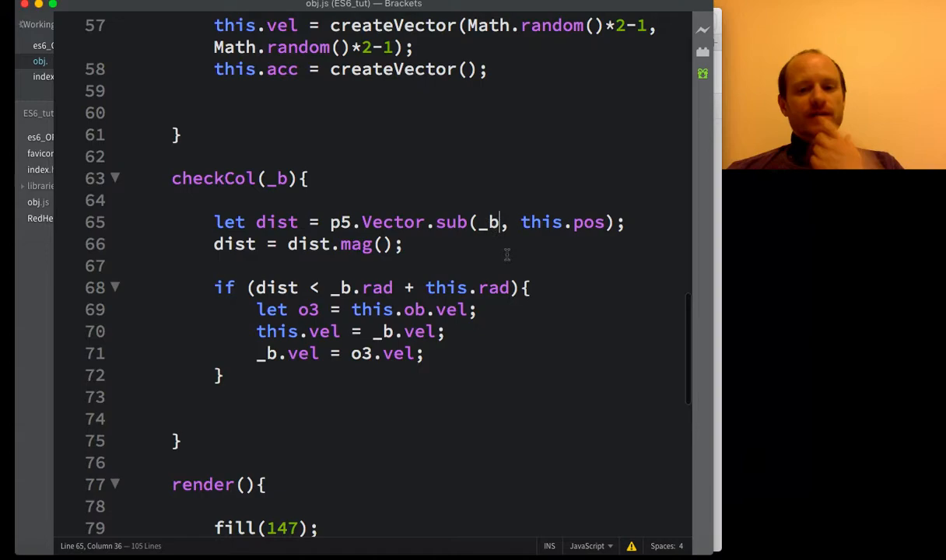
type(".pos")
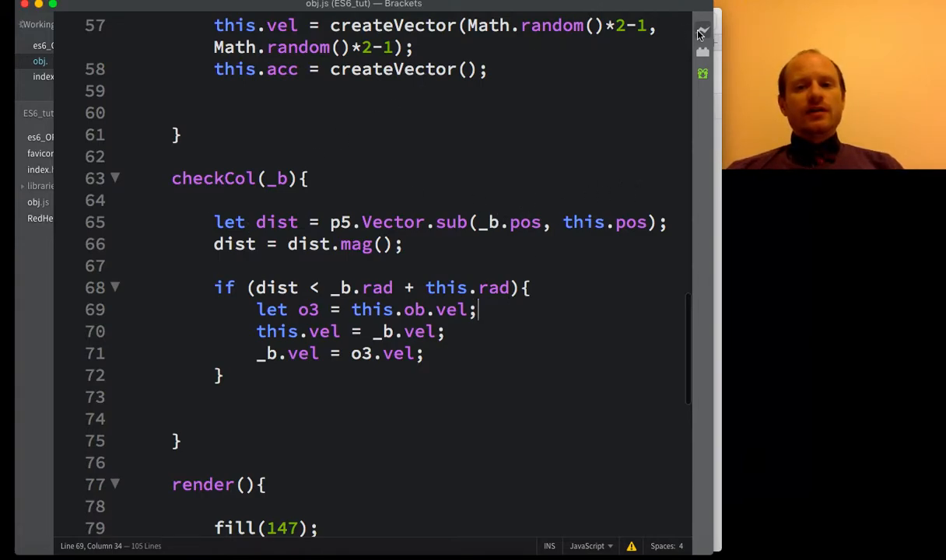
left_click(702, 31)
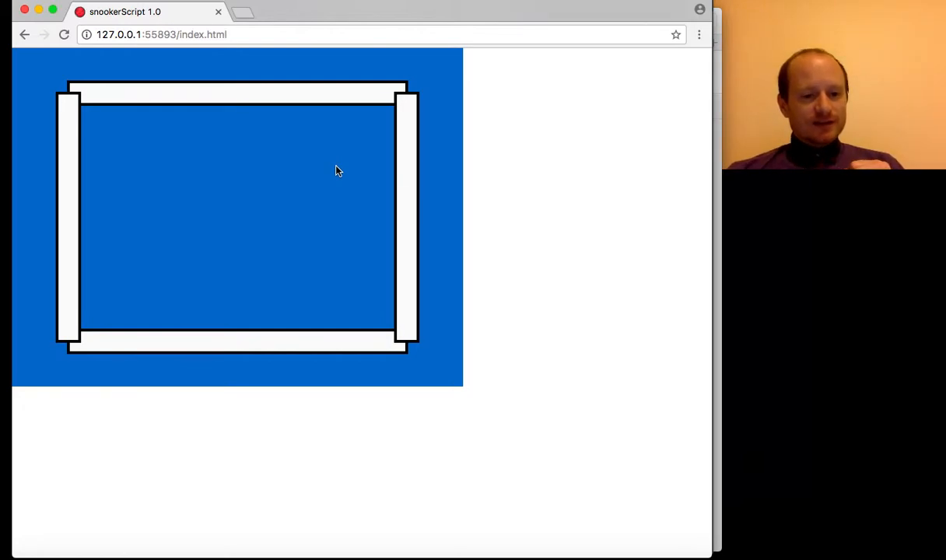
Step: Open DevTools to read the 'Cannot read property vel of undefined' error at obj.js:69
key("F12")
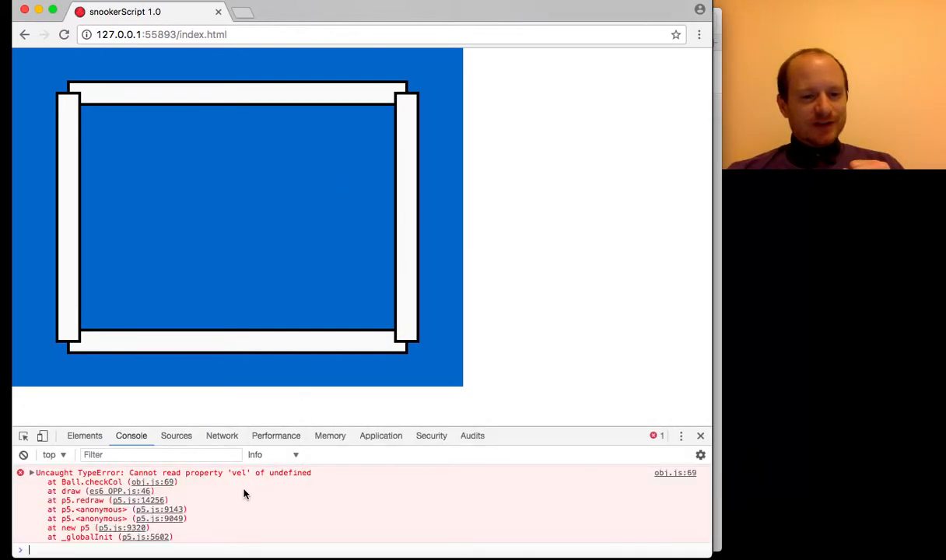
mouse_move(332, 480)
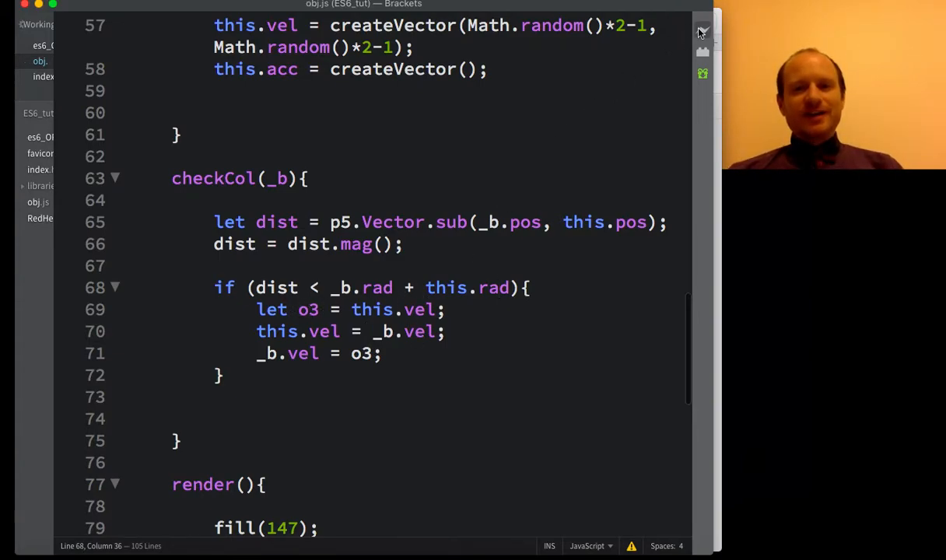
Step: Stop Live Preview and rework checkCol's swap to store this.vel in o3 and assign o3 to _b.vel
left_click(702, 31)
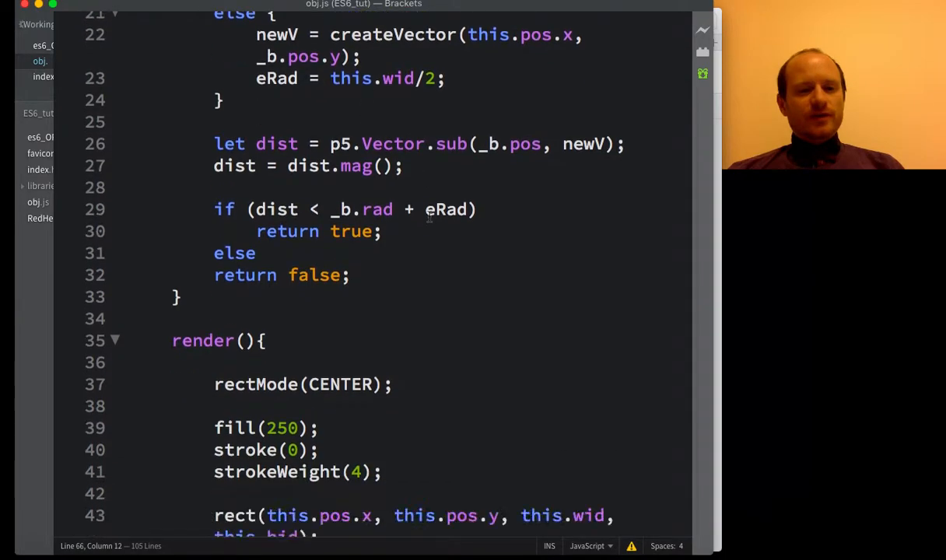
scroll("down", 3)
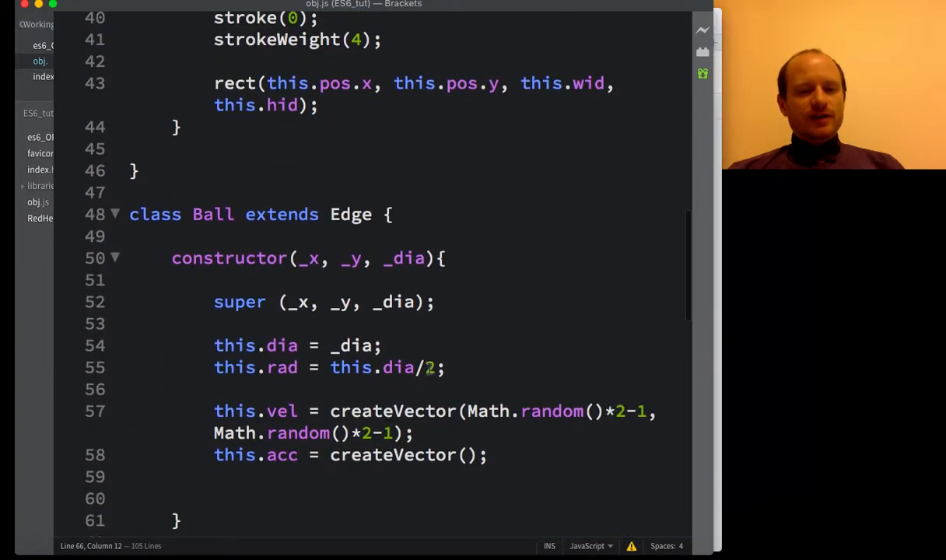
scroll("down", 3)
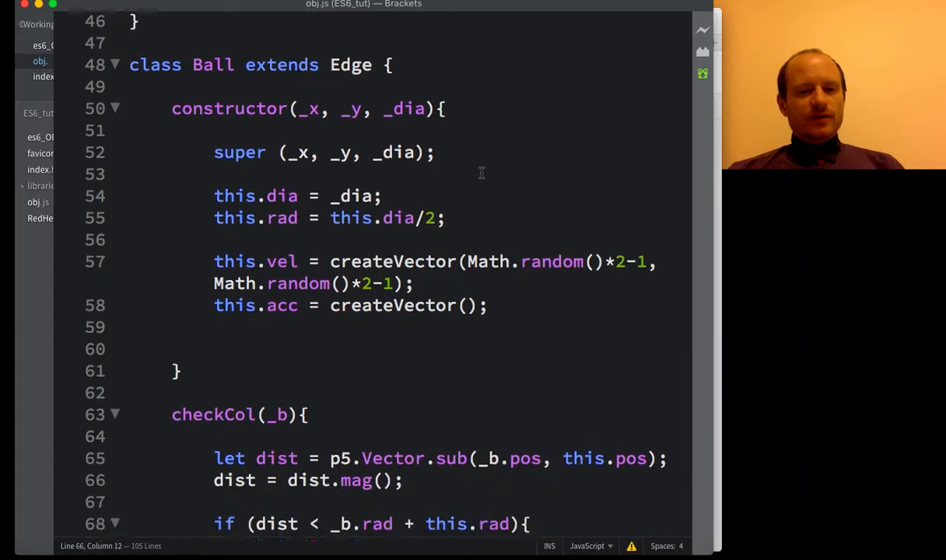
scroll("down", 3)
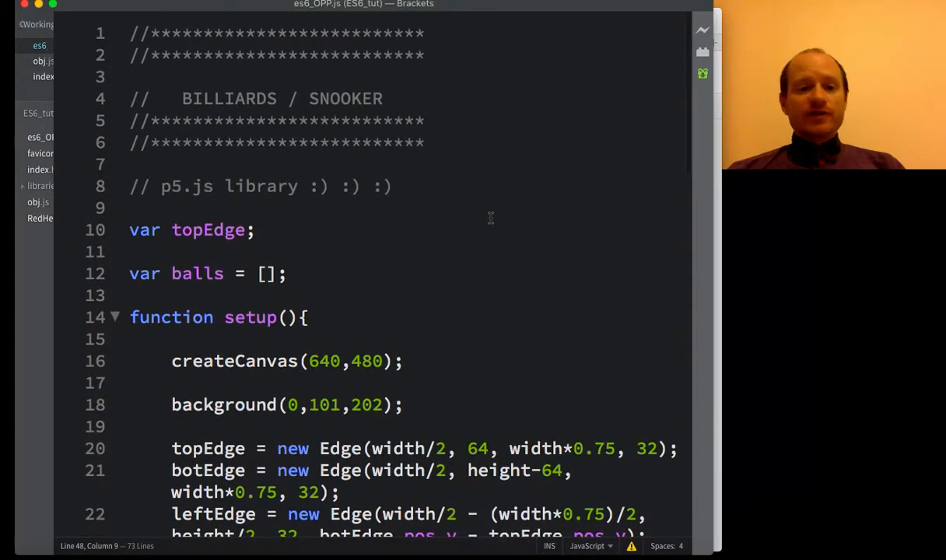
Step: Start line 26's x position expression using width and topEdge.wid*0.75
scroll("down", 3)
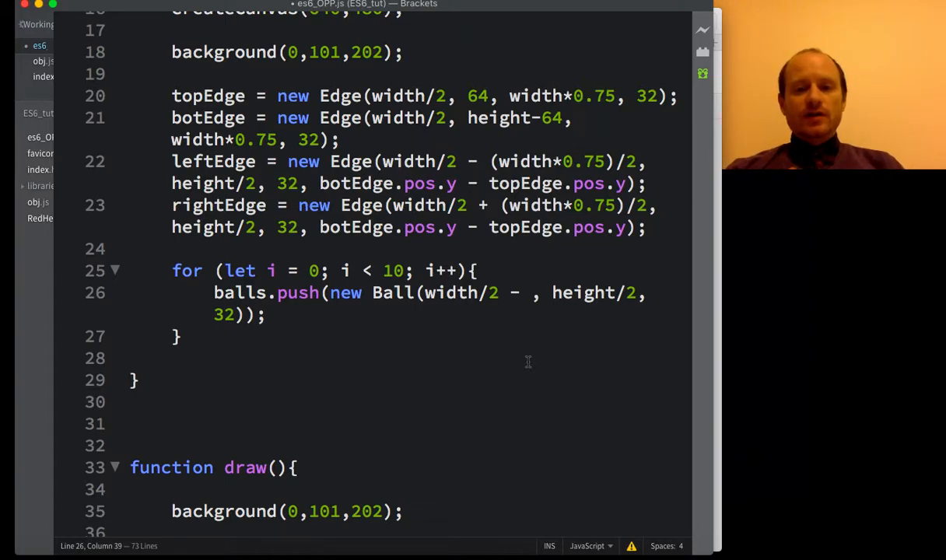
type("w")
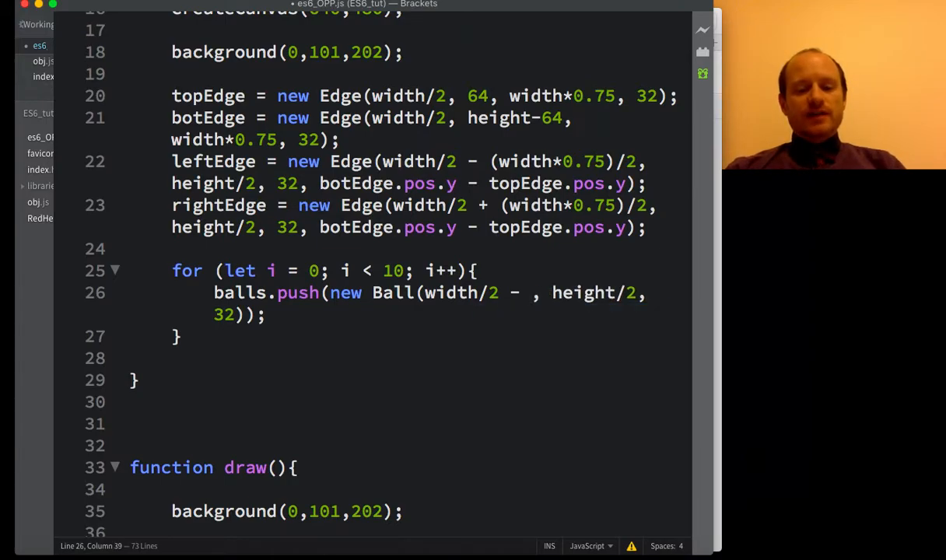
type("topEdge.")
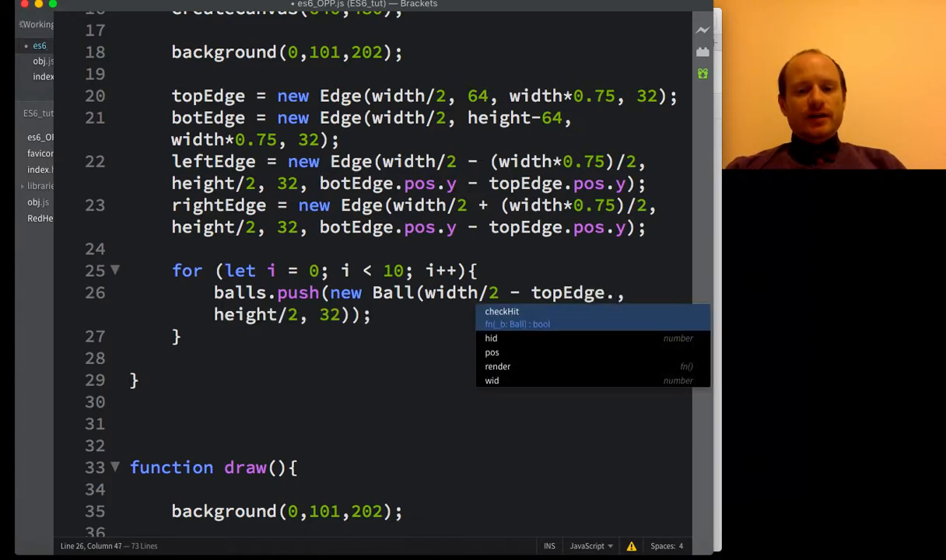
type("wid")
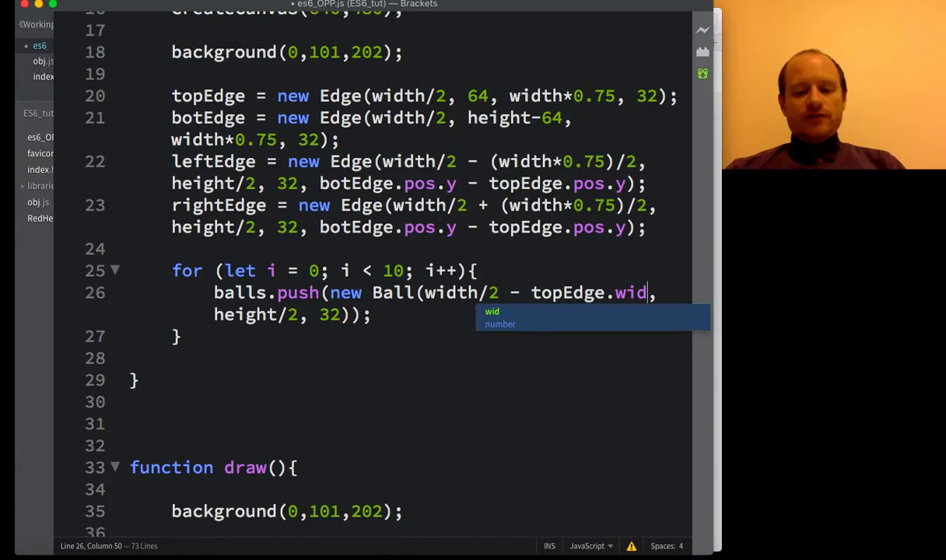
type("*")
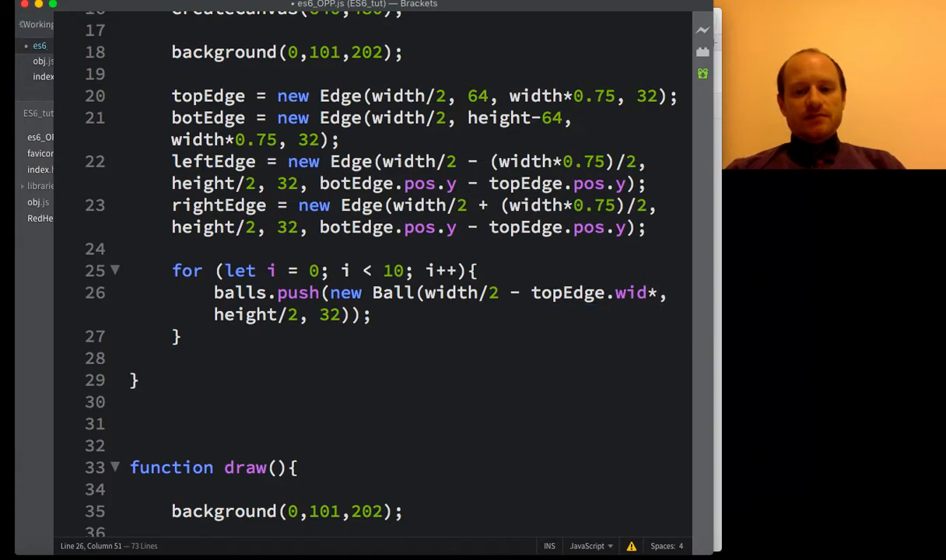
type("07")
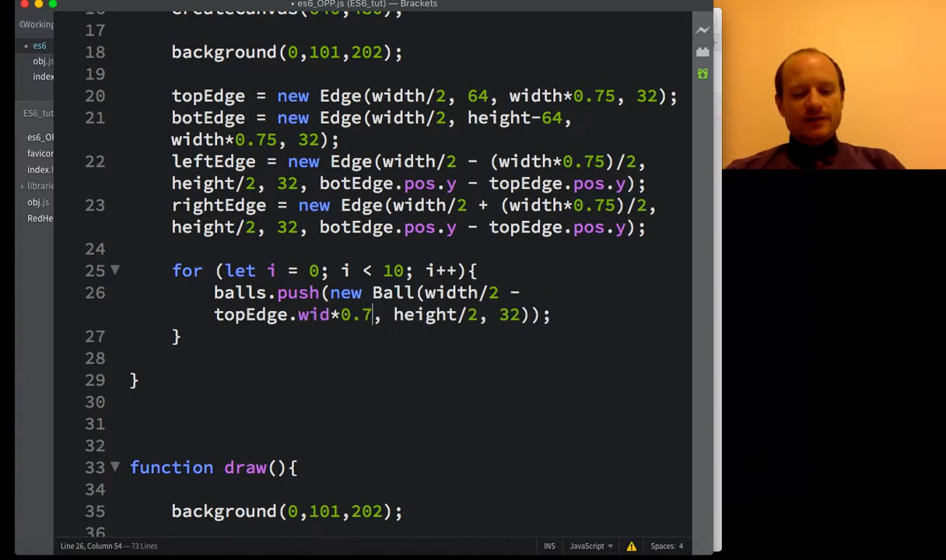
type("5")
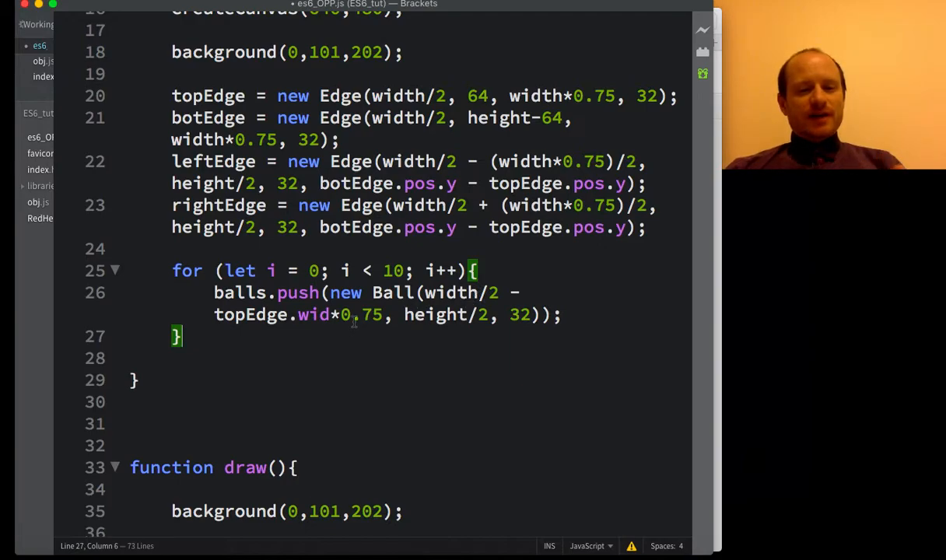
Step: Halve the width term and add a p5 random() offset to the x coordinate
left_click(382, 314)
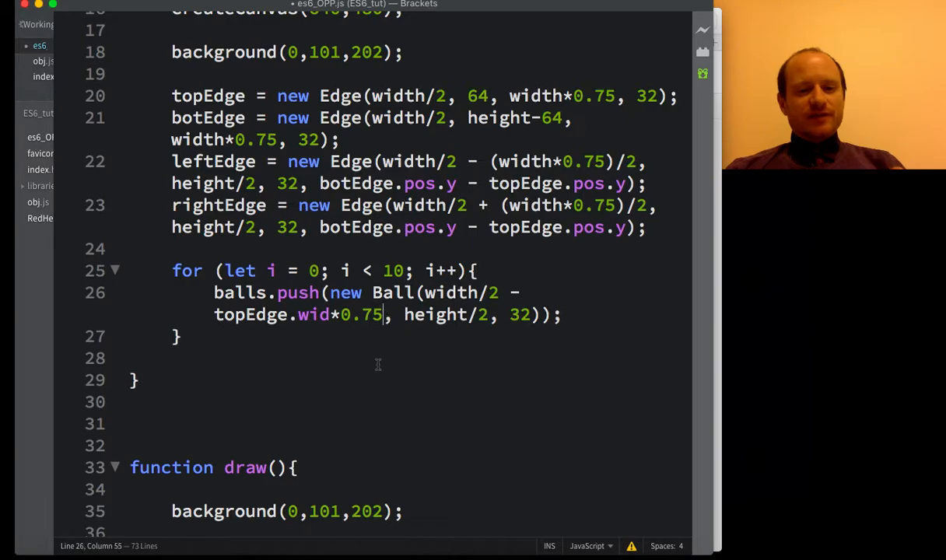
type("/2)")
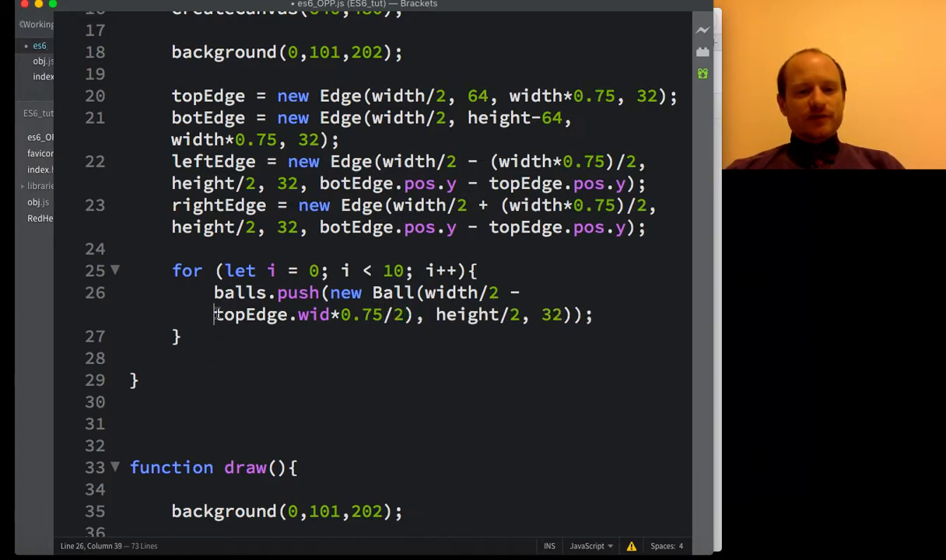
type("(")
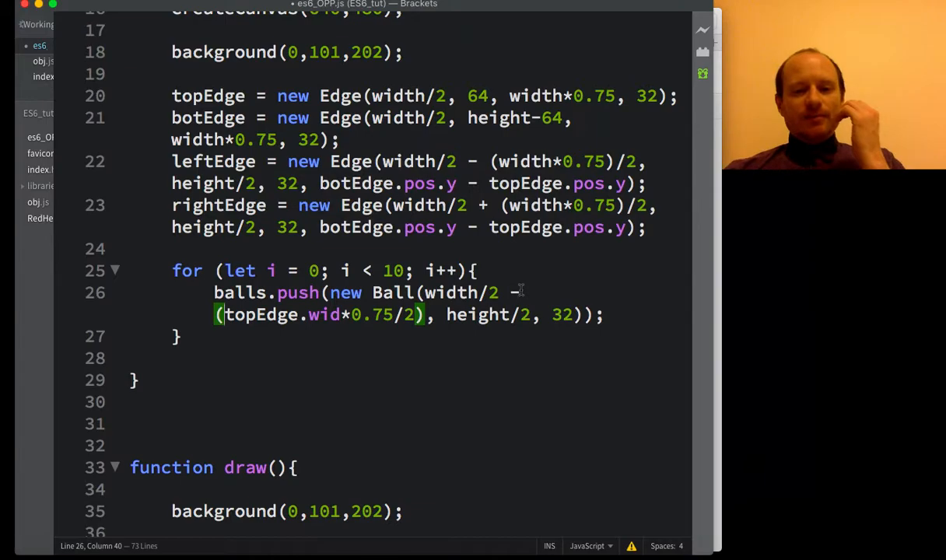
type("+")
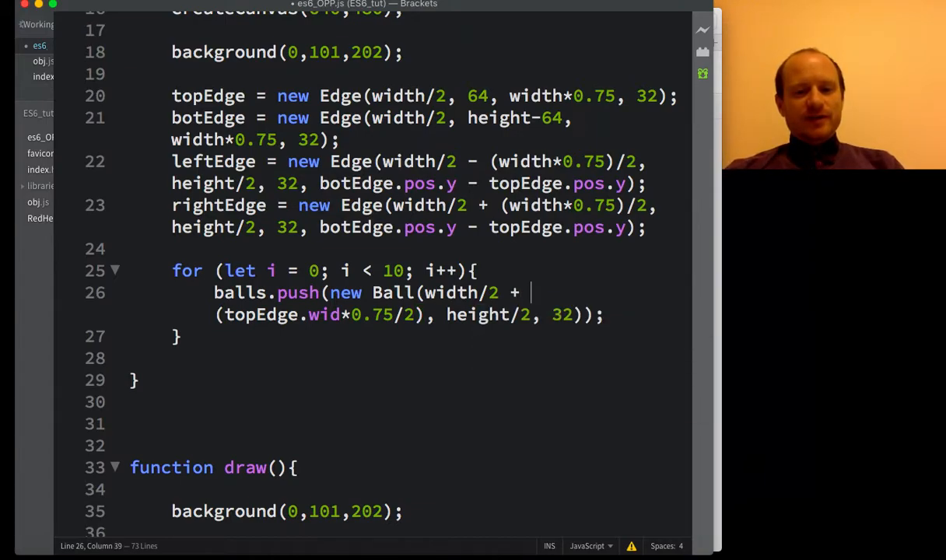
type("Math.rando")
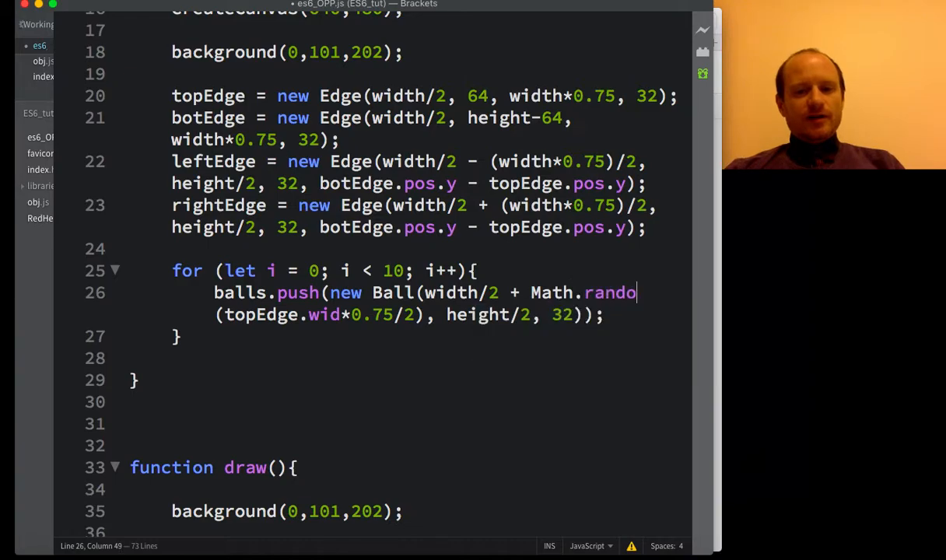
key("Backspace")
type("m")
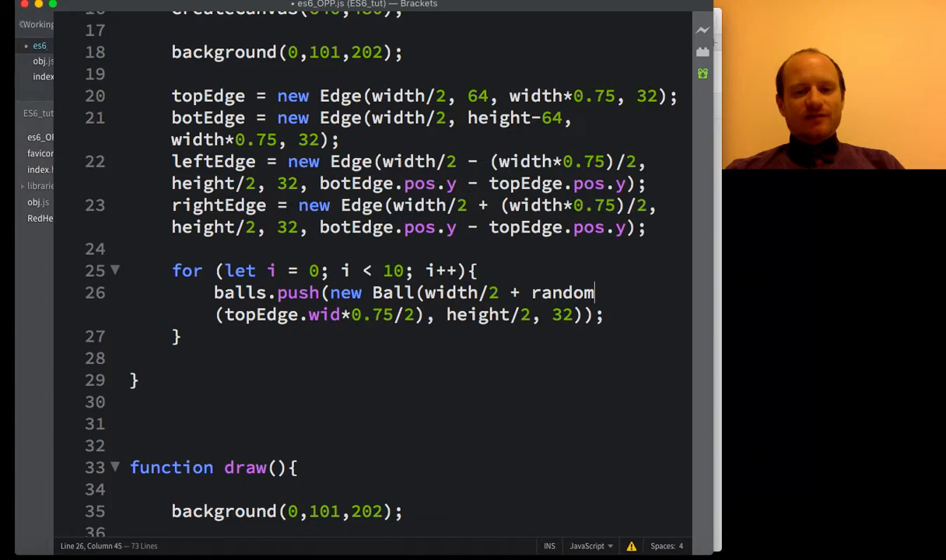
type("()(")
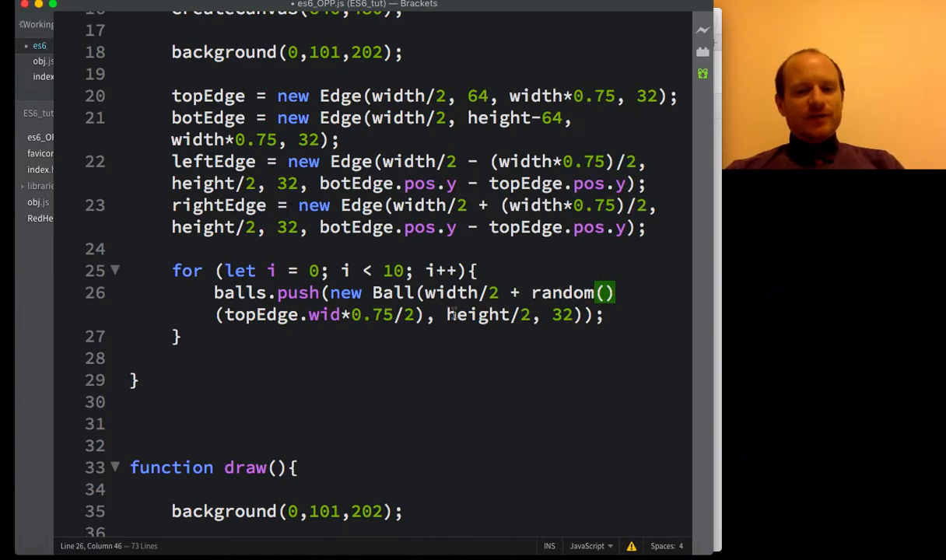
Step: Copy the random range into the y coordinate, using leftEdge.hid instead of width
left_click_drag(241, 293, 424, 315)
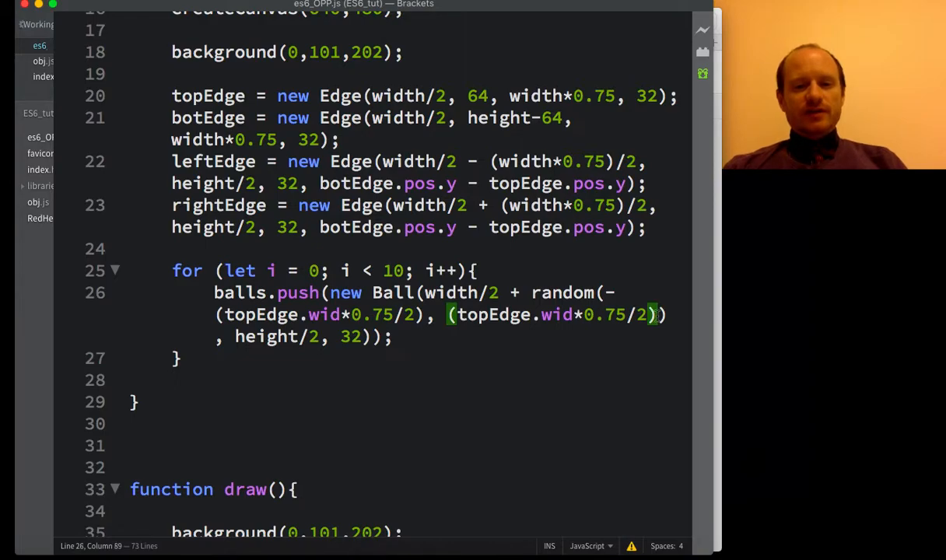
left_click_drag(431, 293, 660, 314)
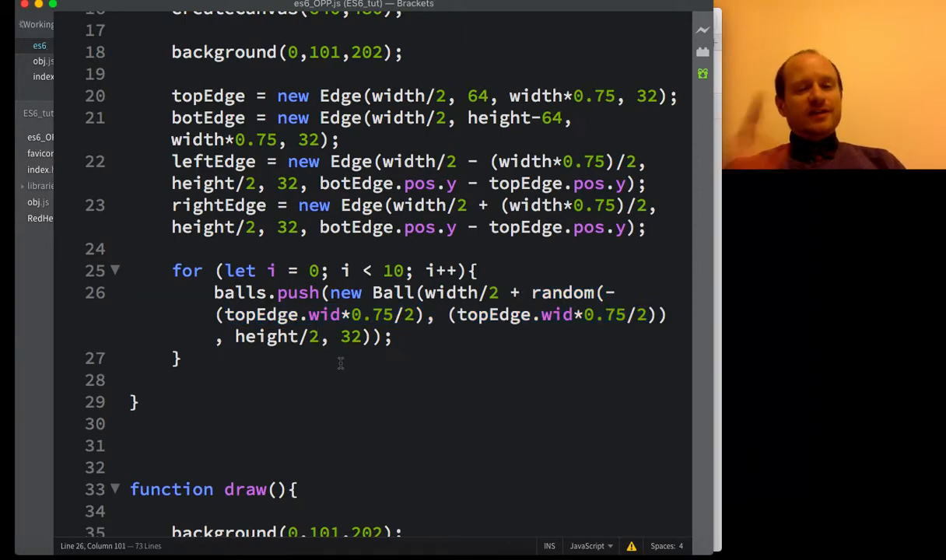
type("+ random(-(topEdge.wid*0.75/2), (topEdge.wid*0.75/2)")
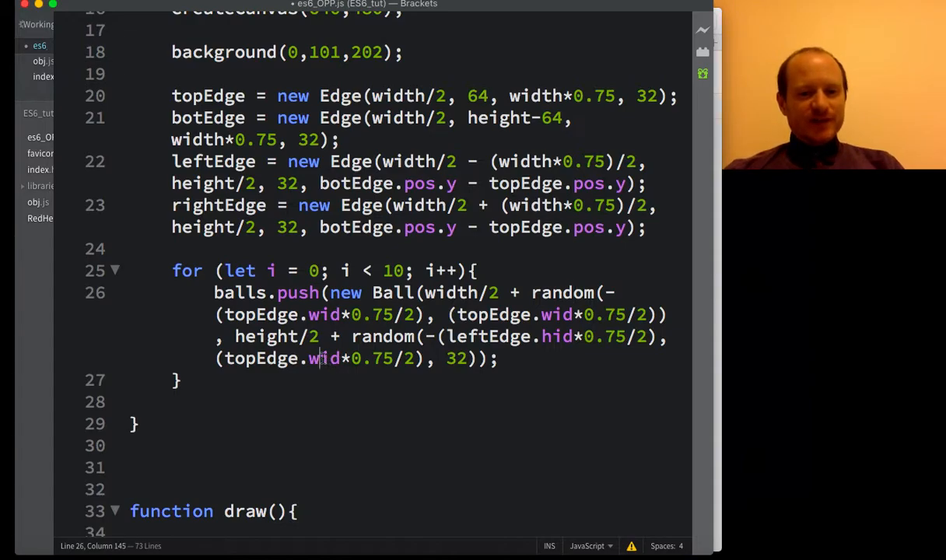
type("hid")
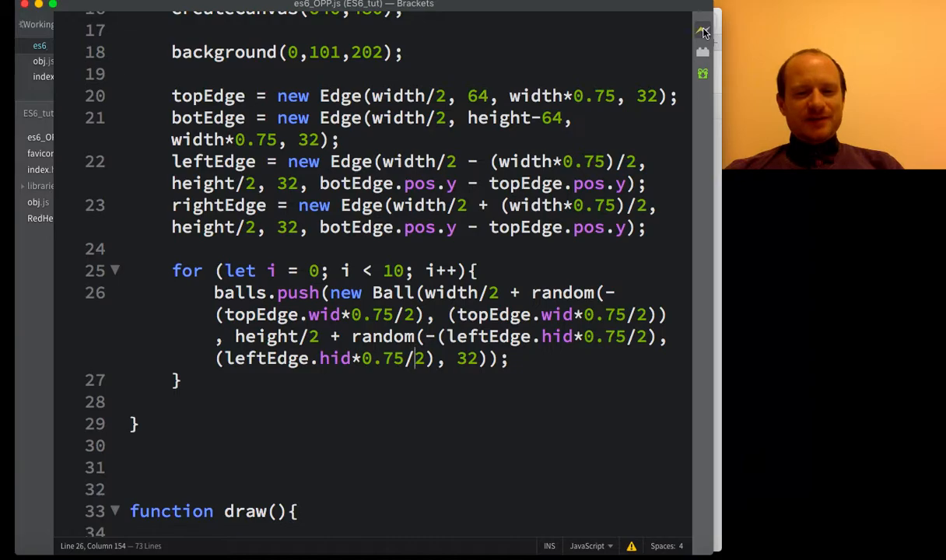
Step: Add the missing ) at the end of line 26 and rerun Live Preview to confirm the table renders
left_click(702, 31)
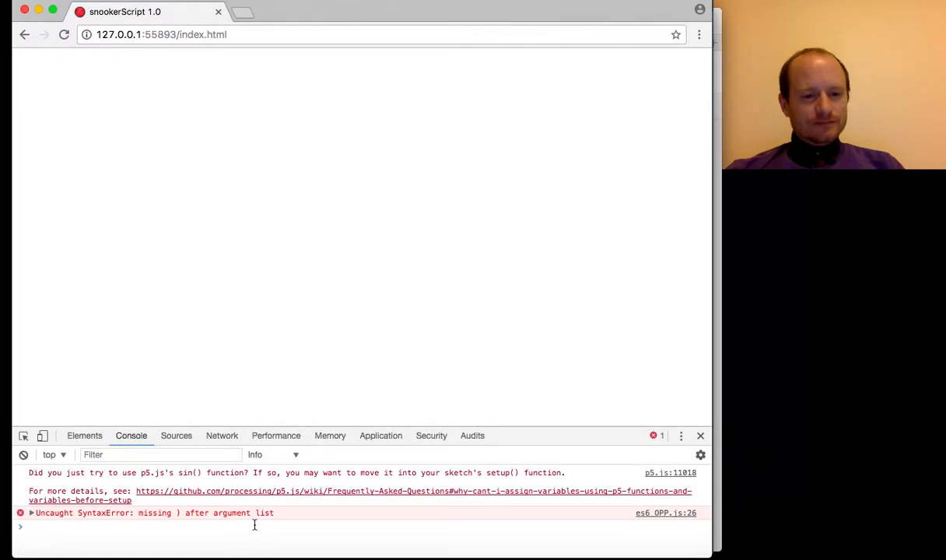
mouse_move(380, 436)
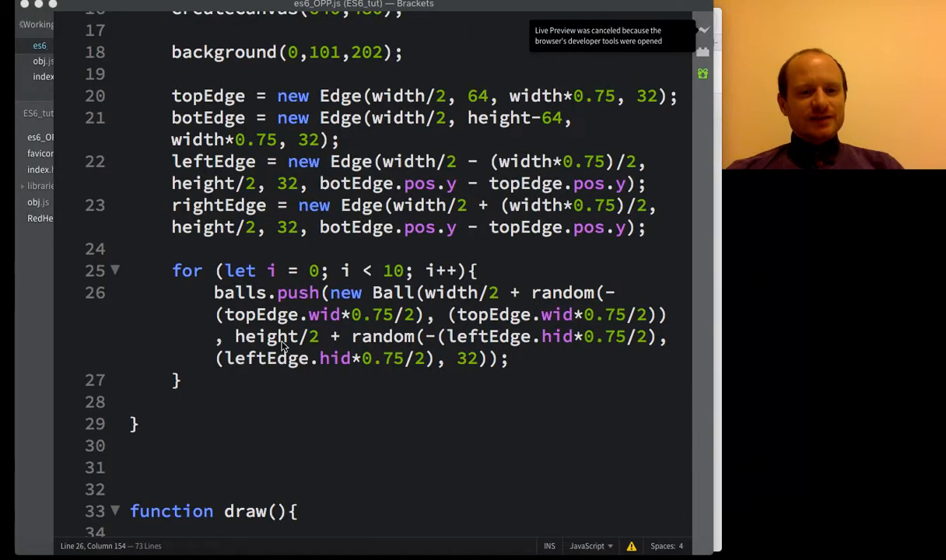
left_click(351, 270)
type(")")
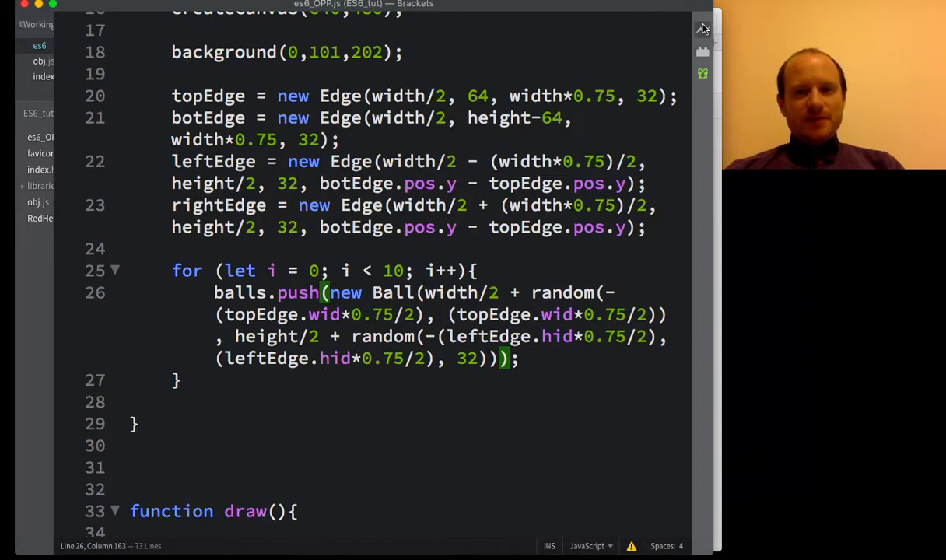
left_click(703, 29)
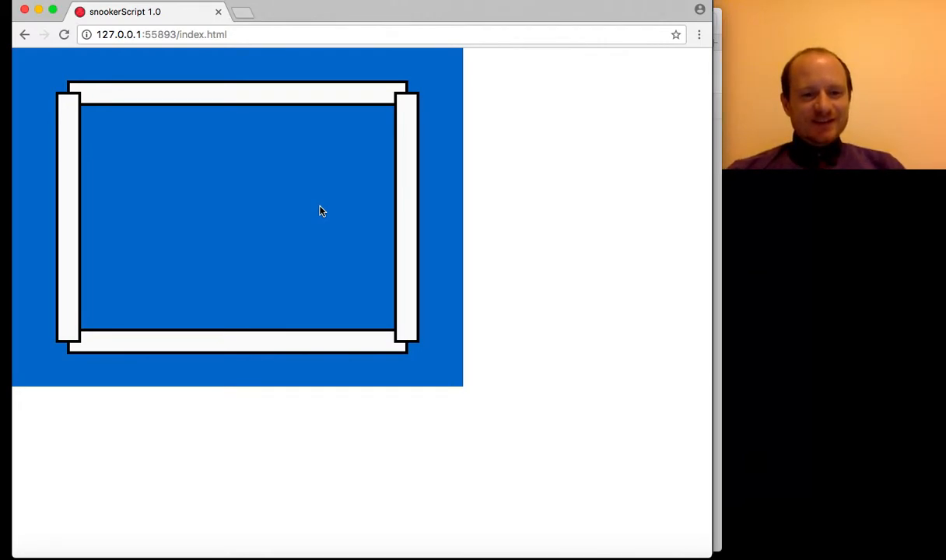
key("F12")
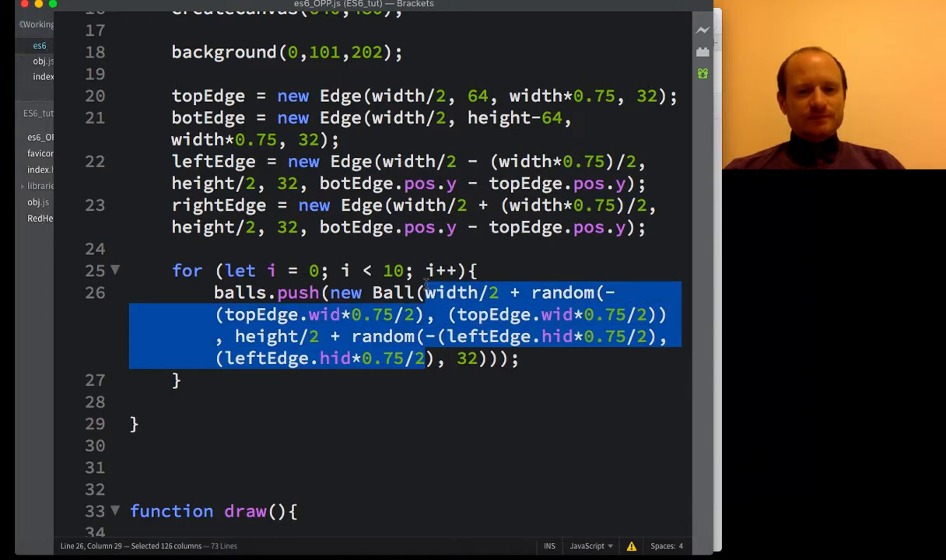
Step: Spawn each new Ball at width/2 - random(-200,200), random(-100,100) on line 26
type("r), 32)));")
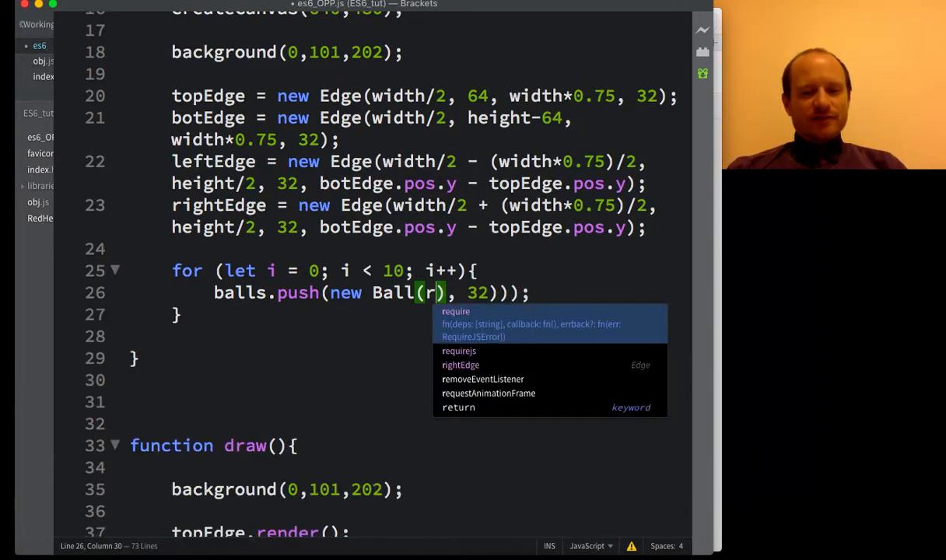
type("andom(")
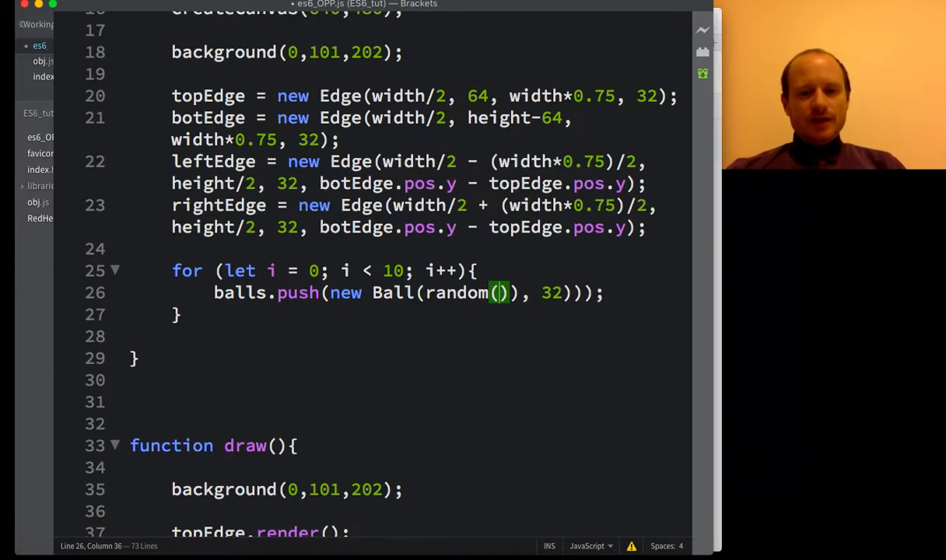
type("-")
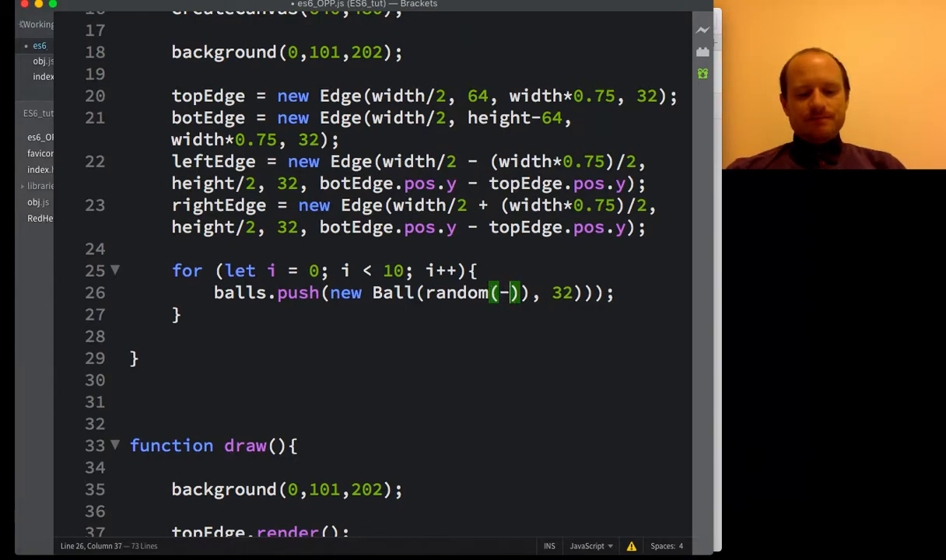
type("200,2")
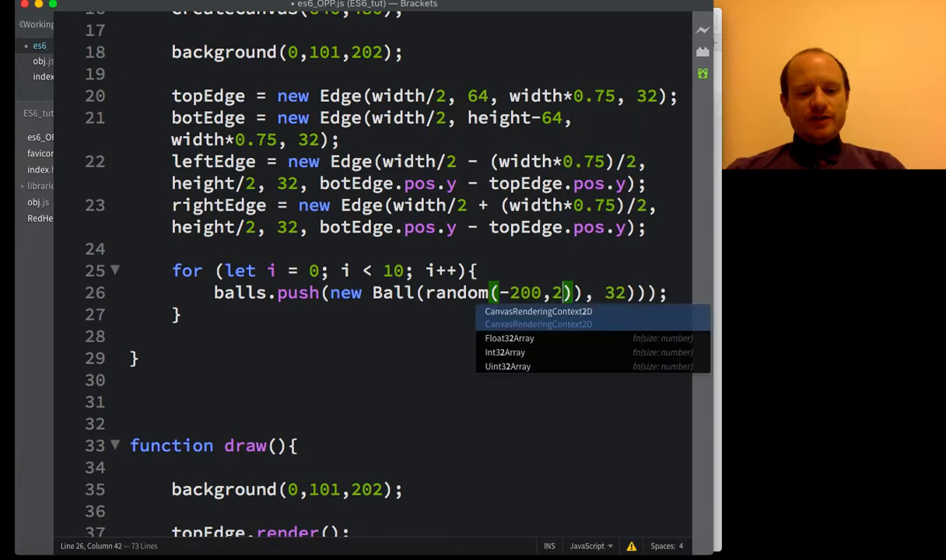
type("00")
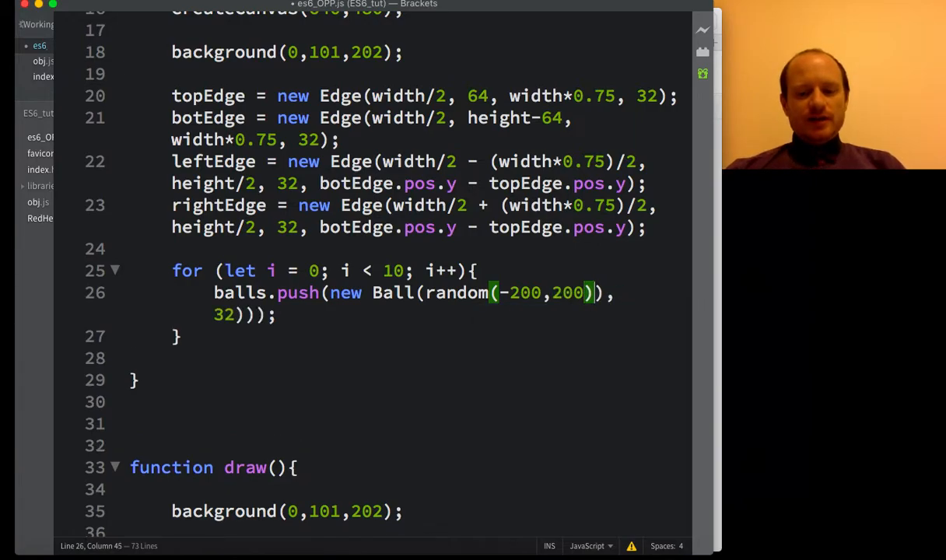
type("random")
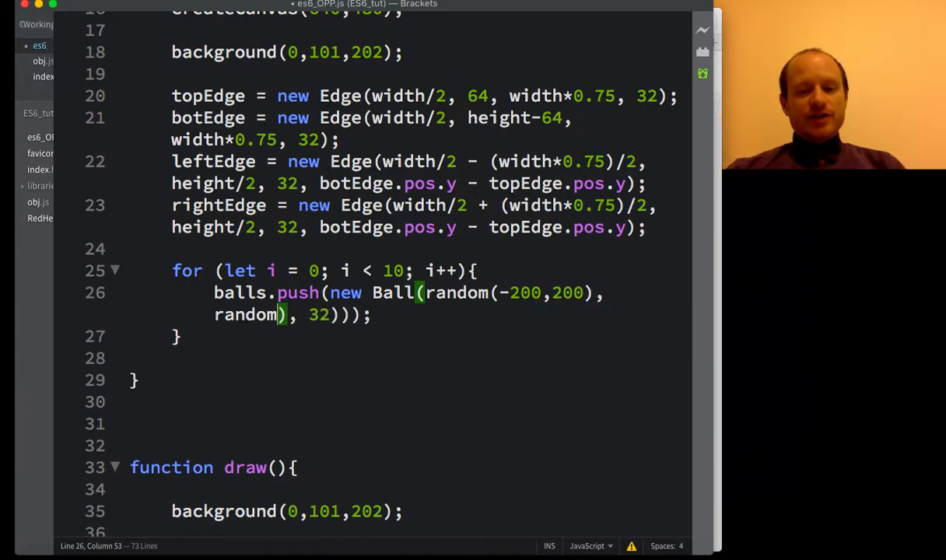
type("()")
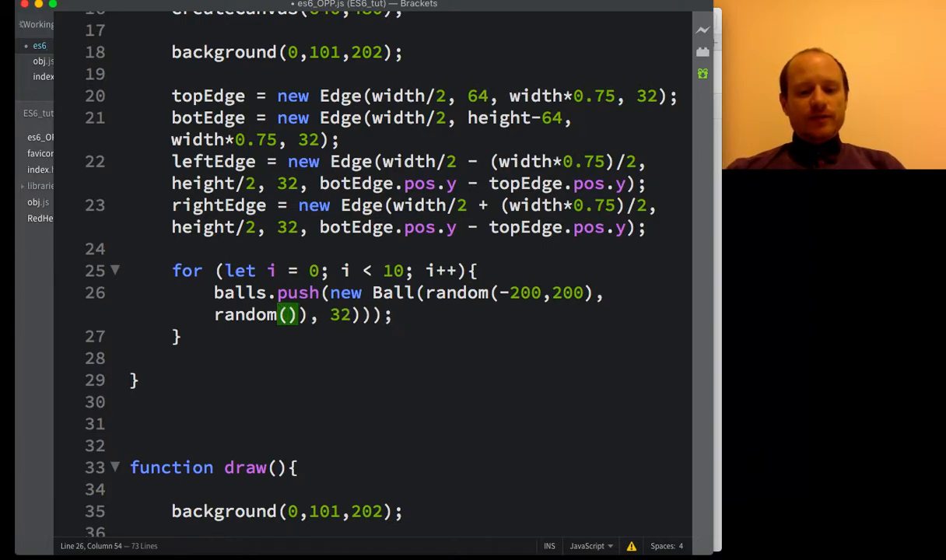
type("-100,100")
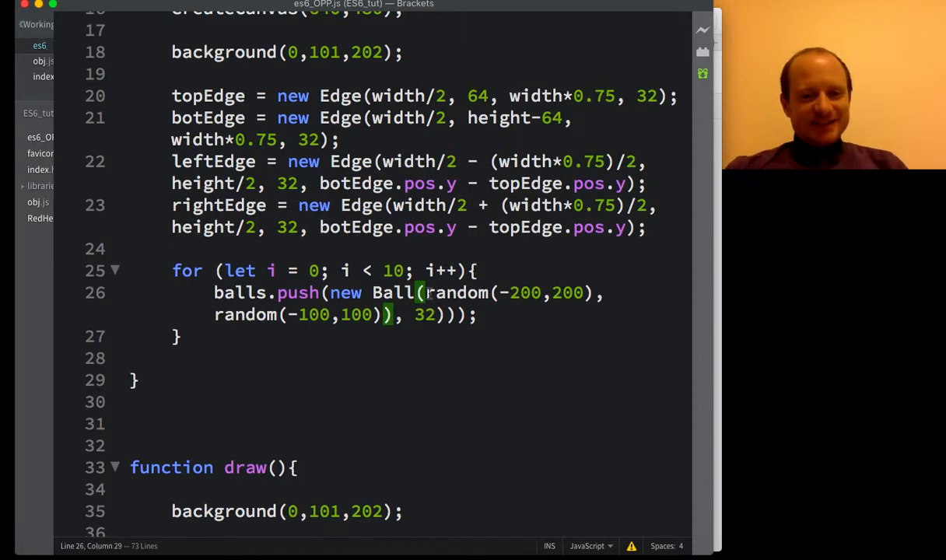
type("width/2 -")
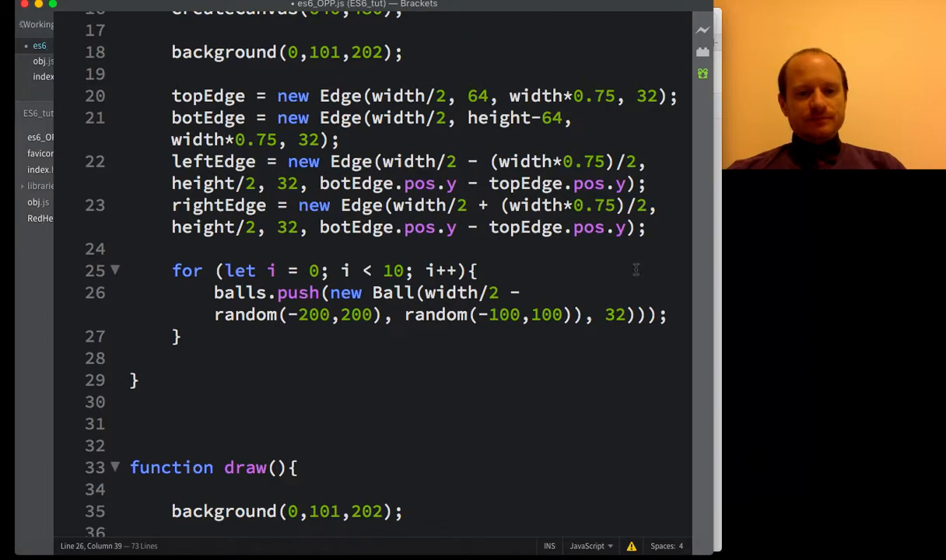
type("height")
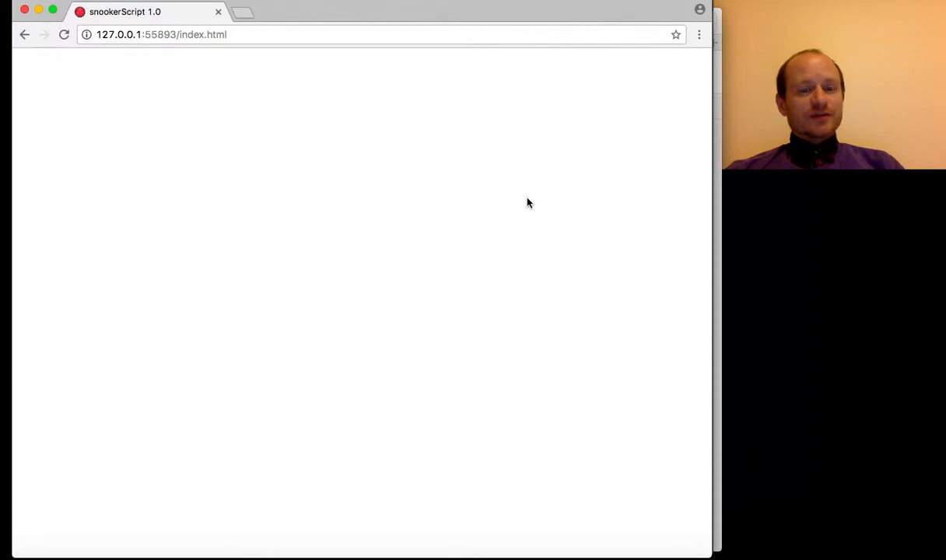
mouse_move(528, 207)
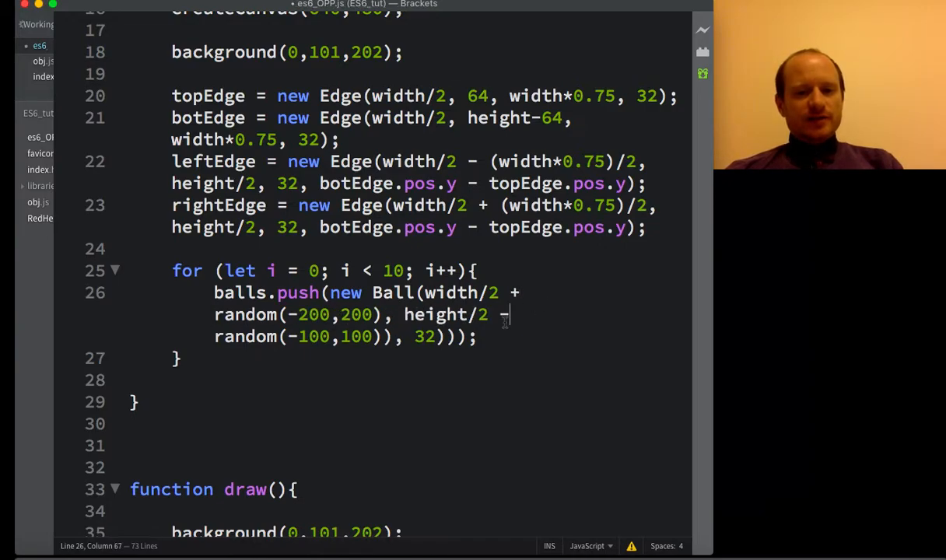
Step: Use width/2 + random(-200,200), remove the extra bracket, then preview with developer tools open
type("+")
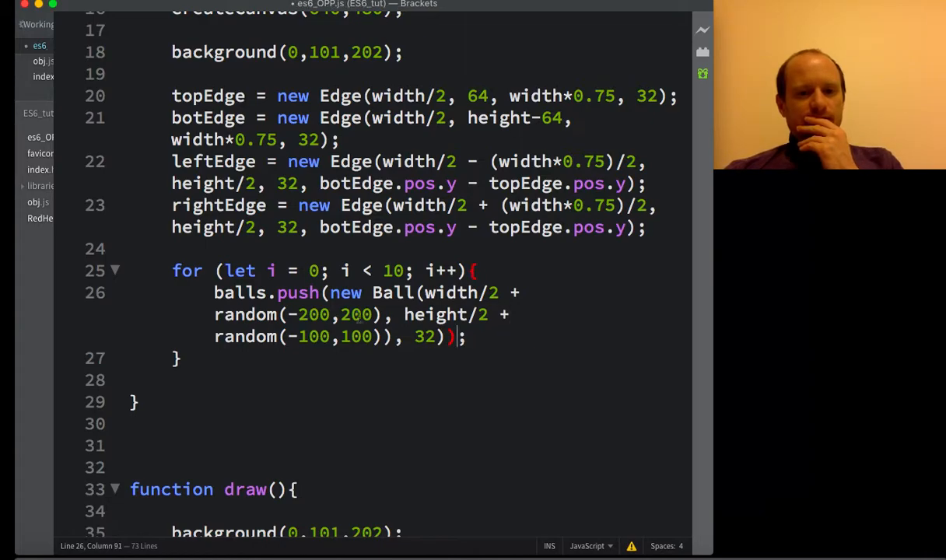
left_click(326, 292)
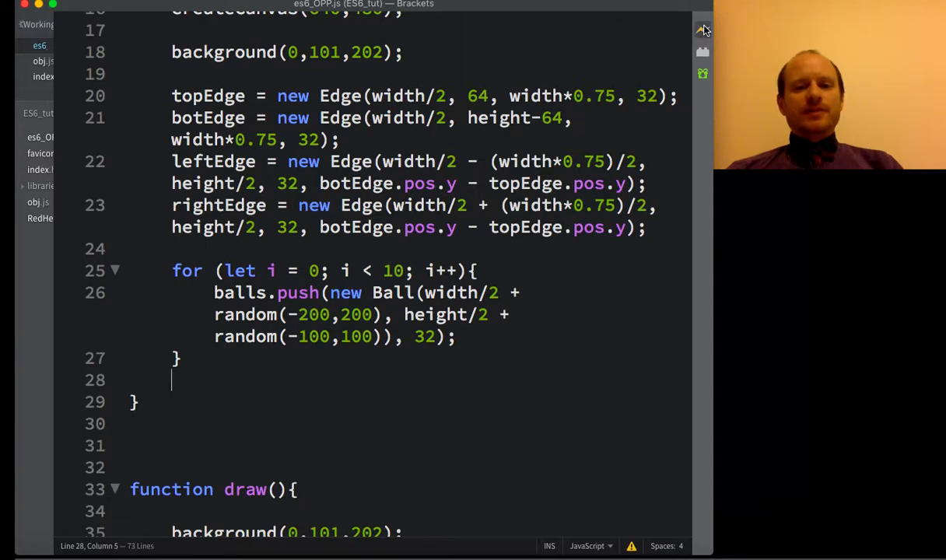
left_click(702, 30)
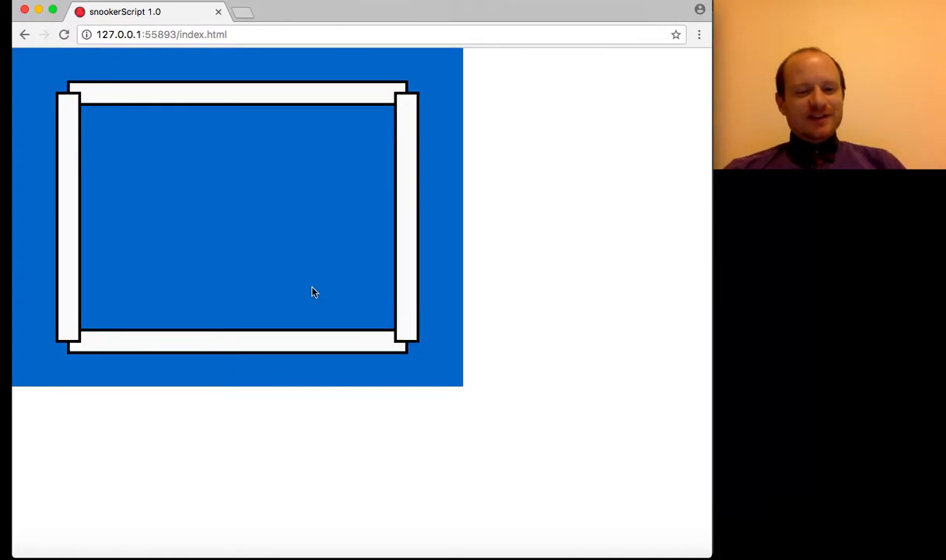
key("F12")
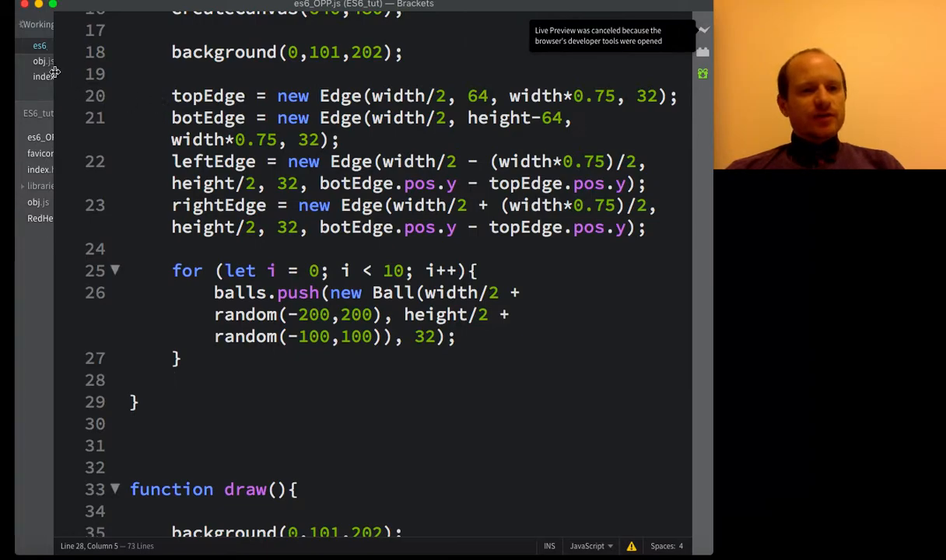
left_click(41, 61)
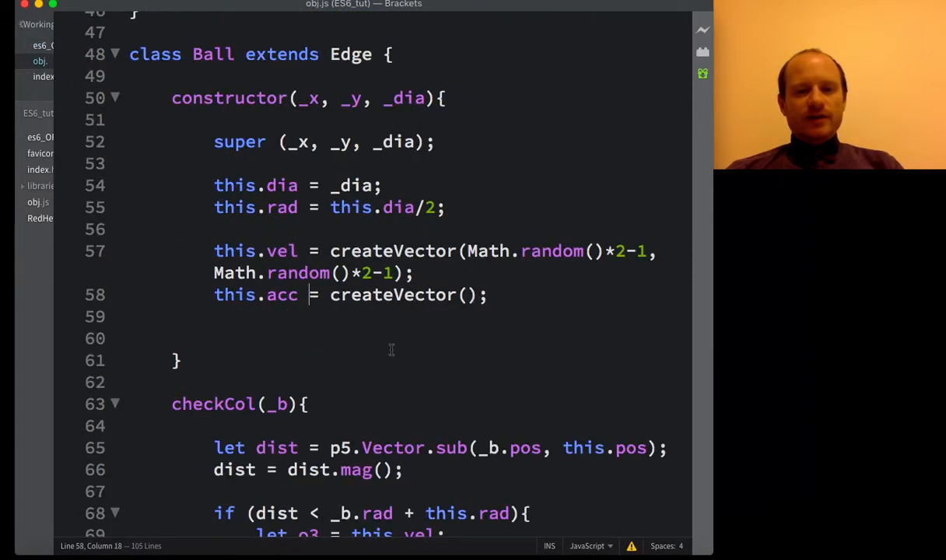
mouse_move(391, 408)
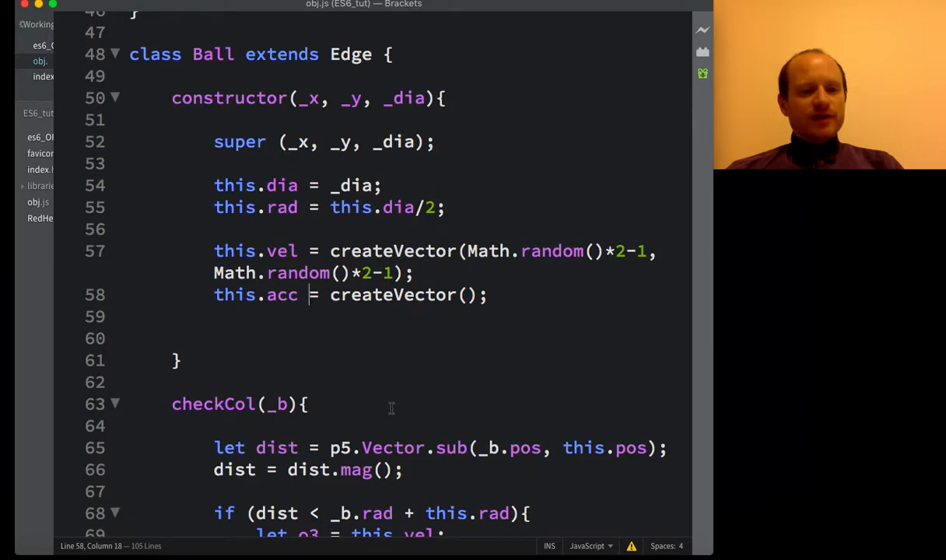
scroll("down", 3)
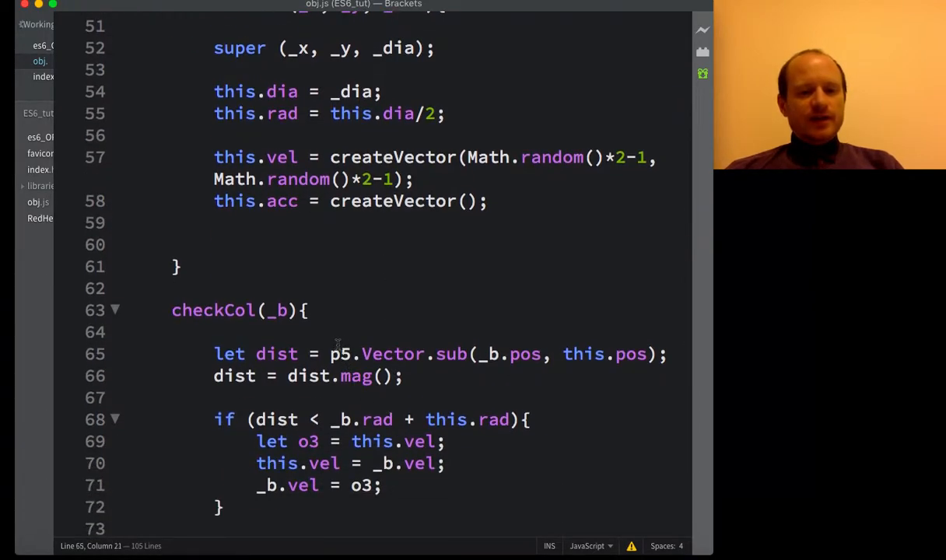
left_click(263, 354)
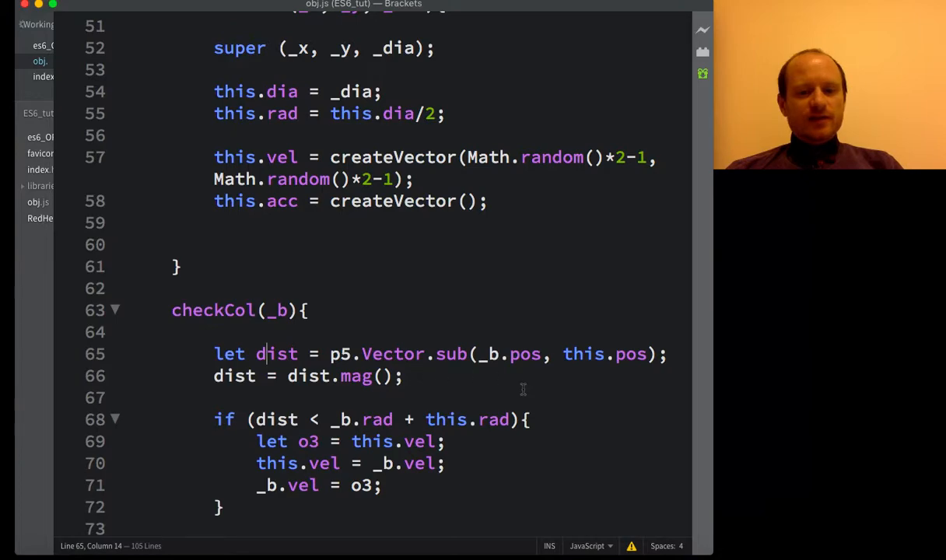
mouse_move(502, 346)
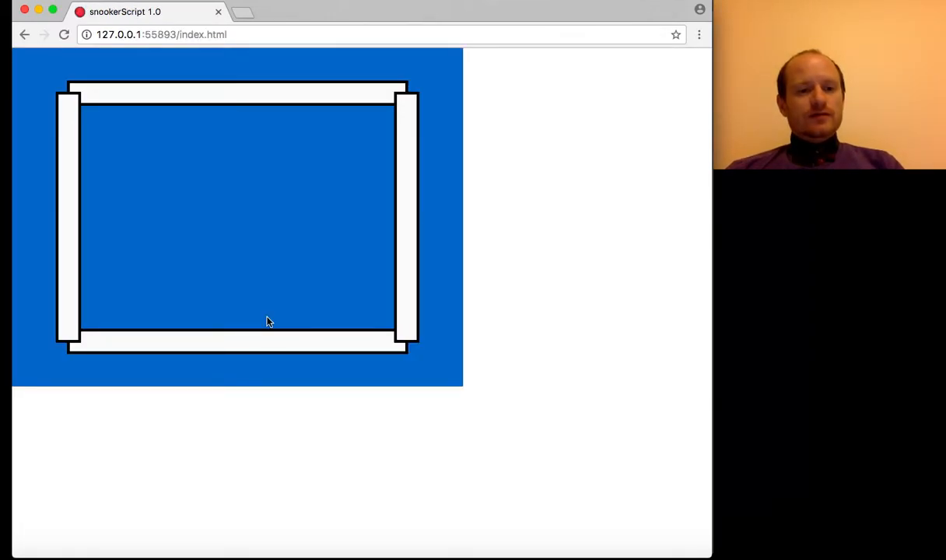
key("F12")
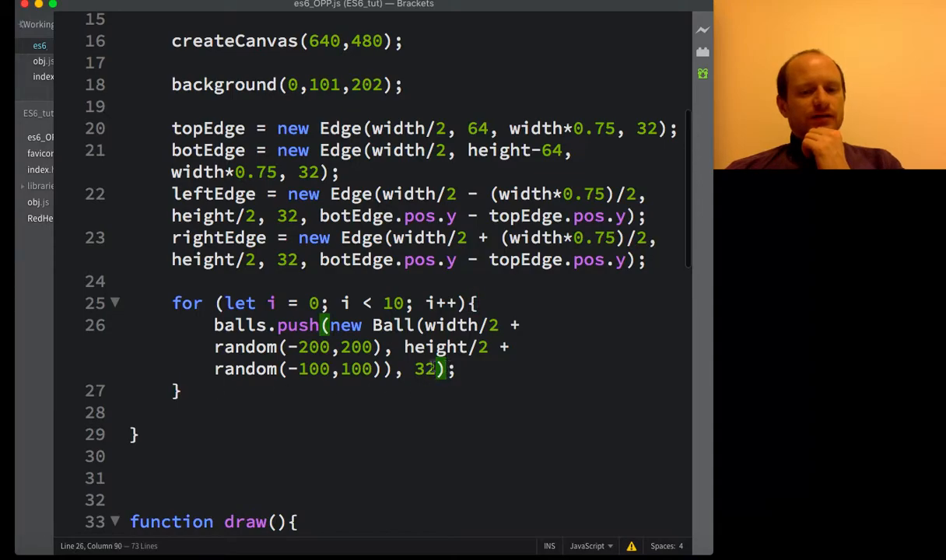
Step: Move the closing parenthesis after 32 so the diameter goes into the Ball constructor
double_click(451, 325)
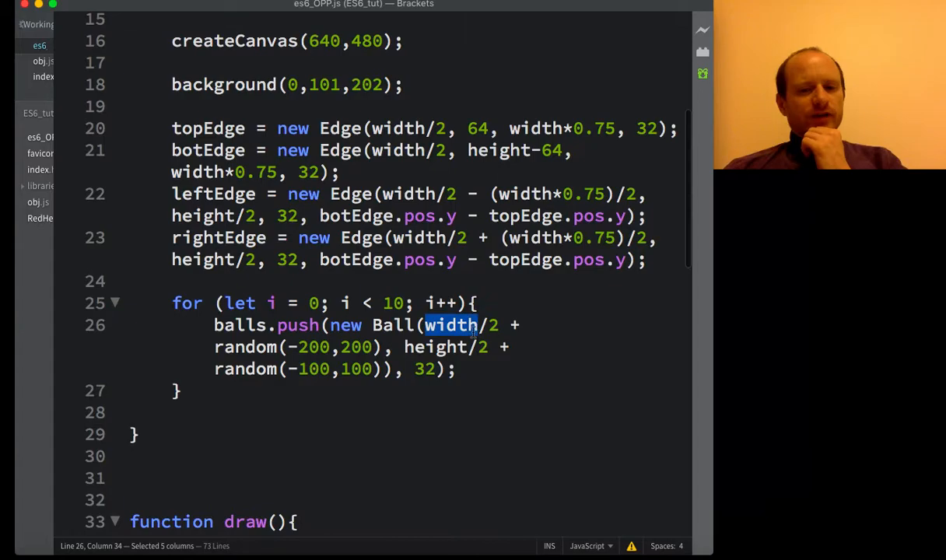
left_click_drag(478, 325, 397, 347)
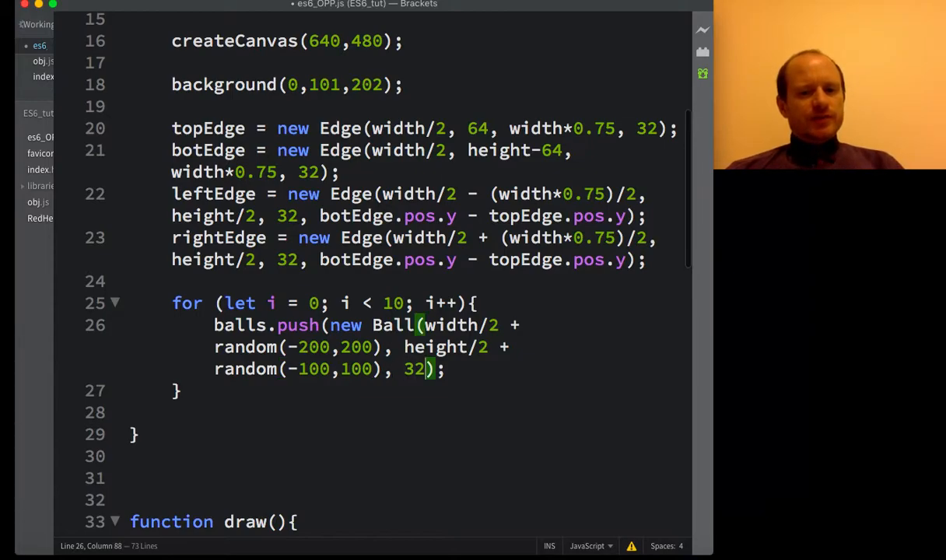
key("Right")
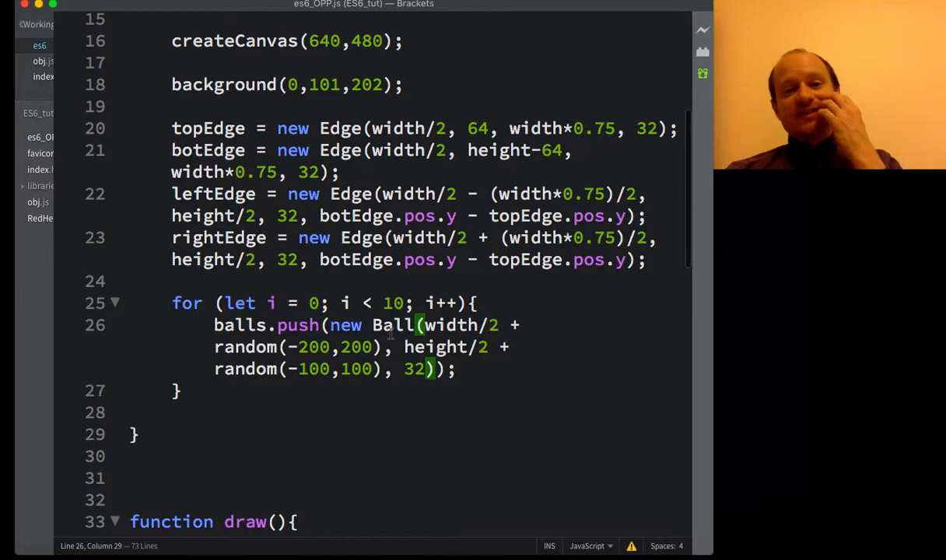
mouse_move(247, 284)
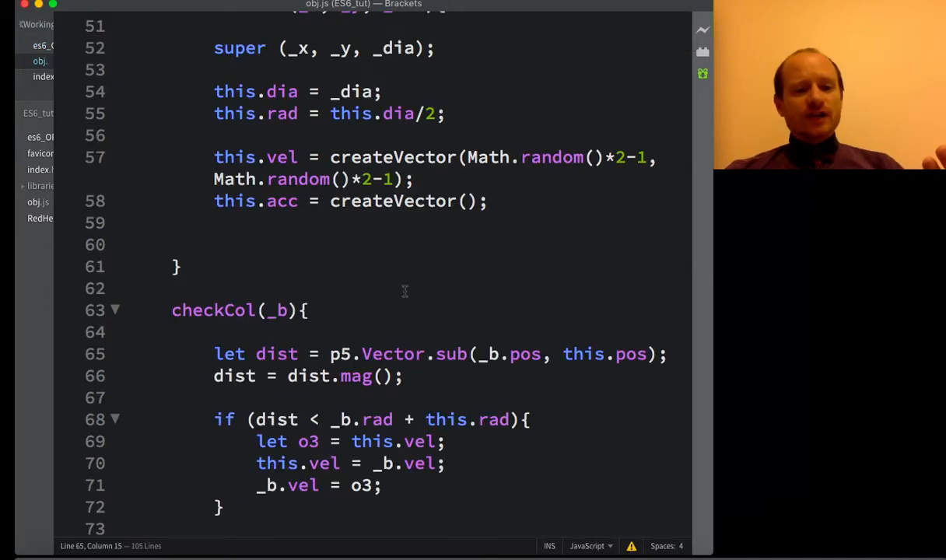
Step: Scroll down obj.js and select the whole checkCol method
scroll("down", 3)
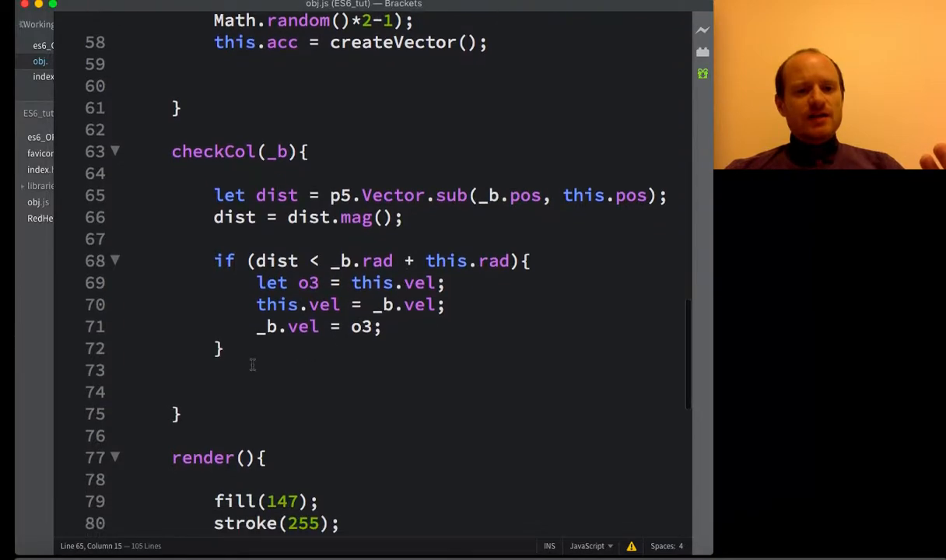
left_click_drag(163, 152, 179, 414)
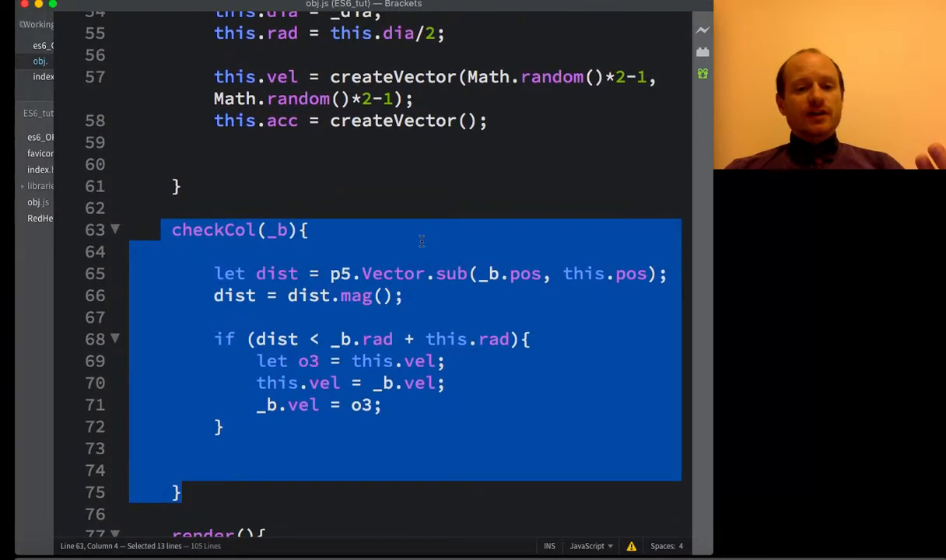
Step: Deselect the checkCol code and run the sketch in Live Preview
left_click(402, 339)
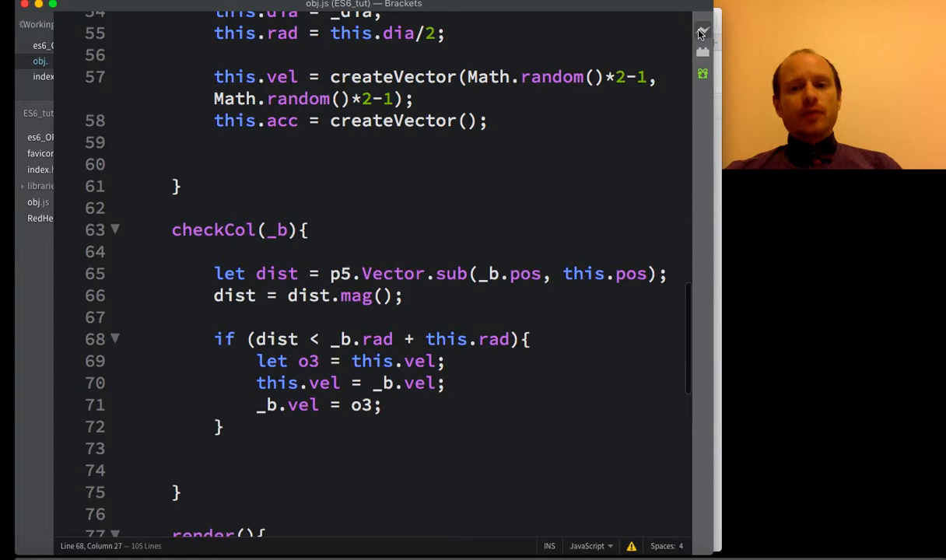
left_click(702, 31)
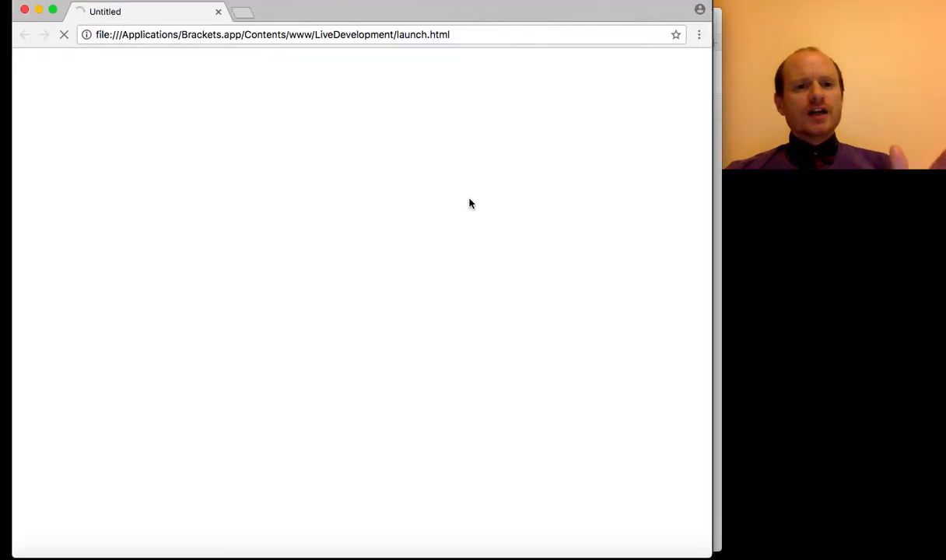